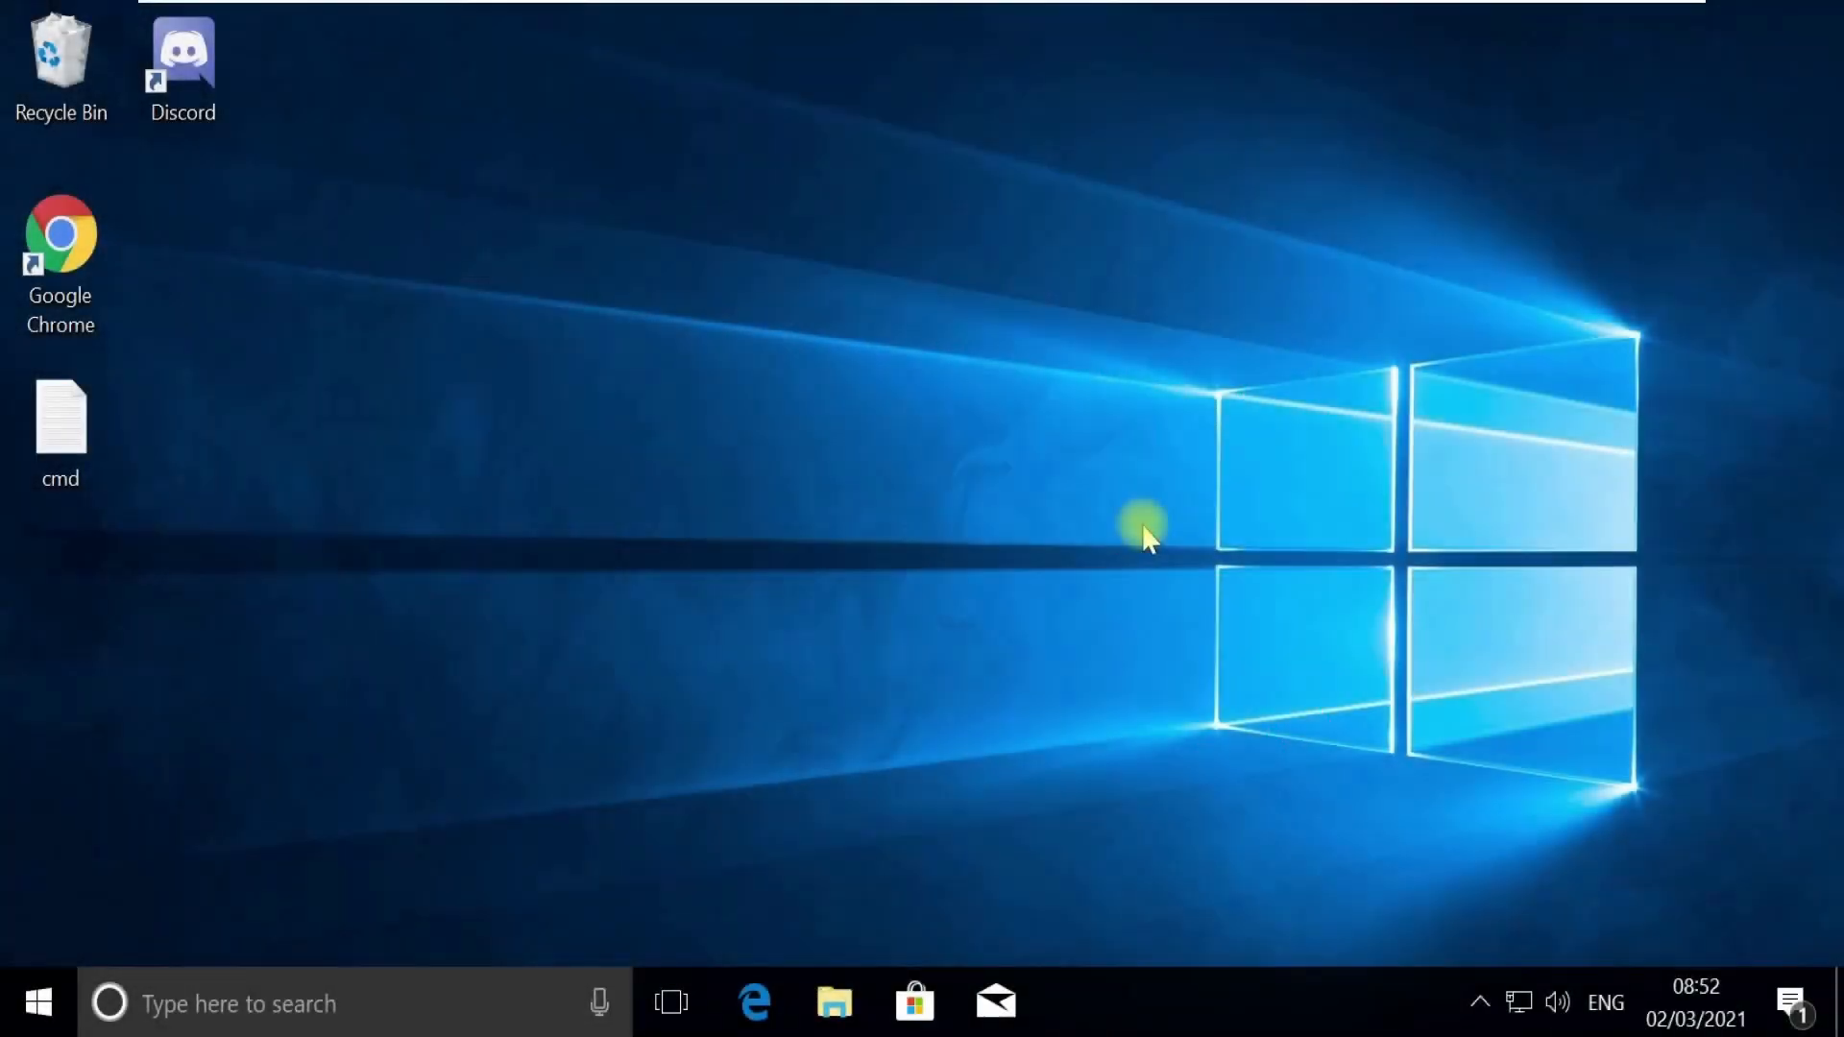
Launch Task Manager with administrator rights from the Win+X quick-link menu.
key(Win+x)
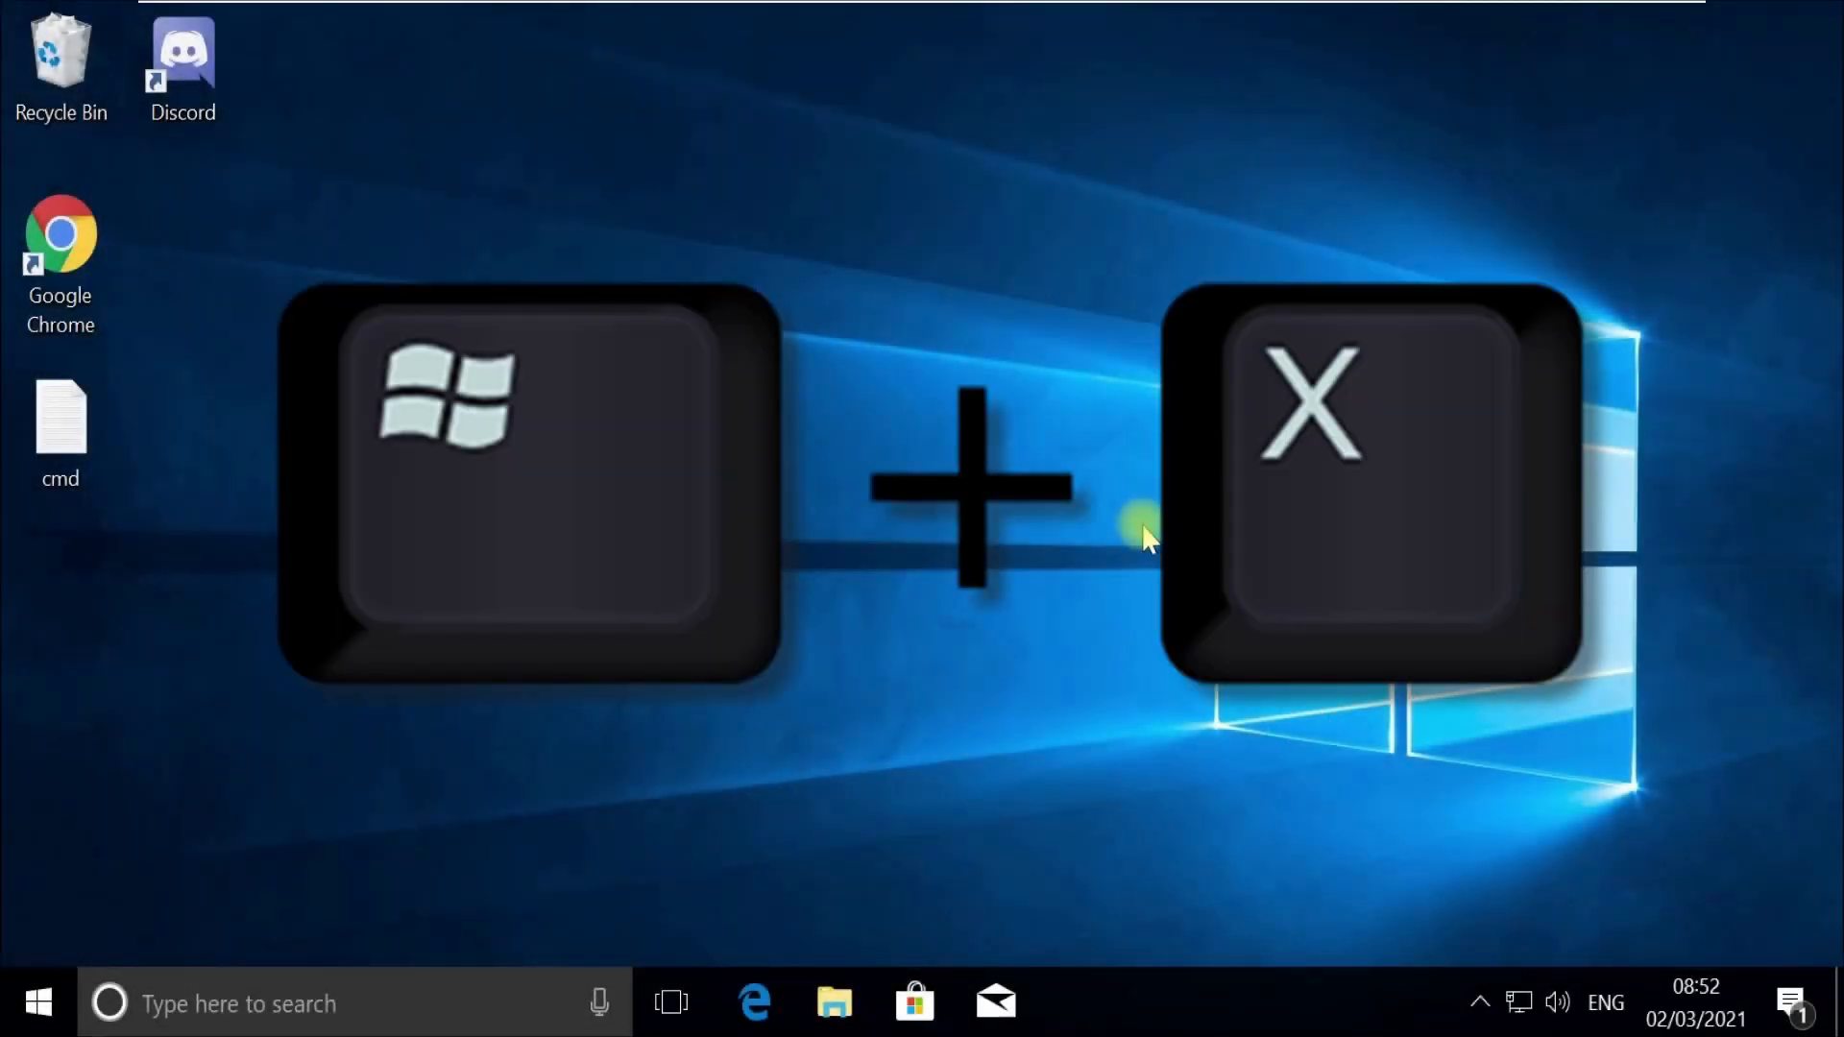
key(Win+x)
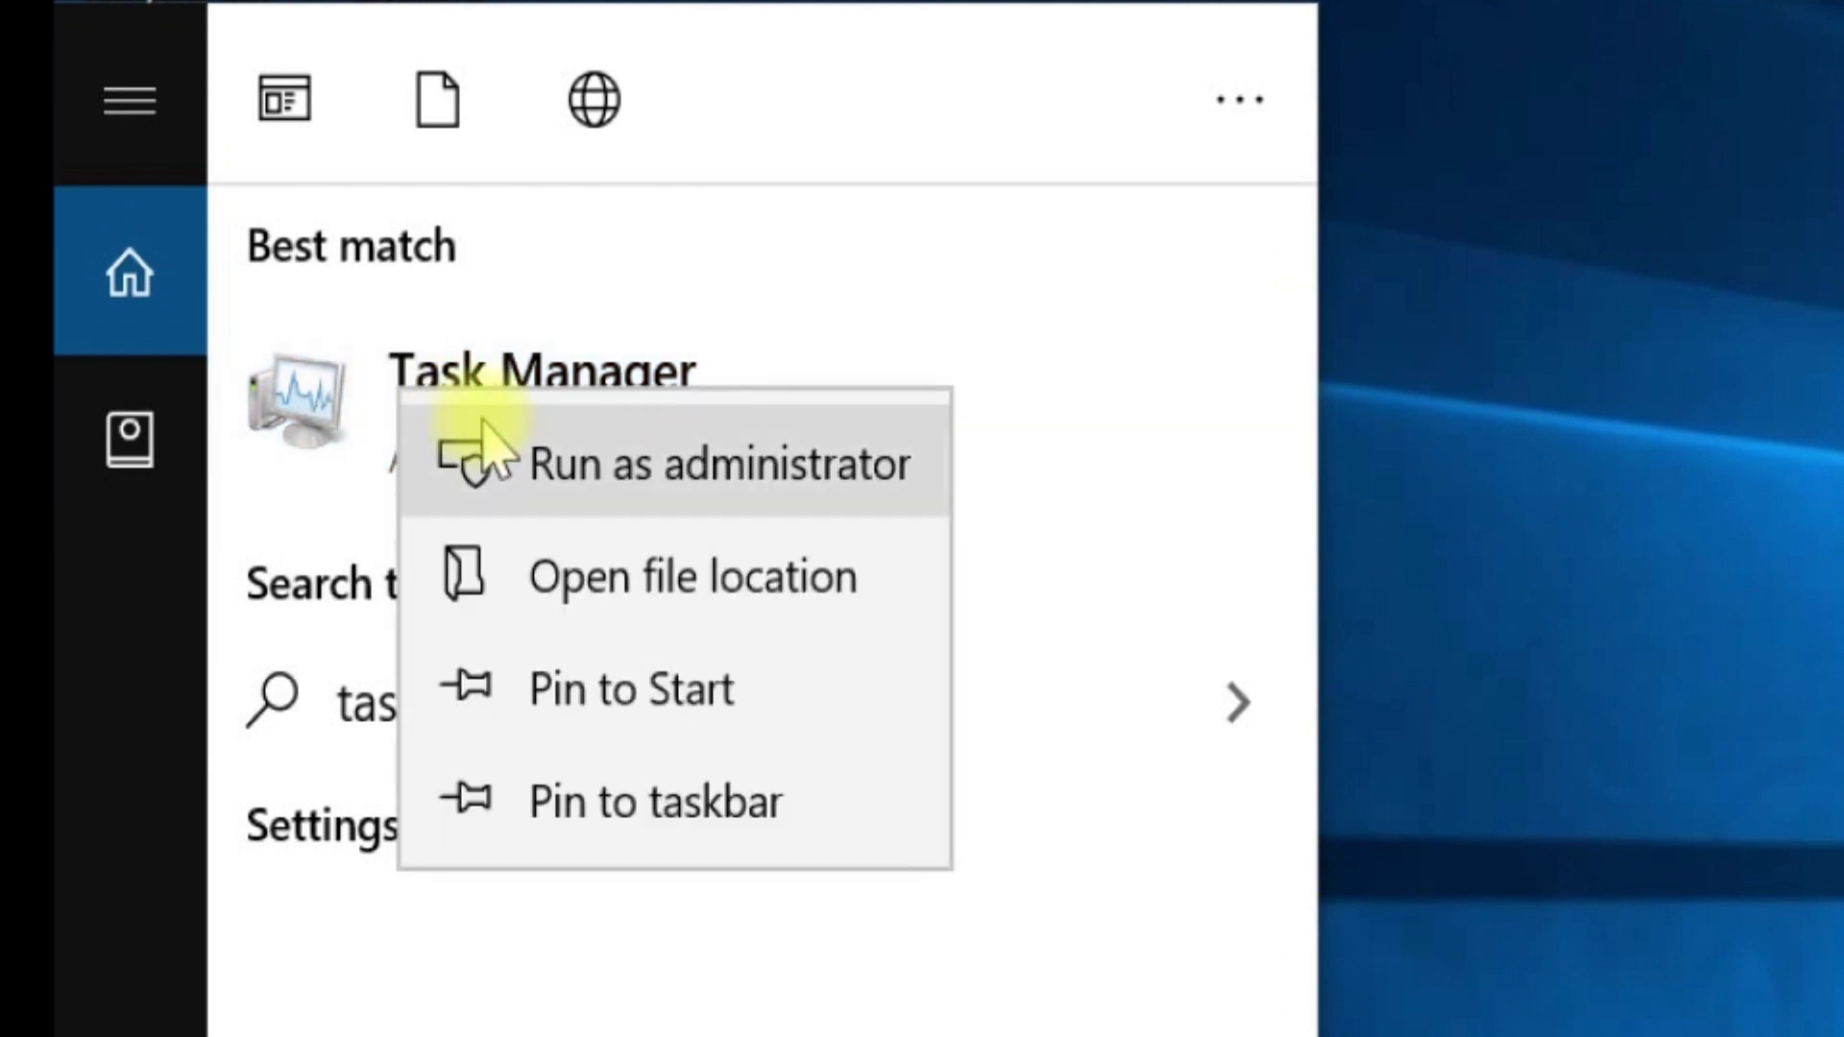
click(721, 463)
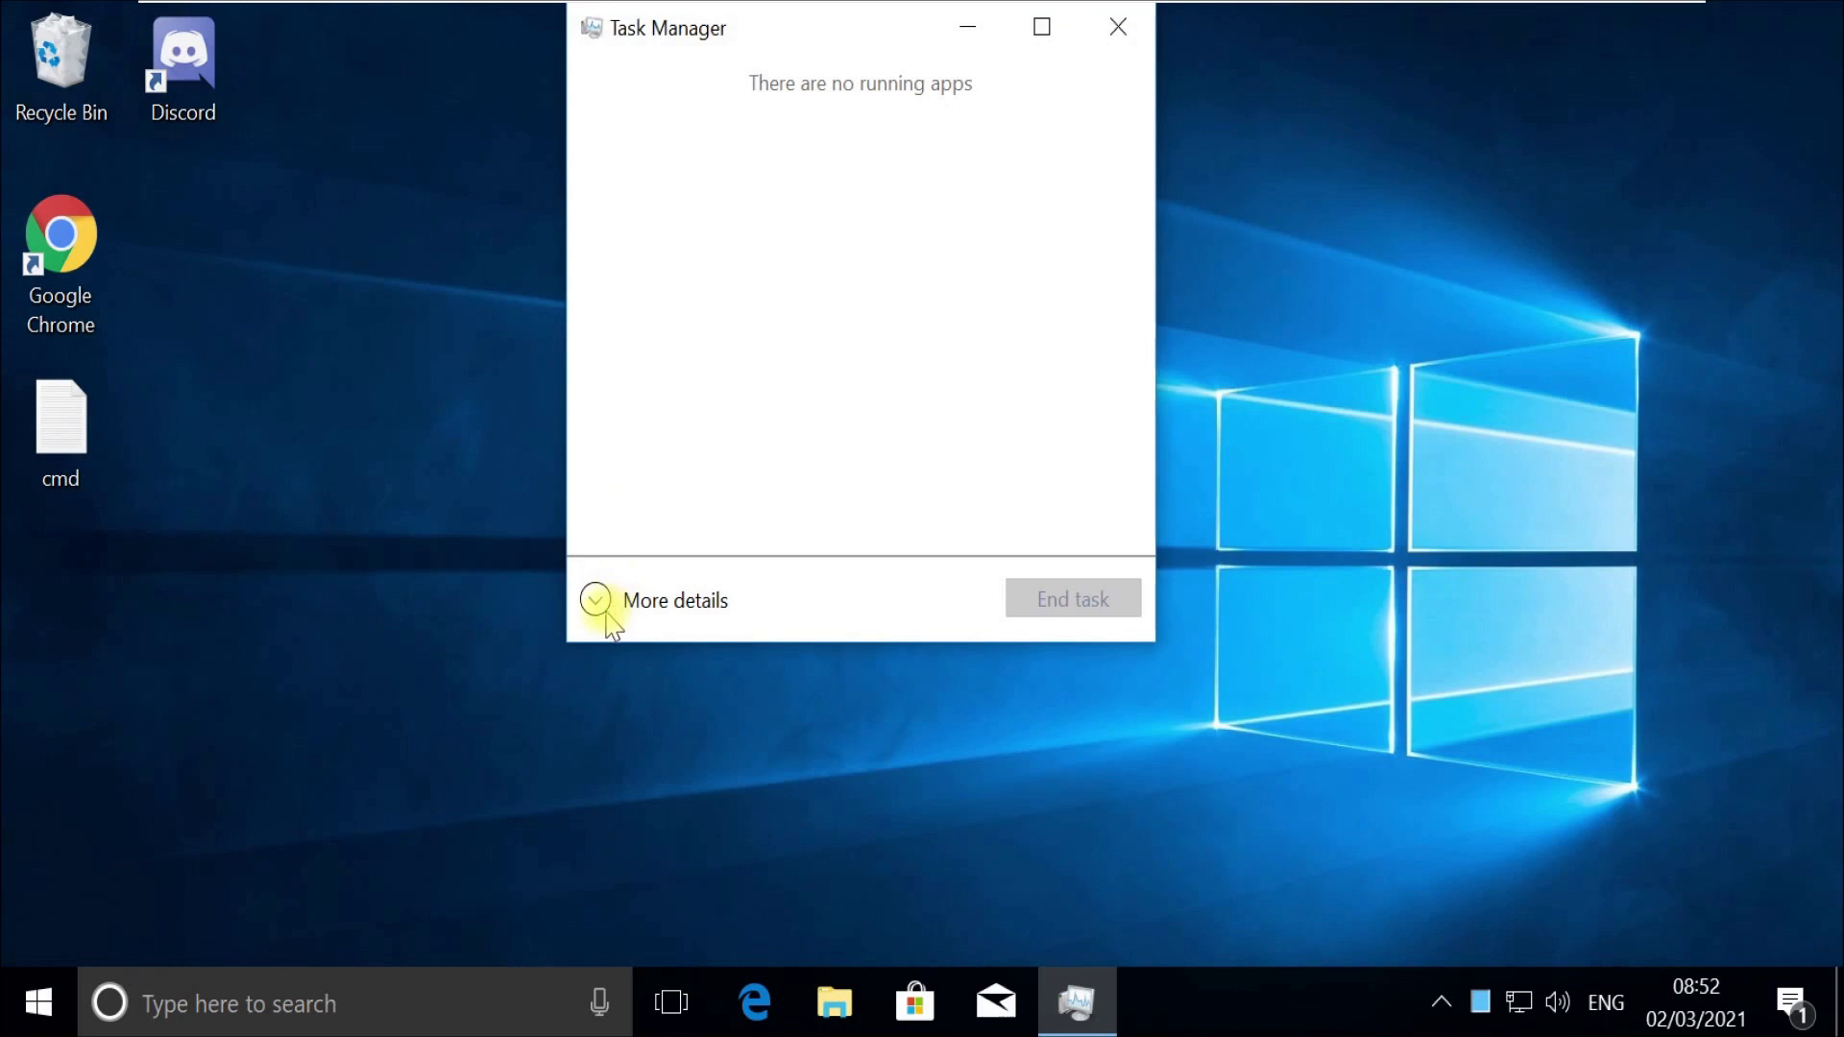
Expand Task Manager and browse a new task to C:\Windows\System32\cmd.exe.
click(596, 602)
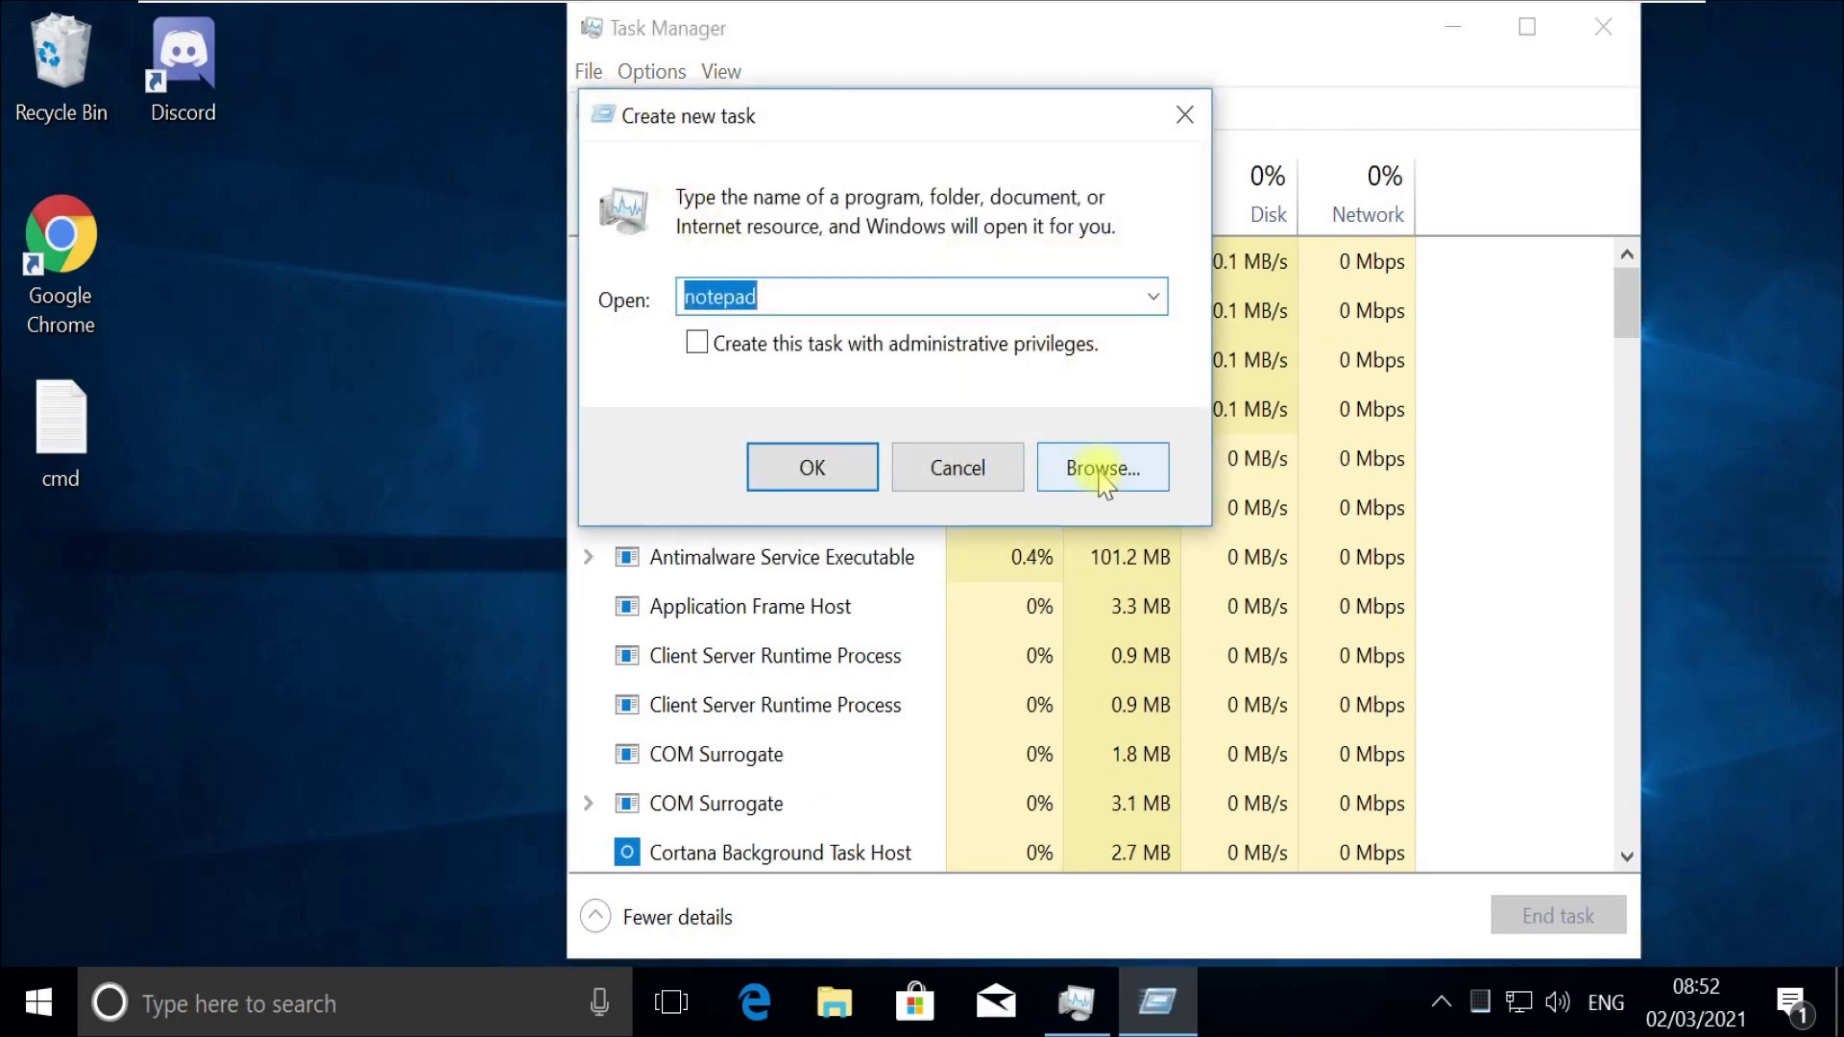
click(1101, 466)
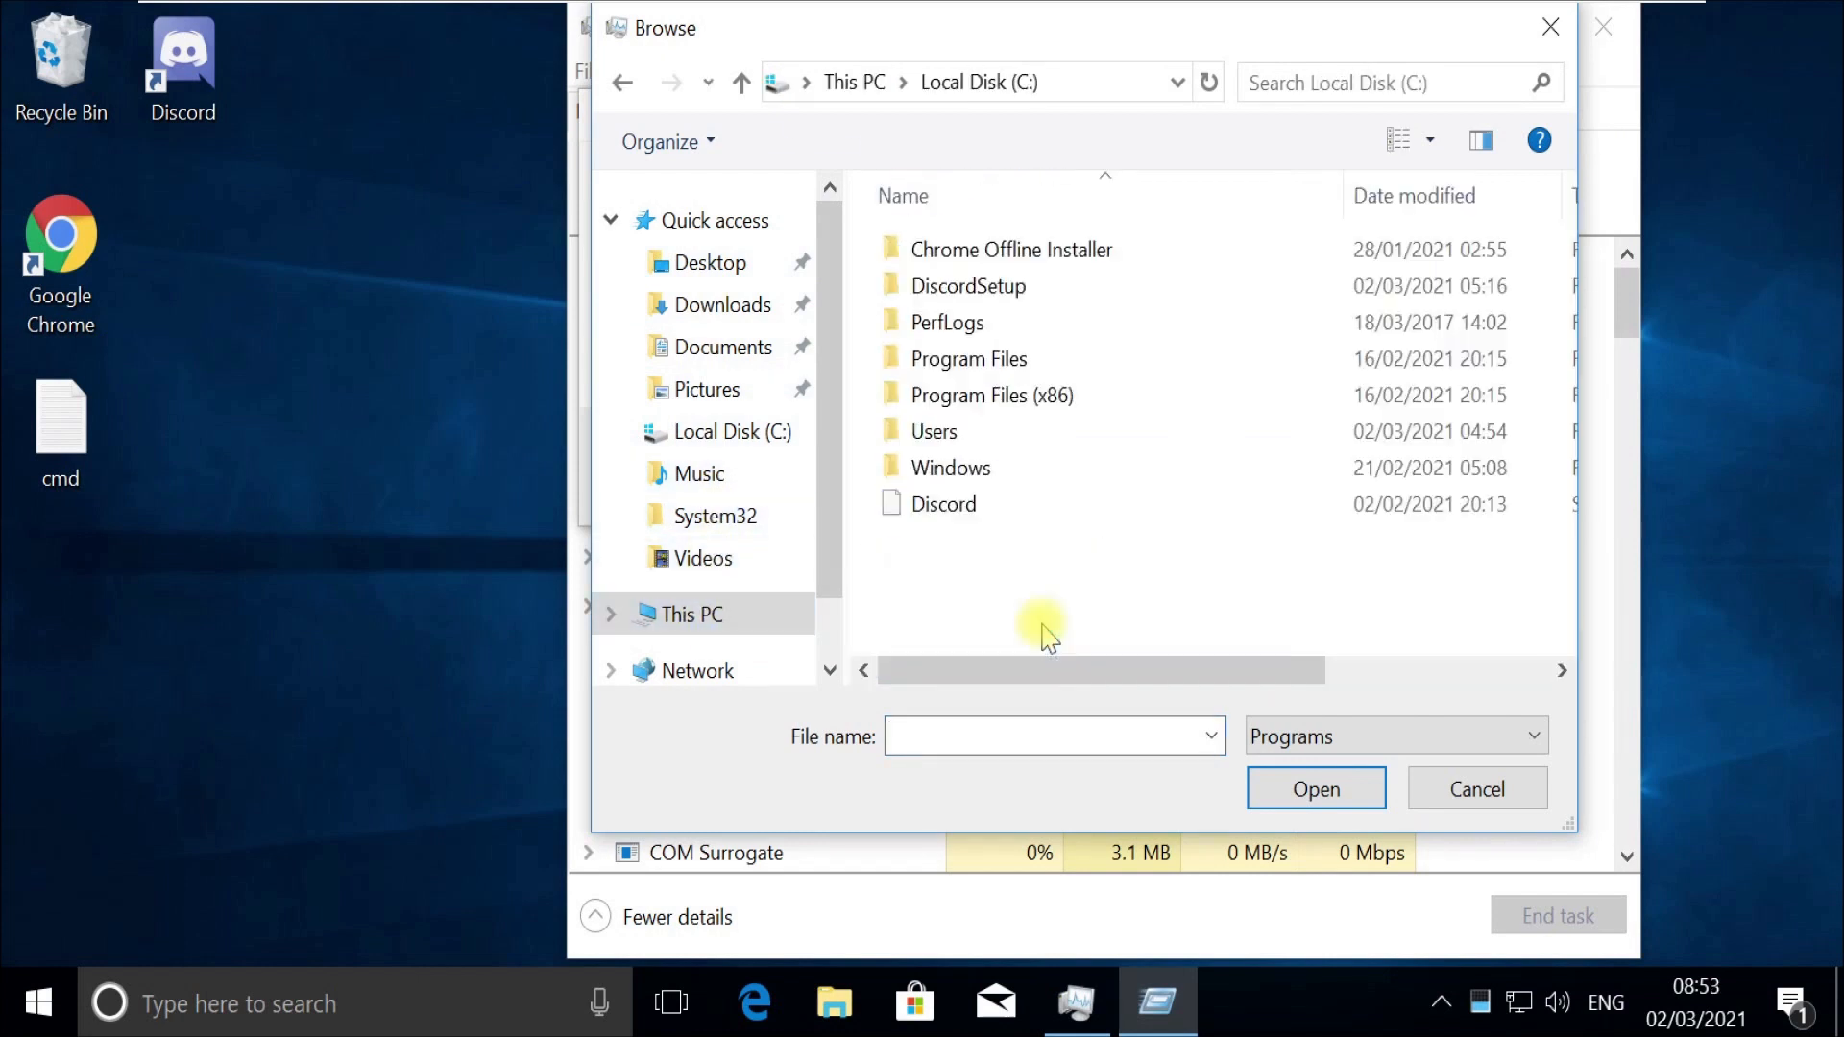
double_click(949, 467)
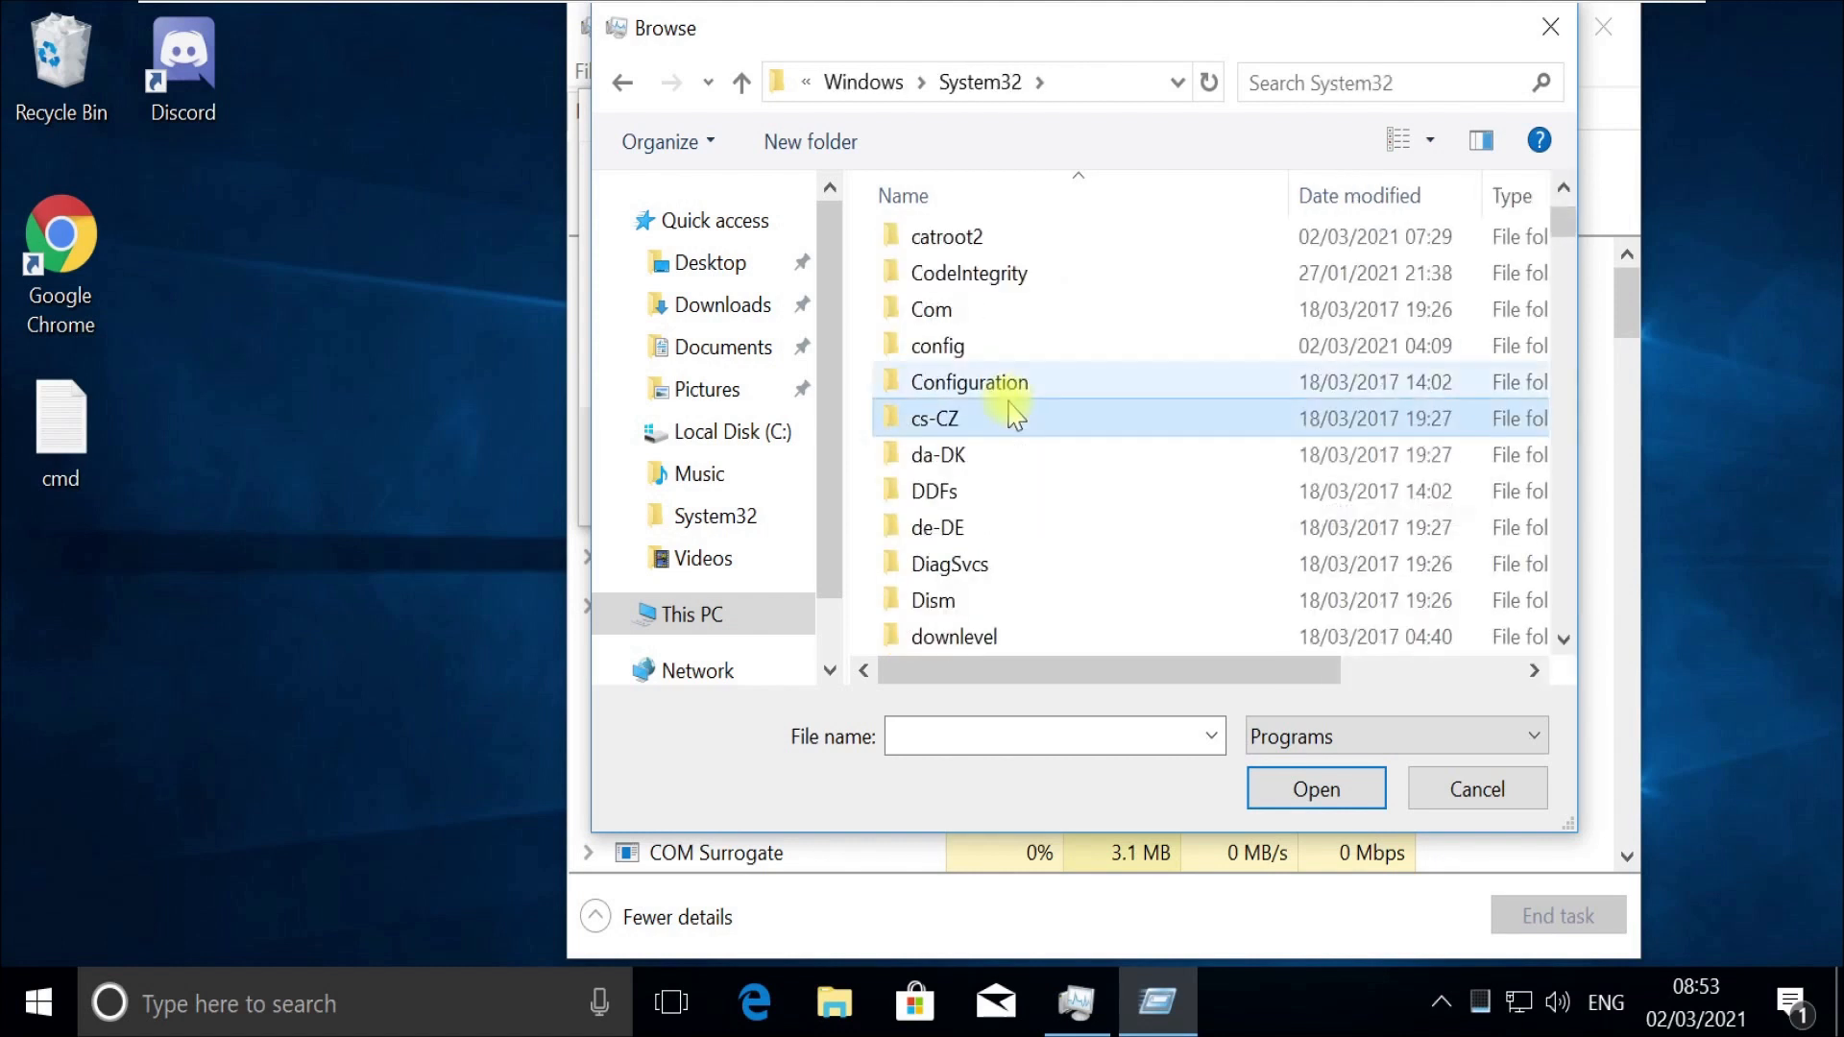
text(cmd)
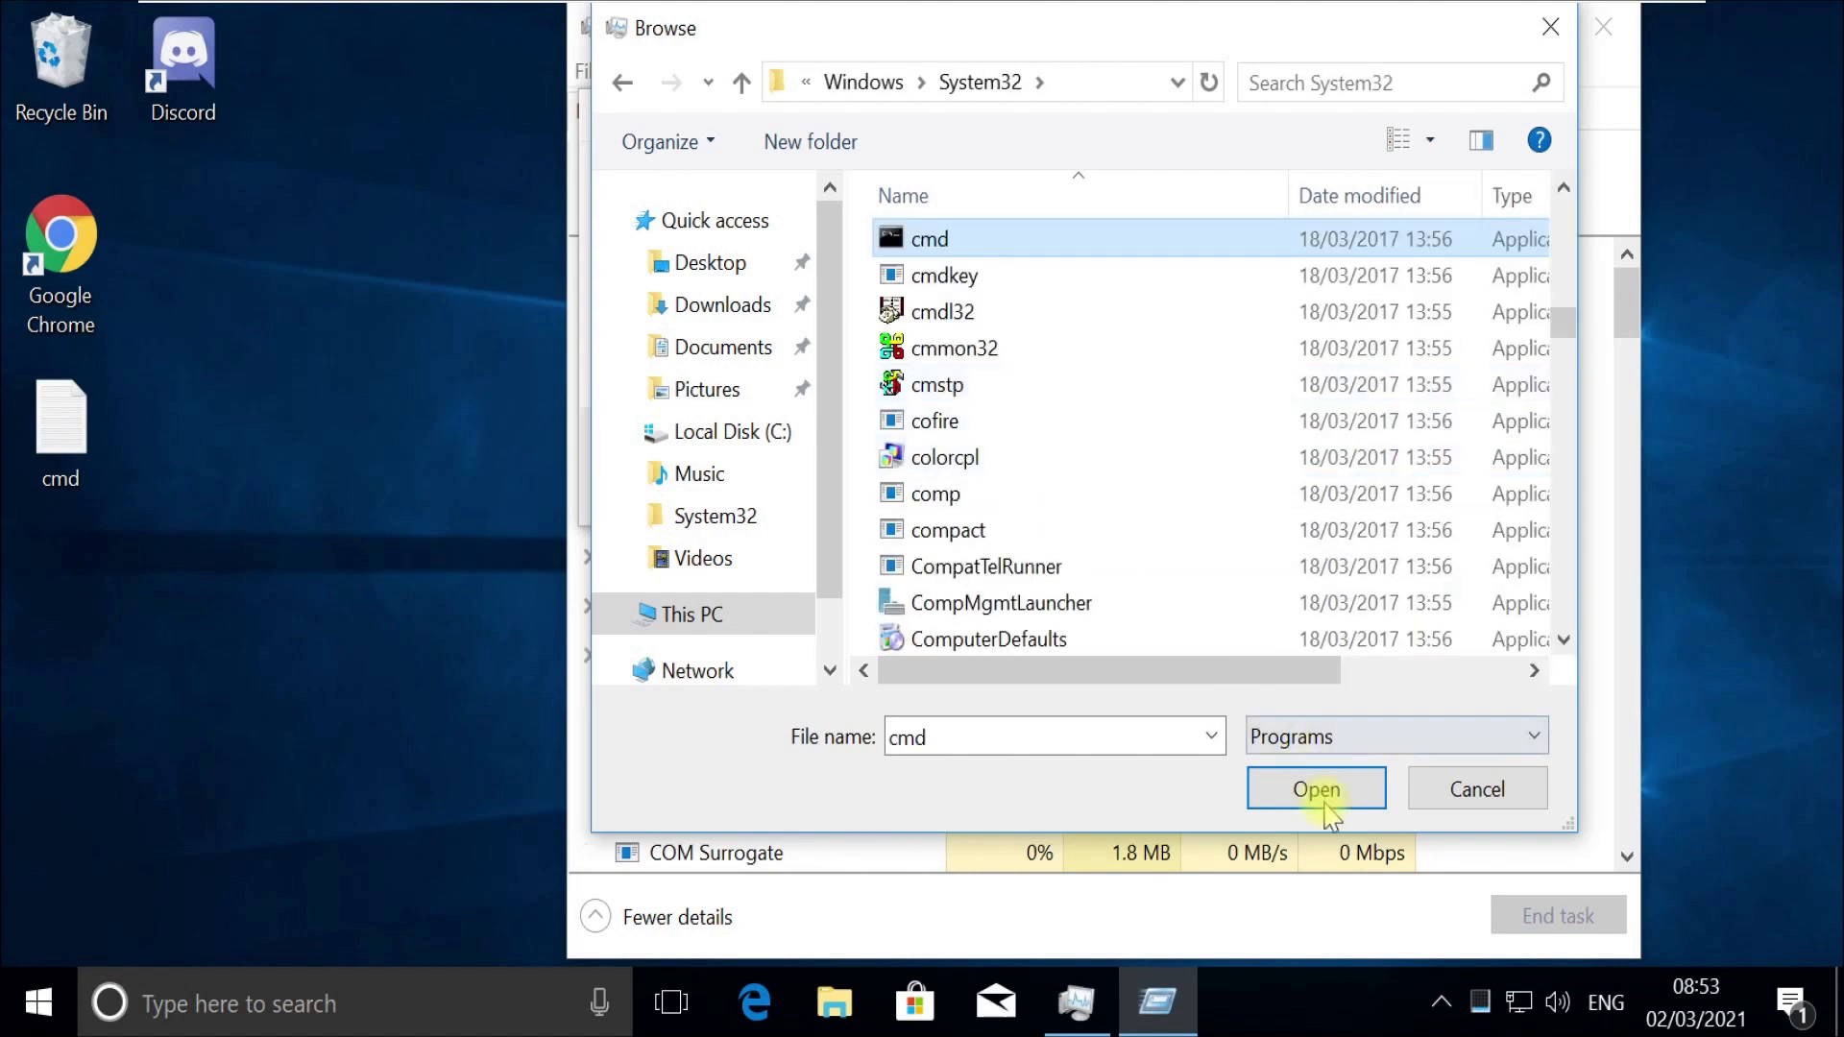
click(1316, 789)
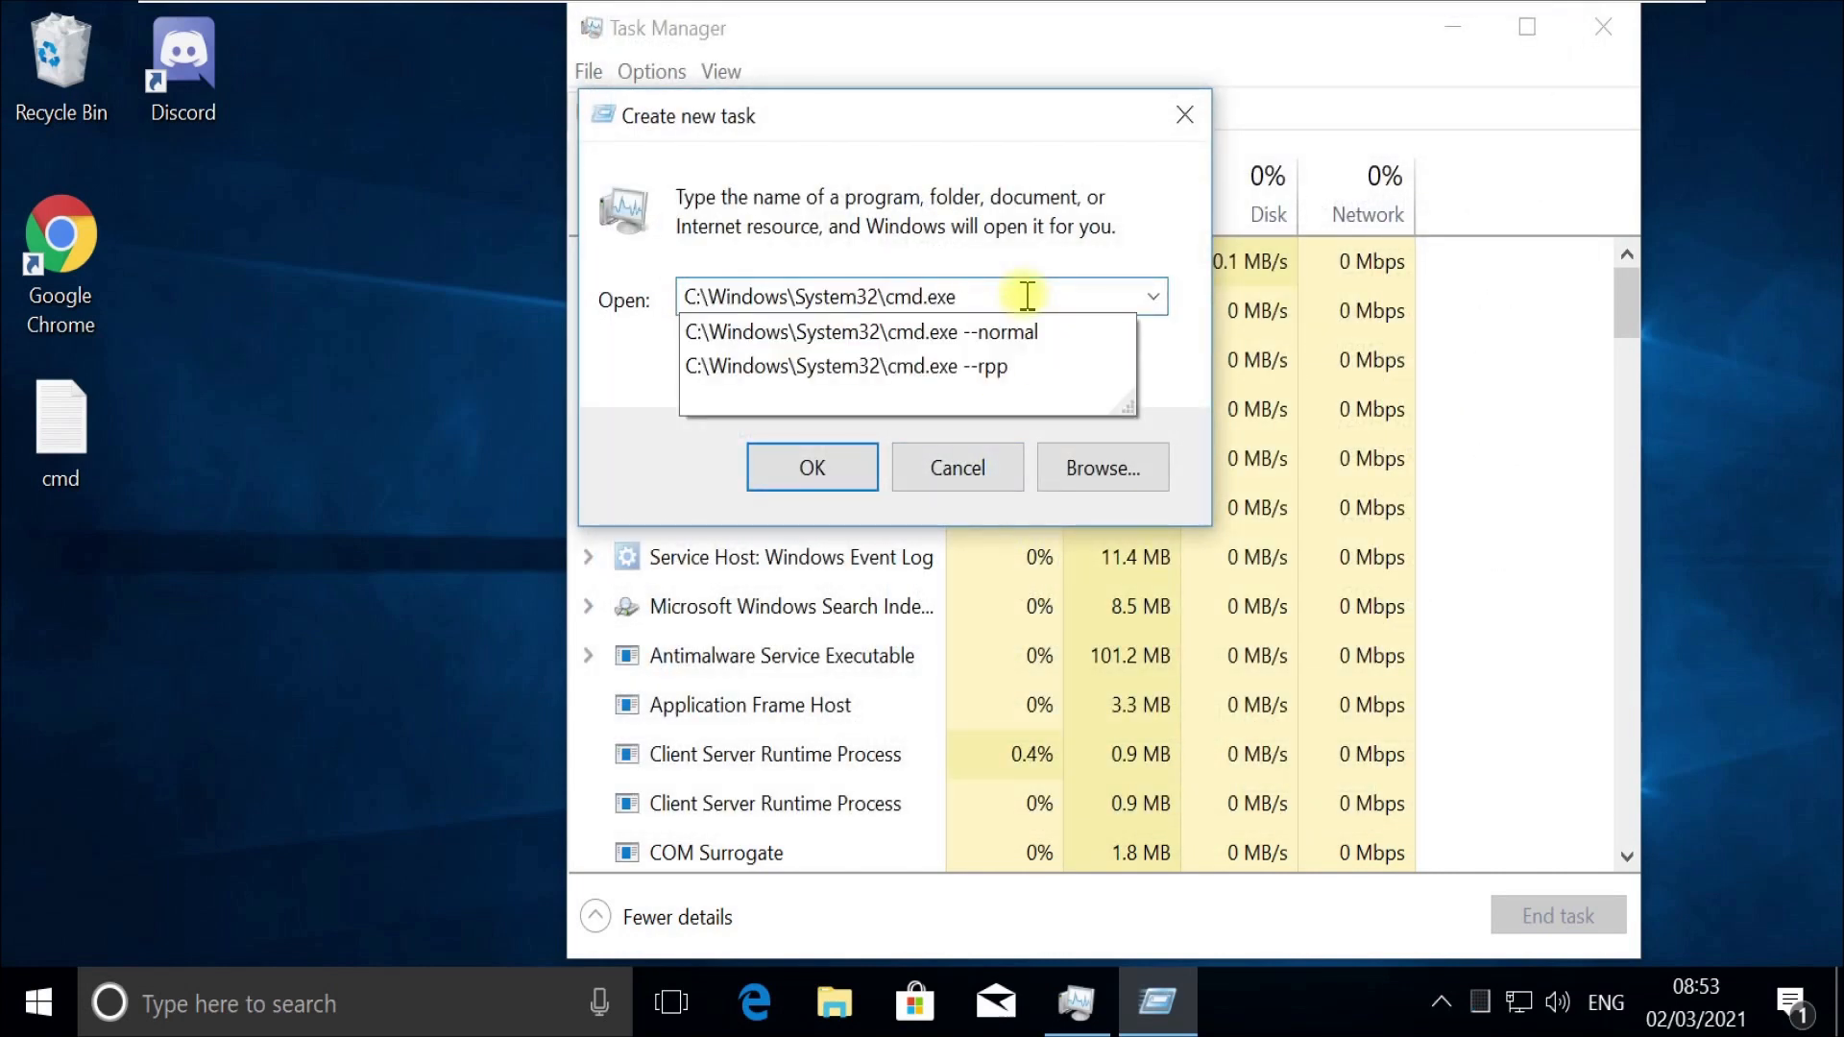
Append --update to the cmd path and run it as an elevated new task.
text(--up)
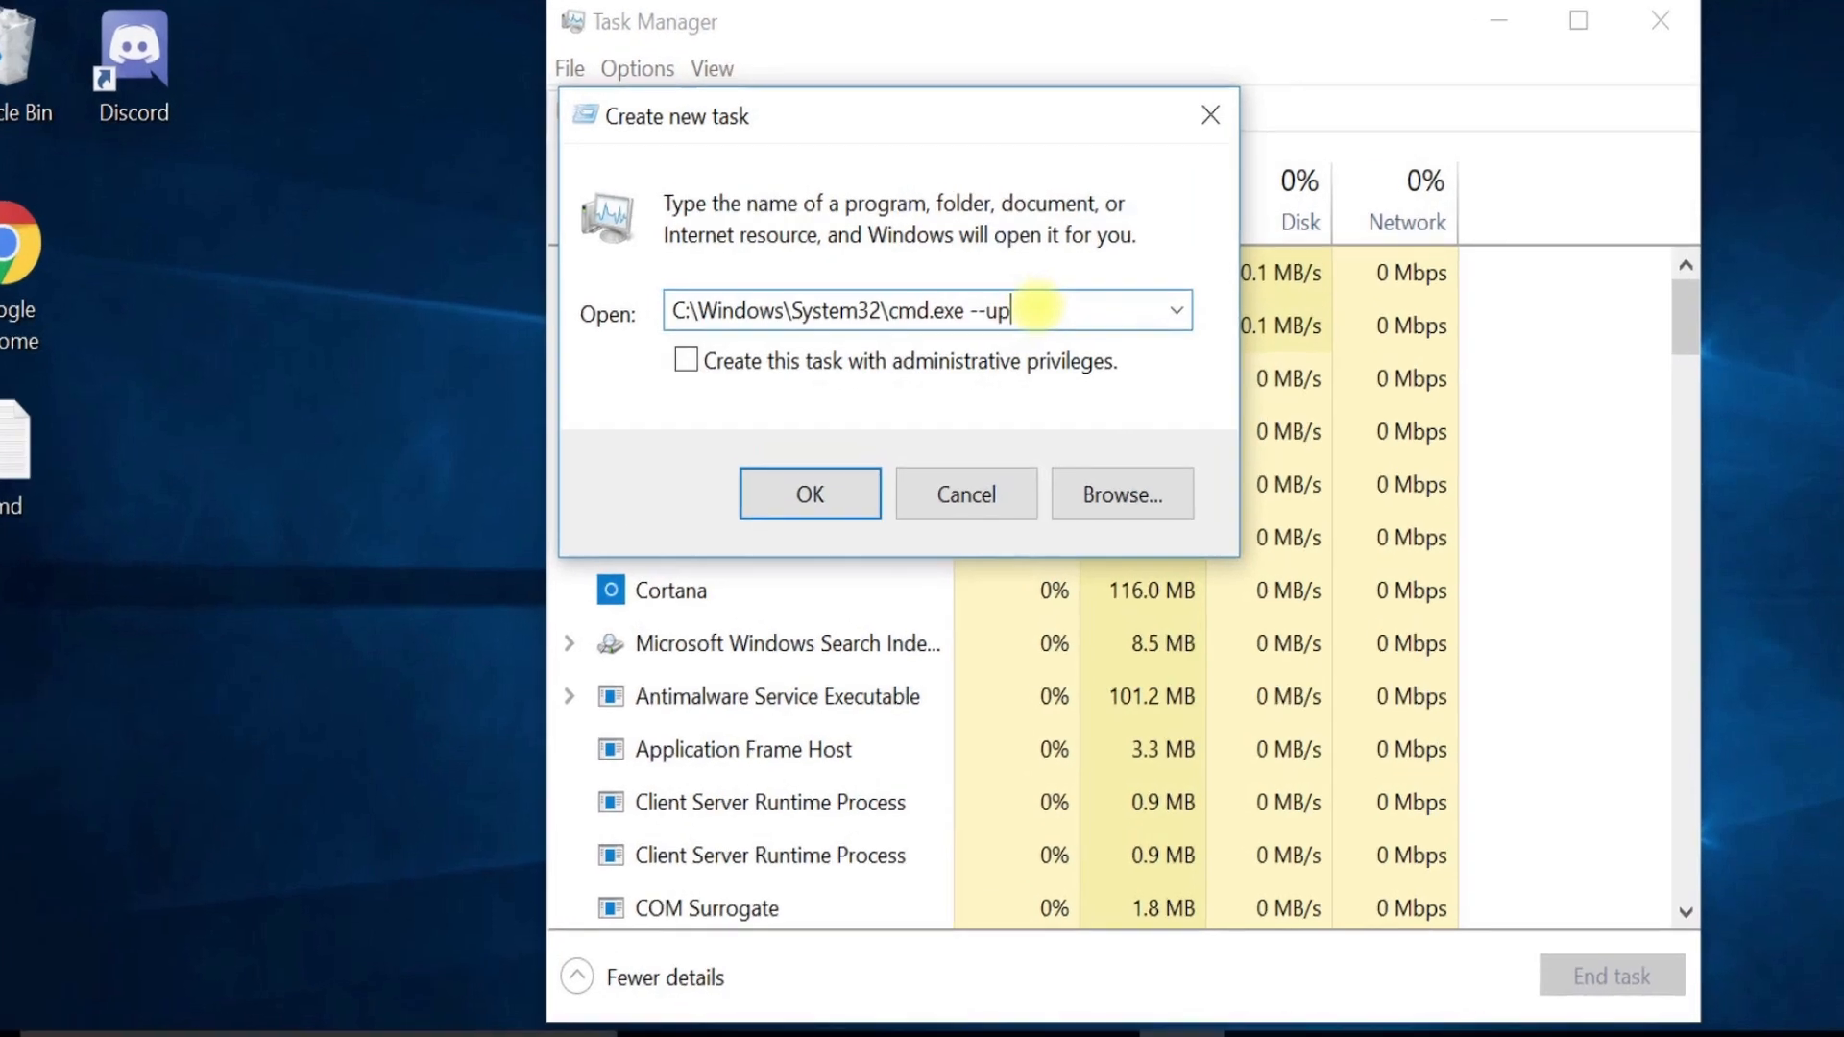
text(dt)
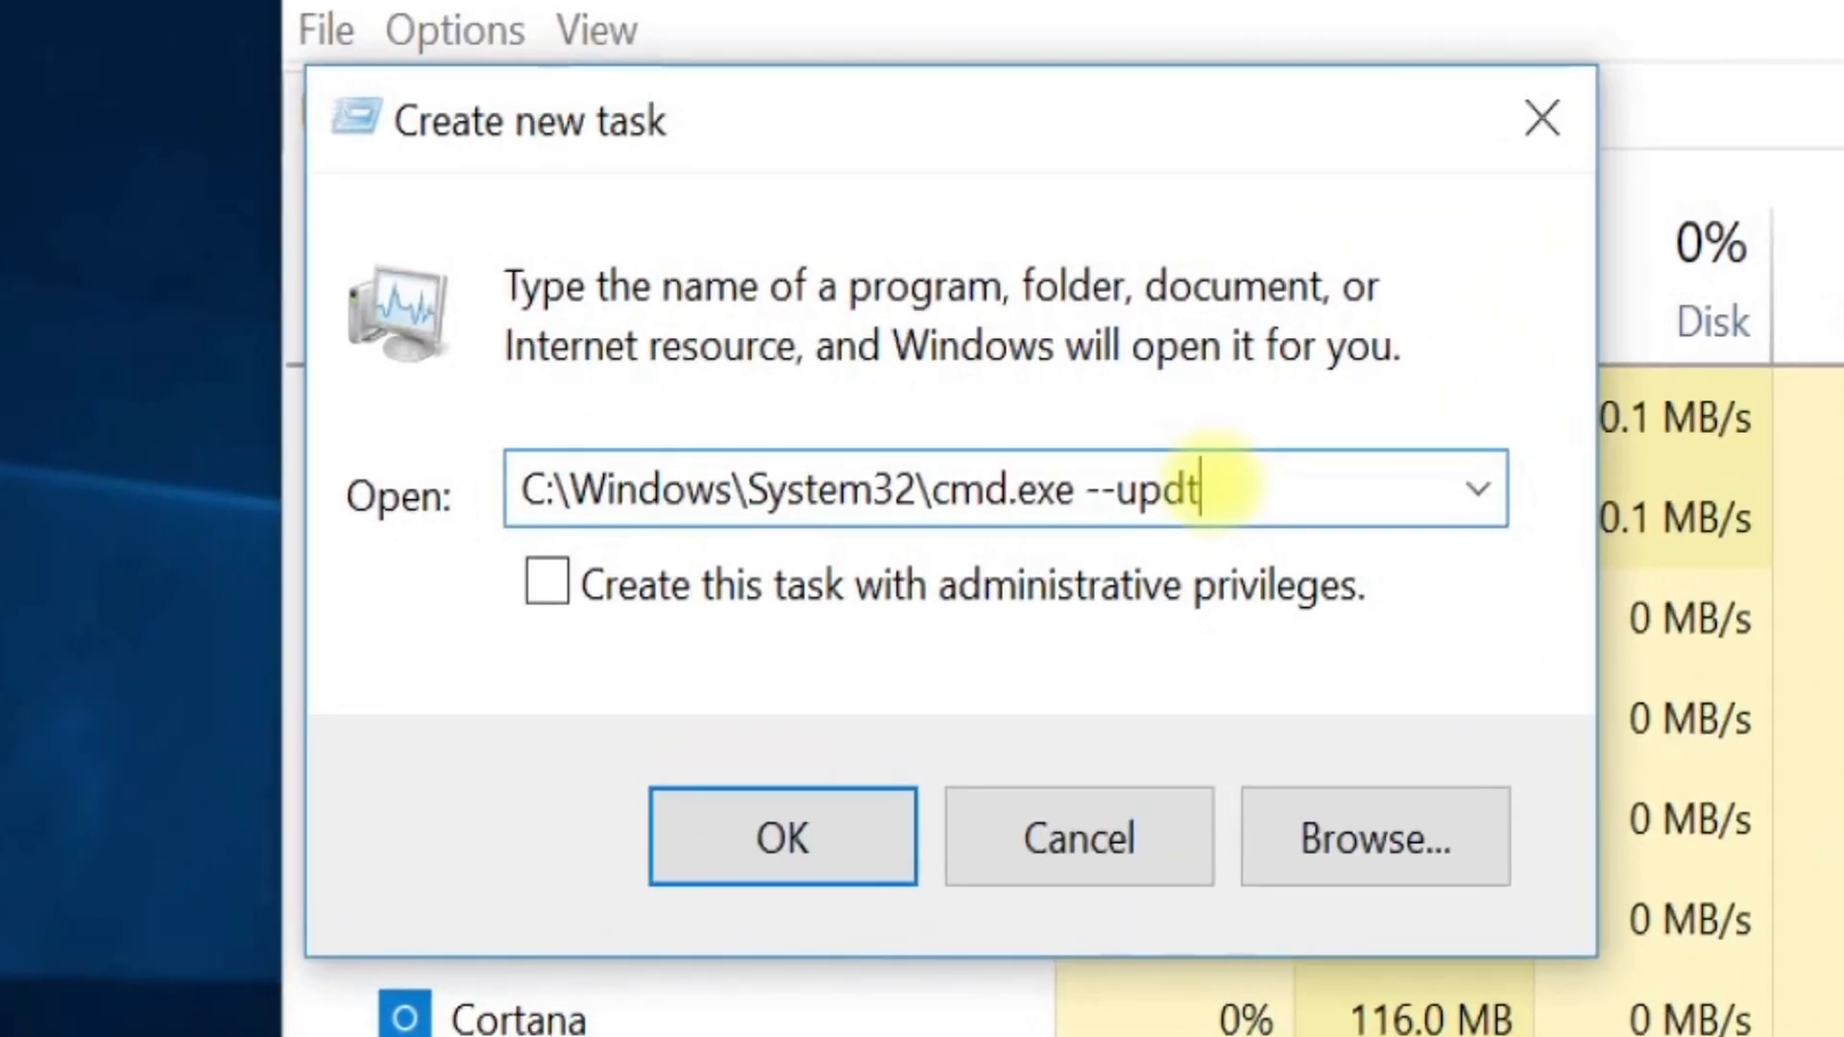
key(Backspace)
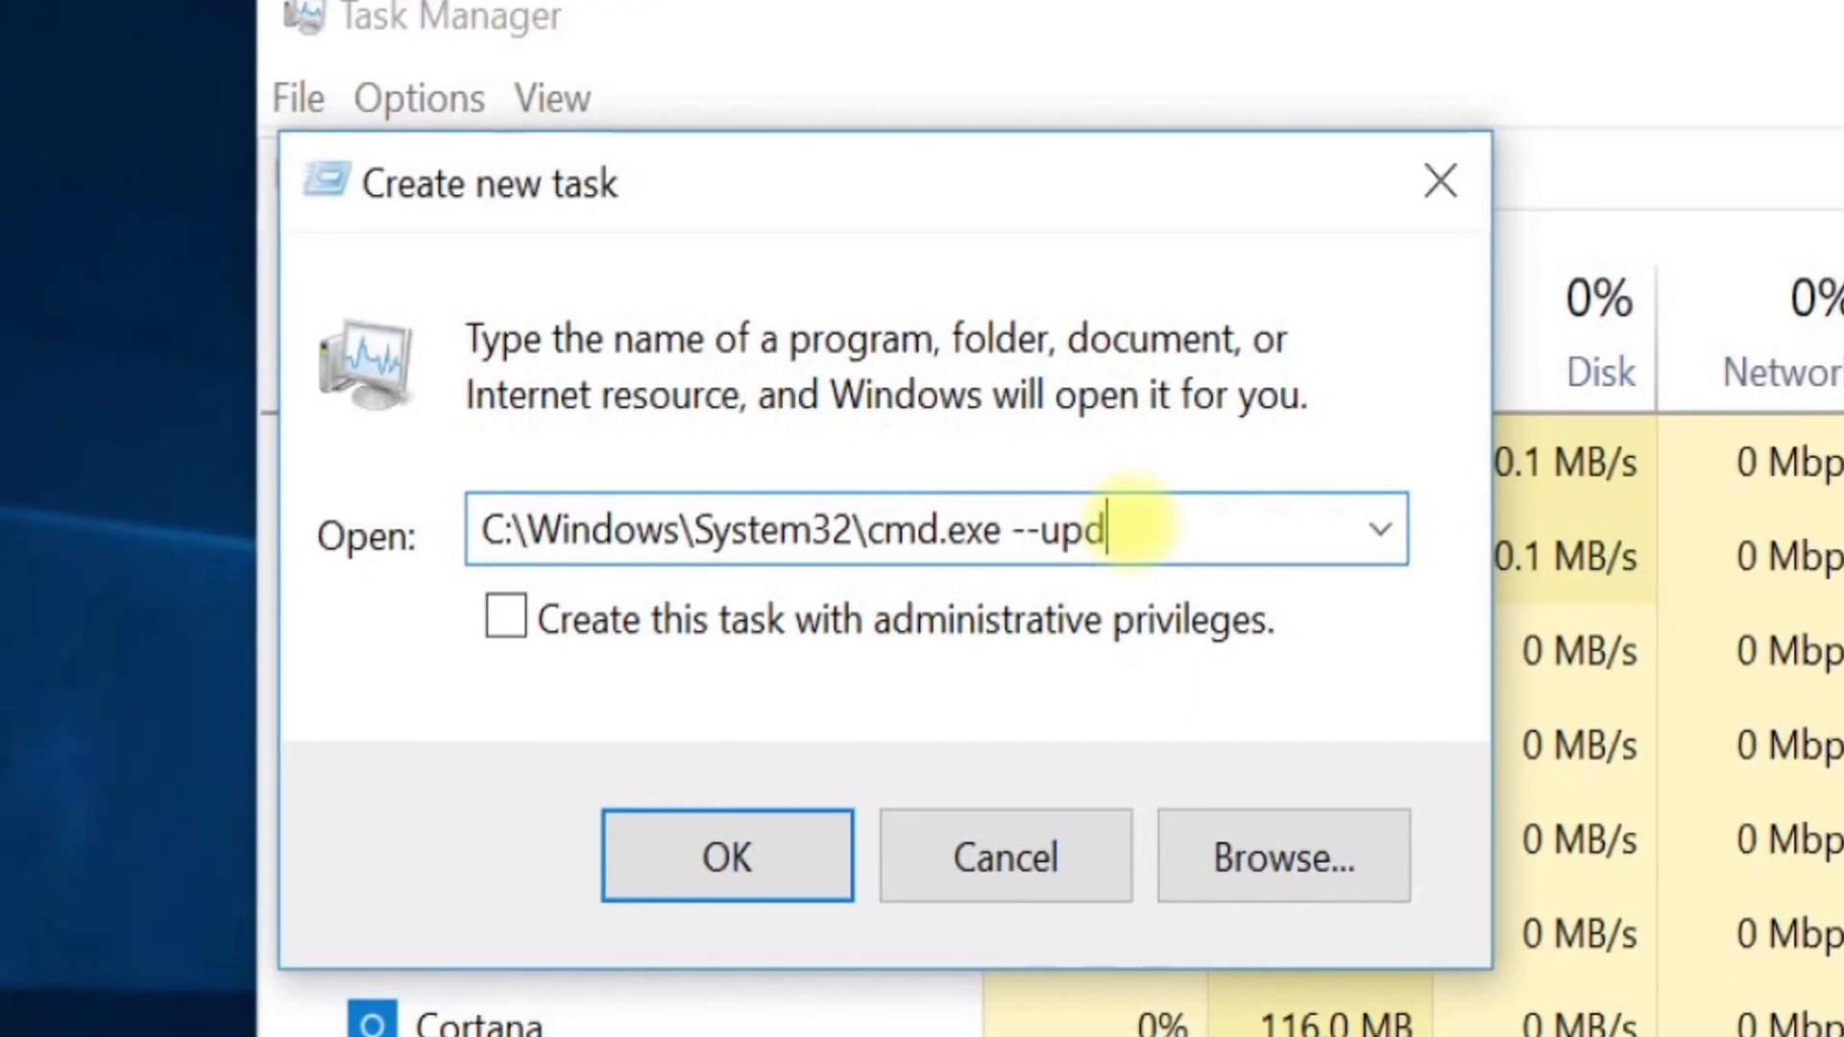
text(ate)
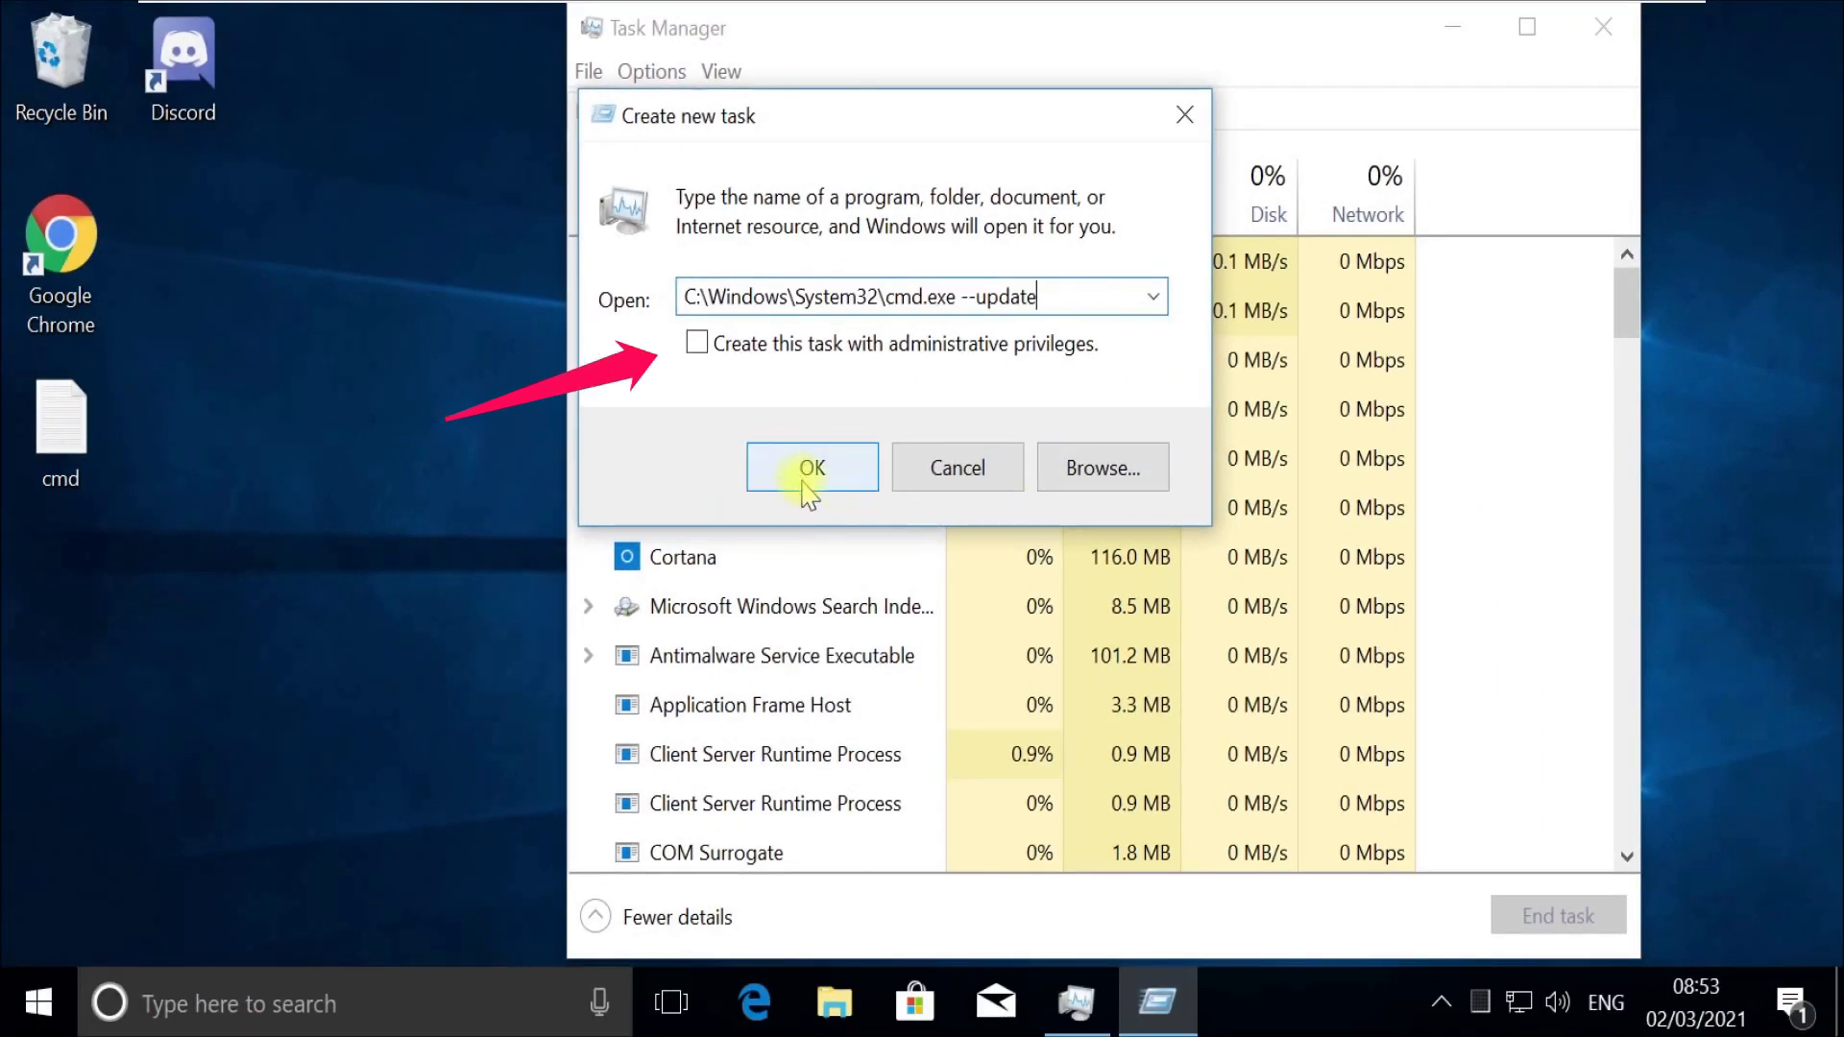
mouse_move(794, 359)
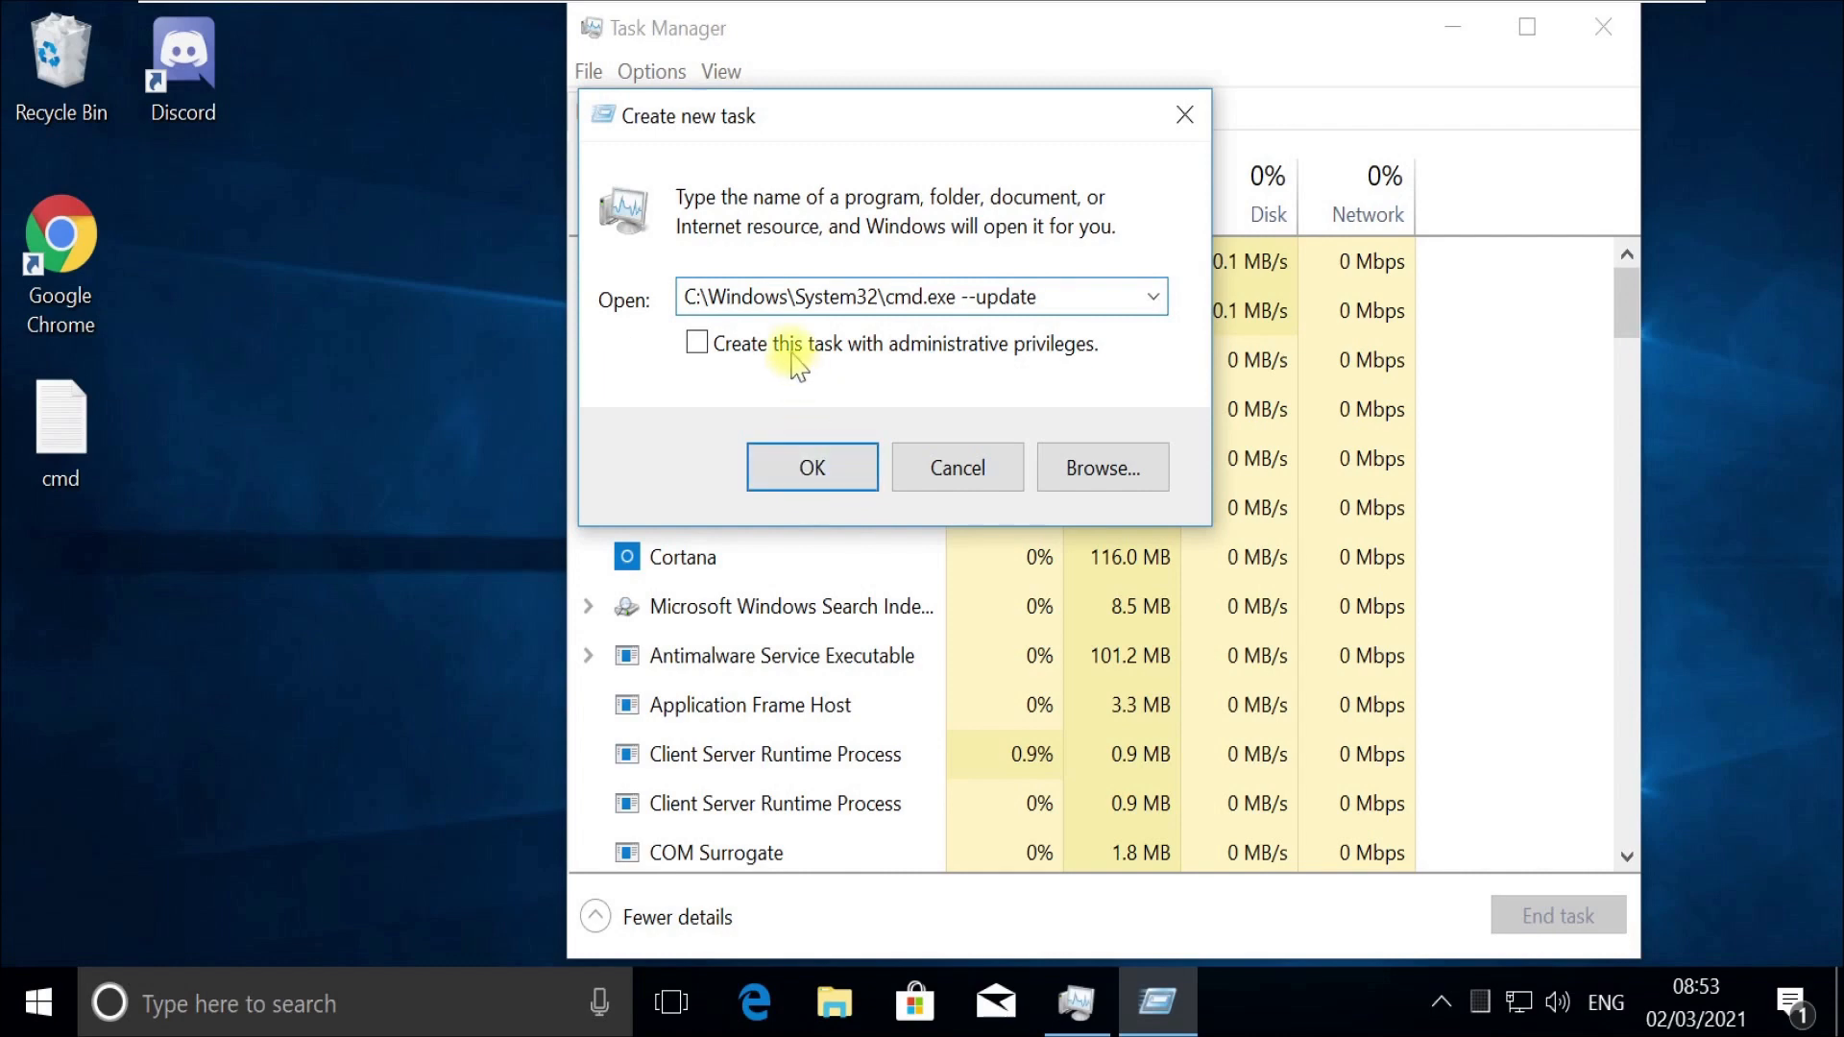
click(811, 467)
text(gpupdate)
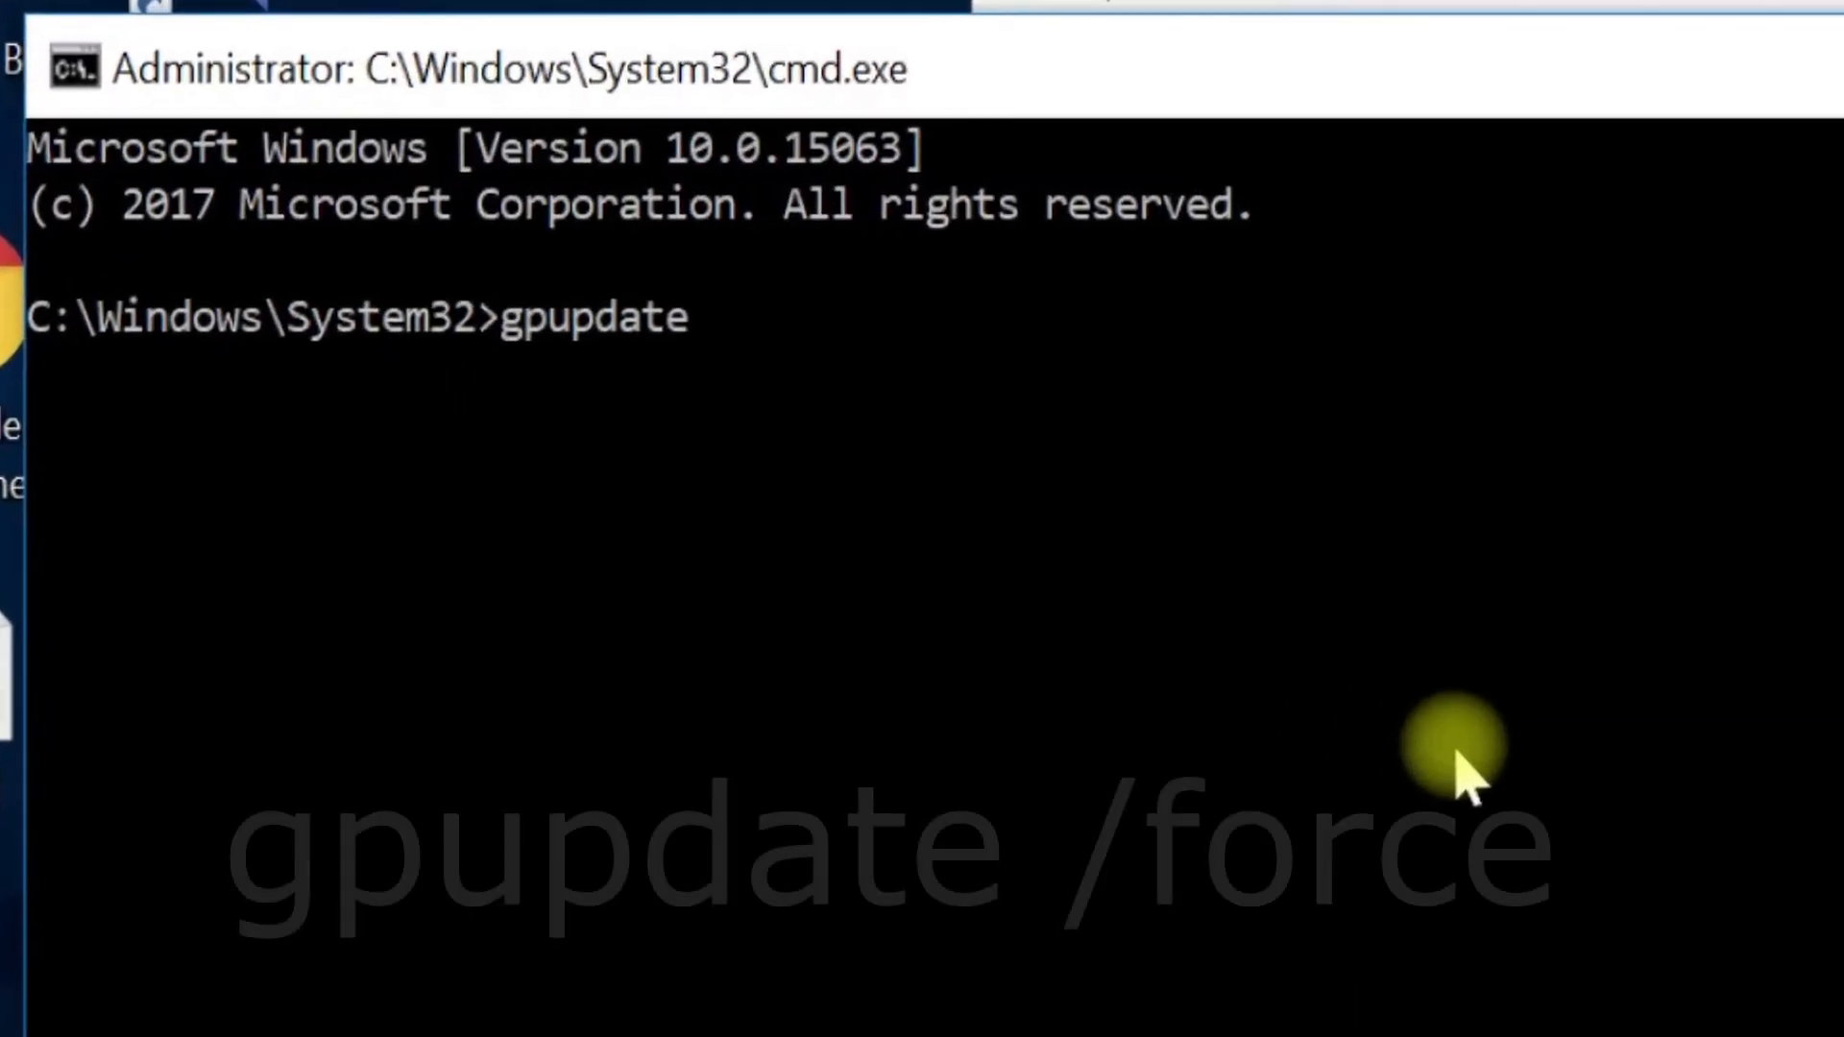
Run gpupdate /force, clear the screen with cls, then close Command Prompt and Task Manager.
text(/fo)
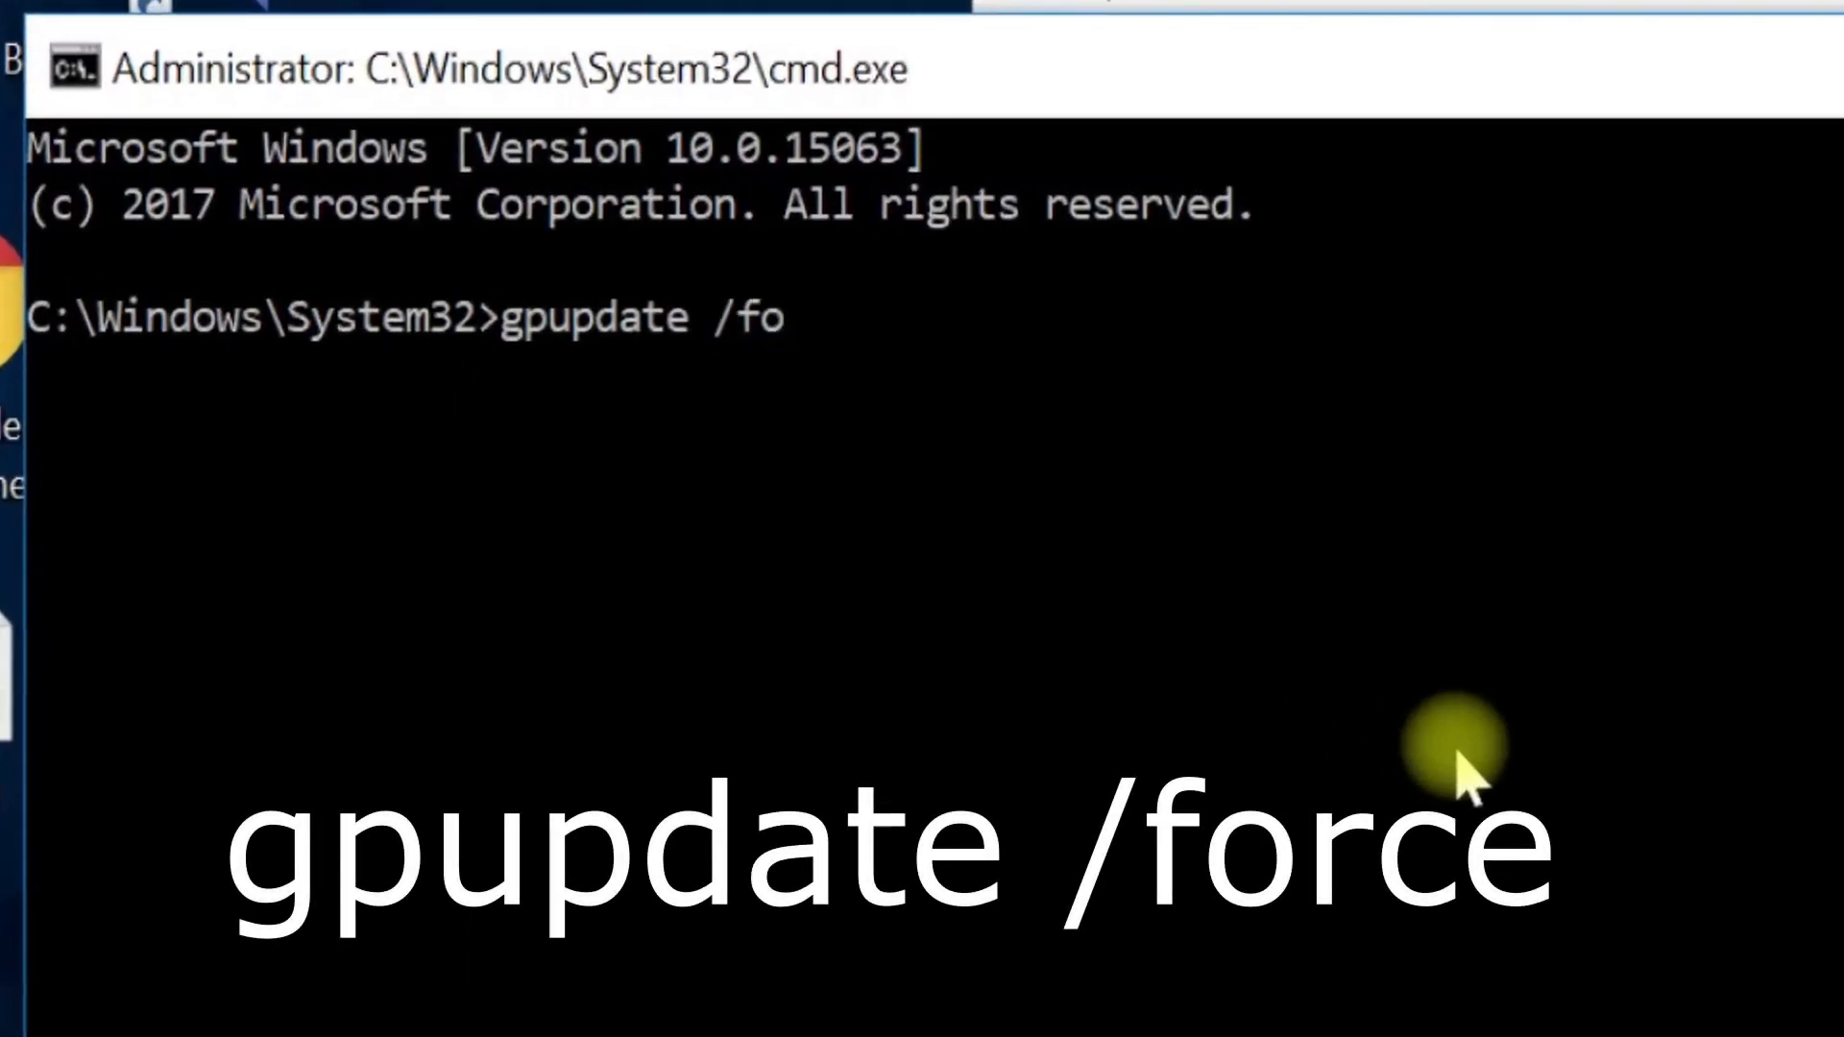
text(rce)
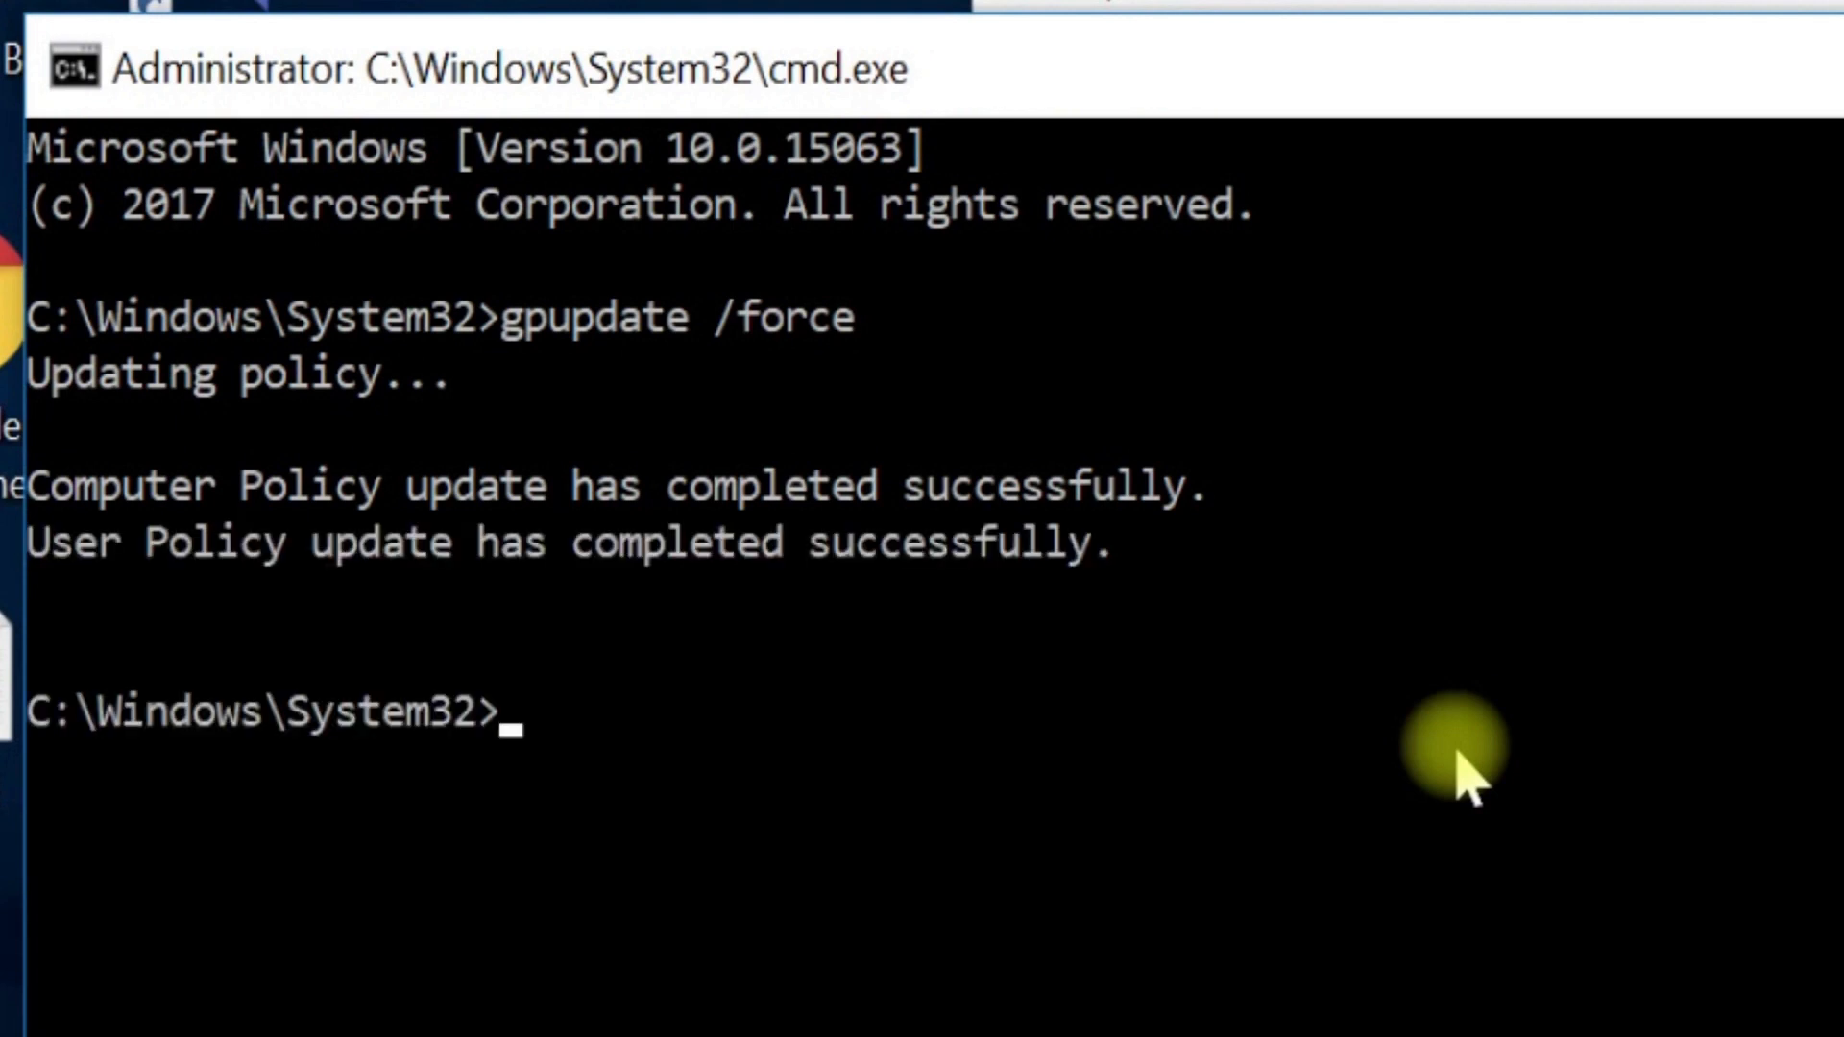
text(cls)
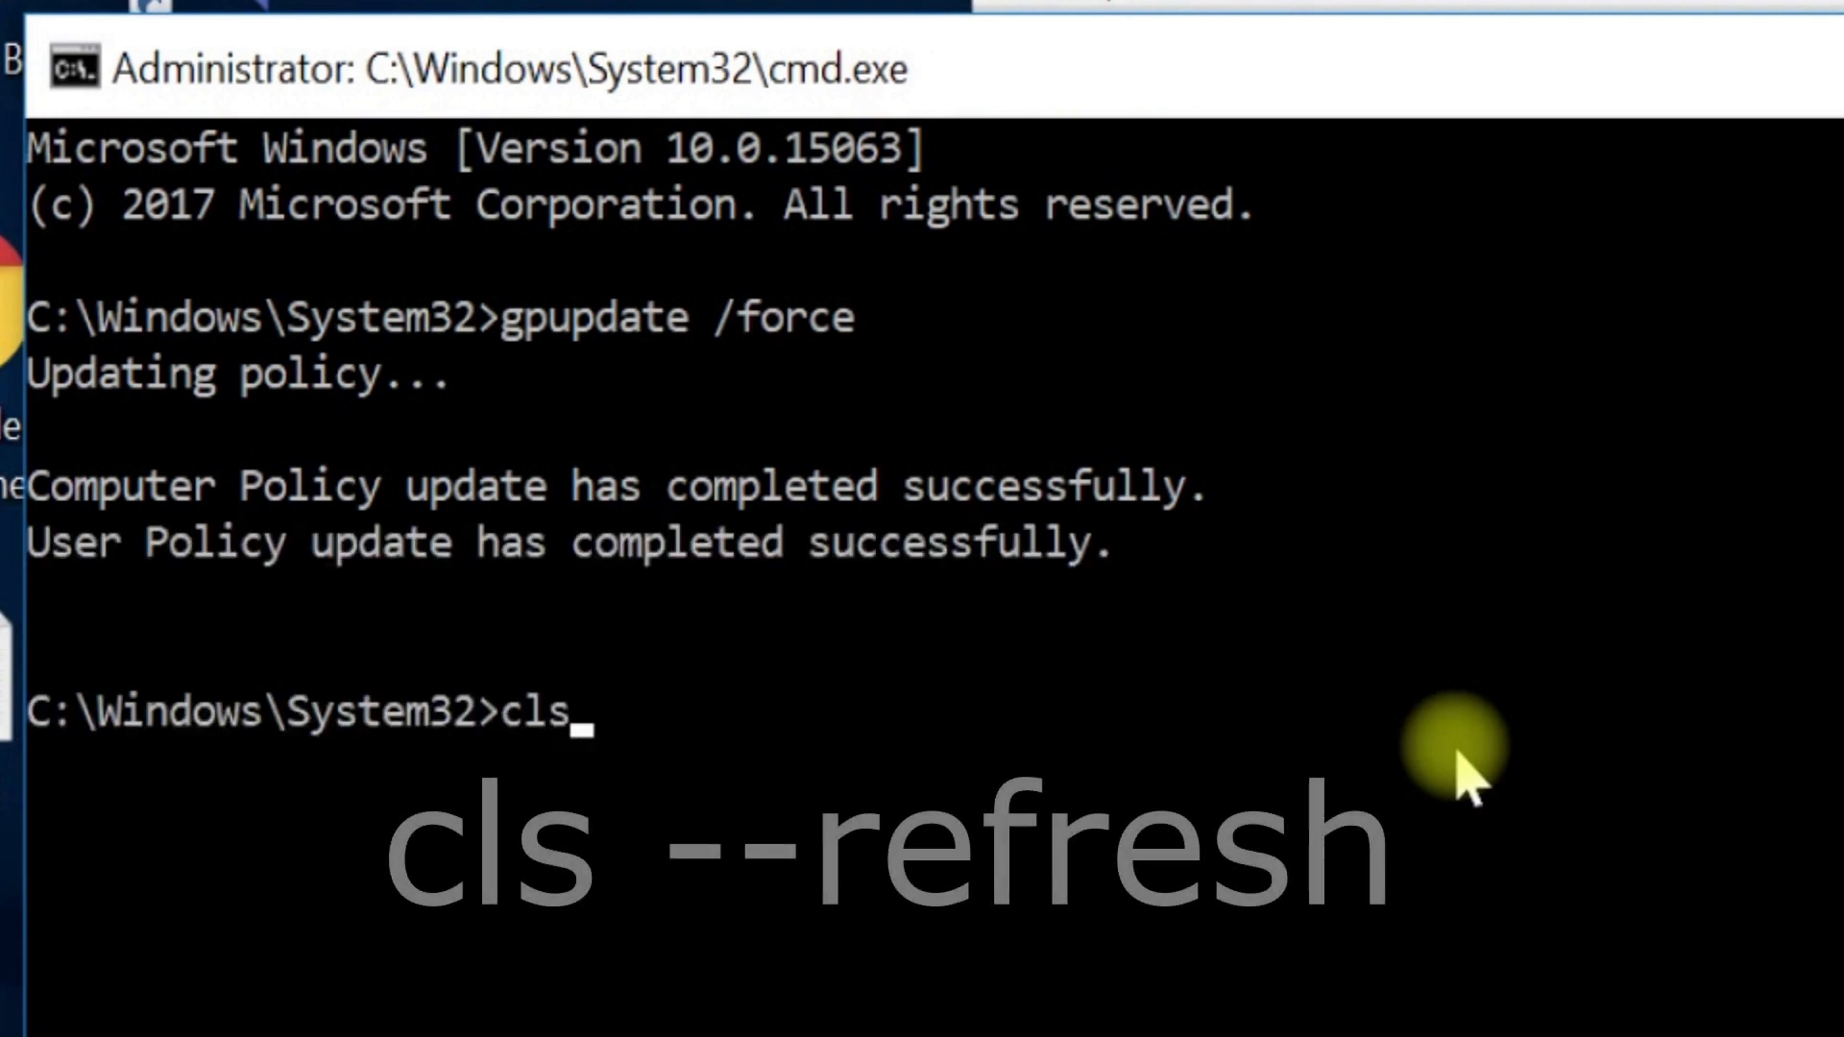
text(--refresh)
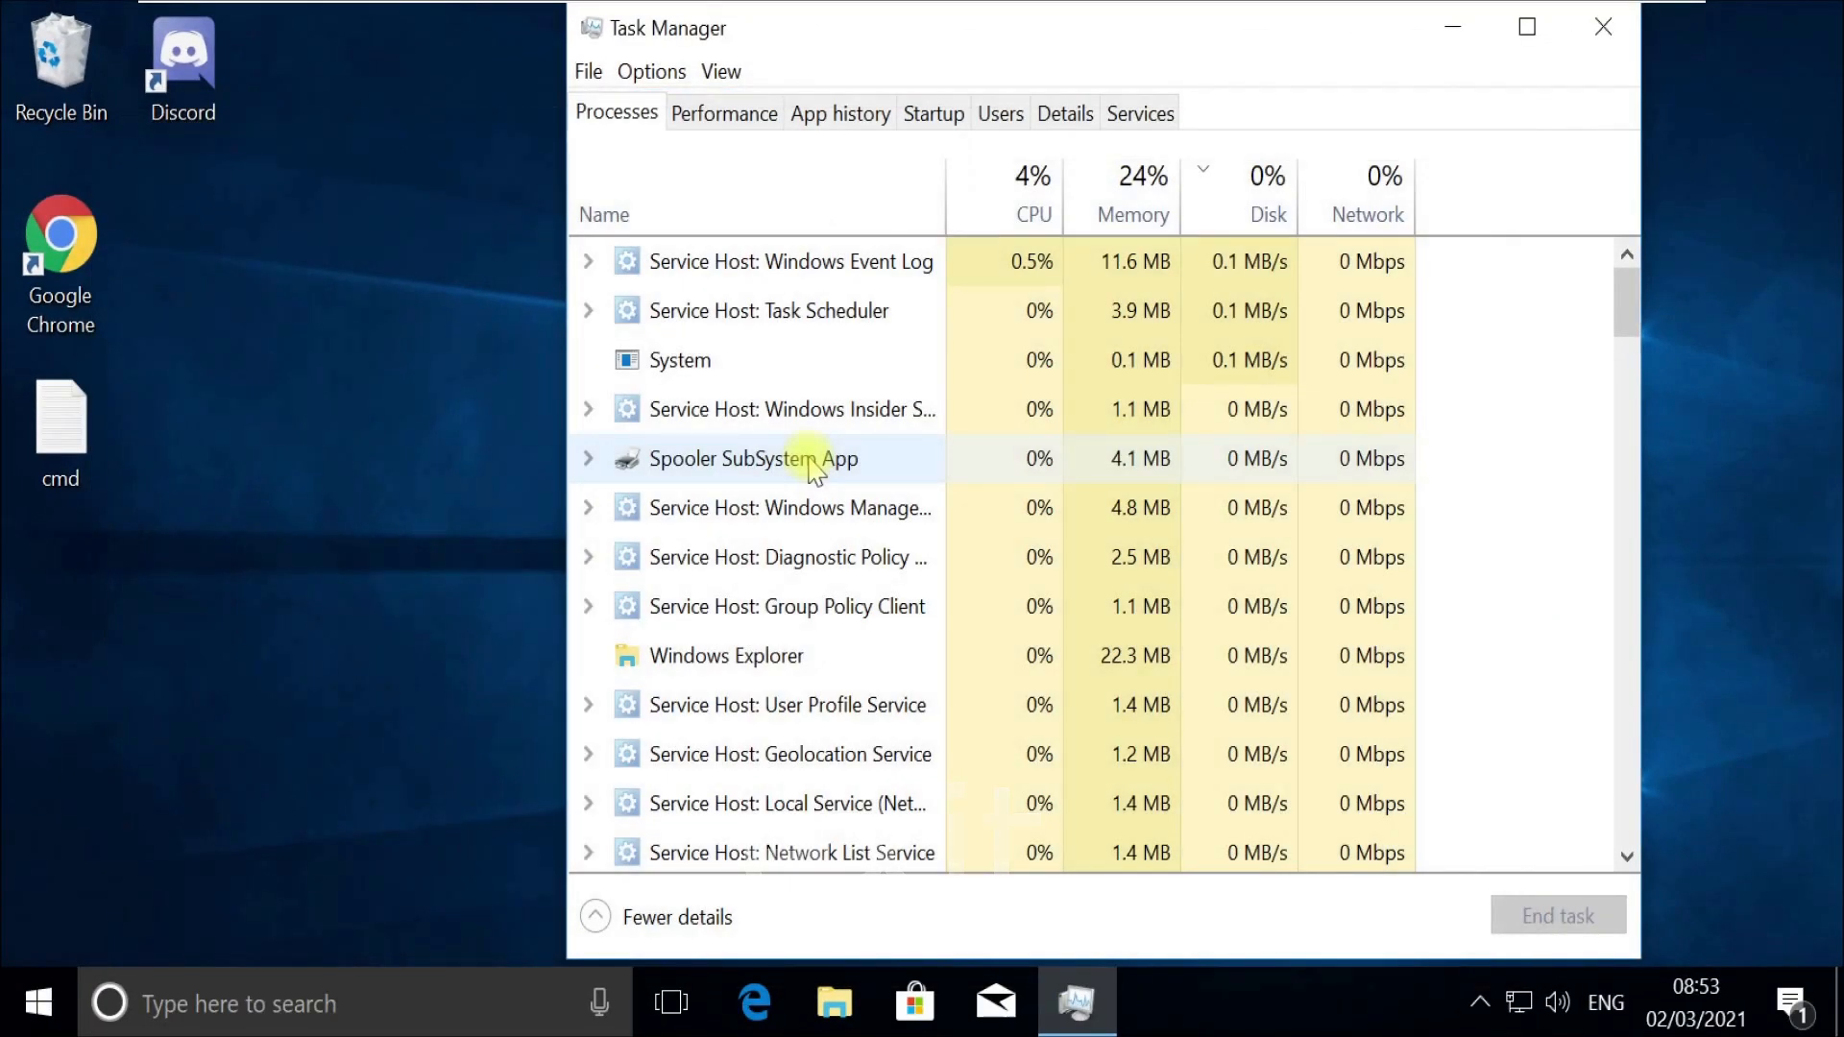
click(1603, 25)
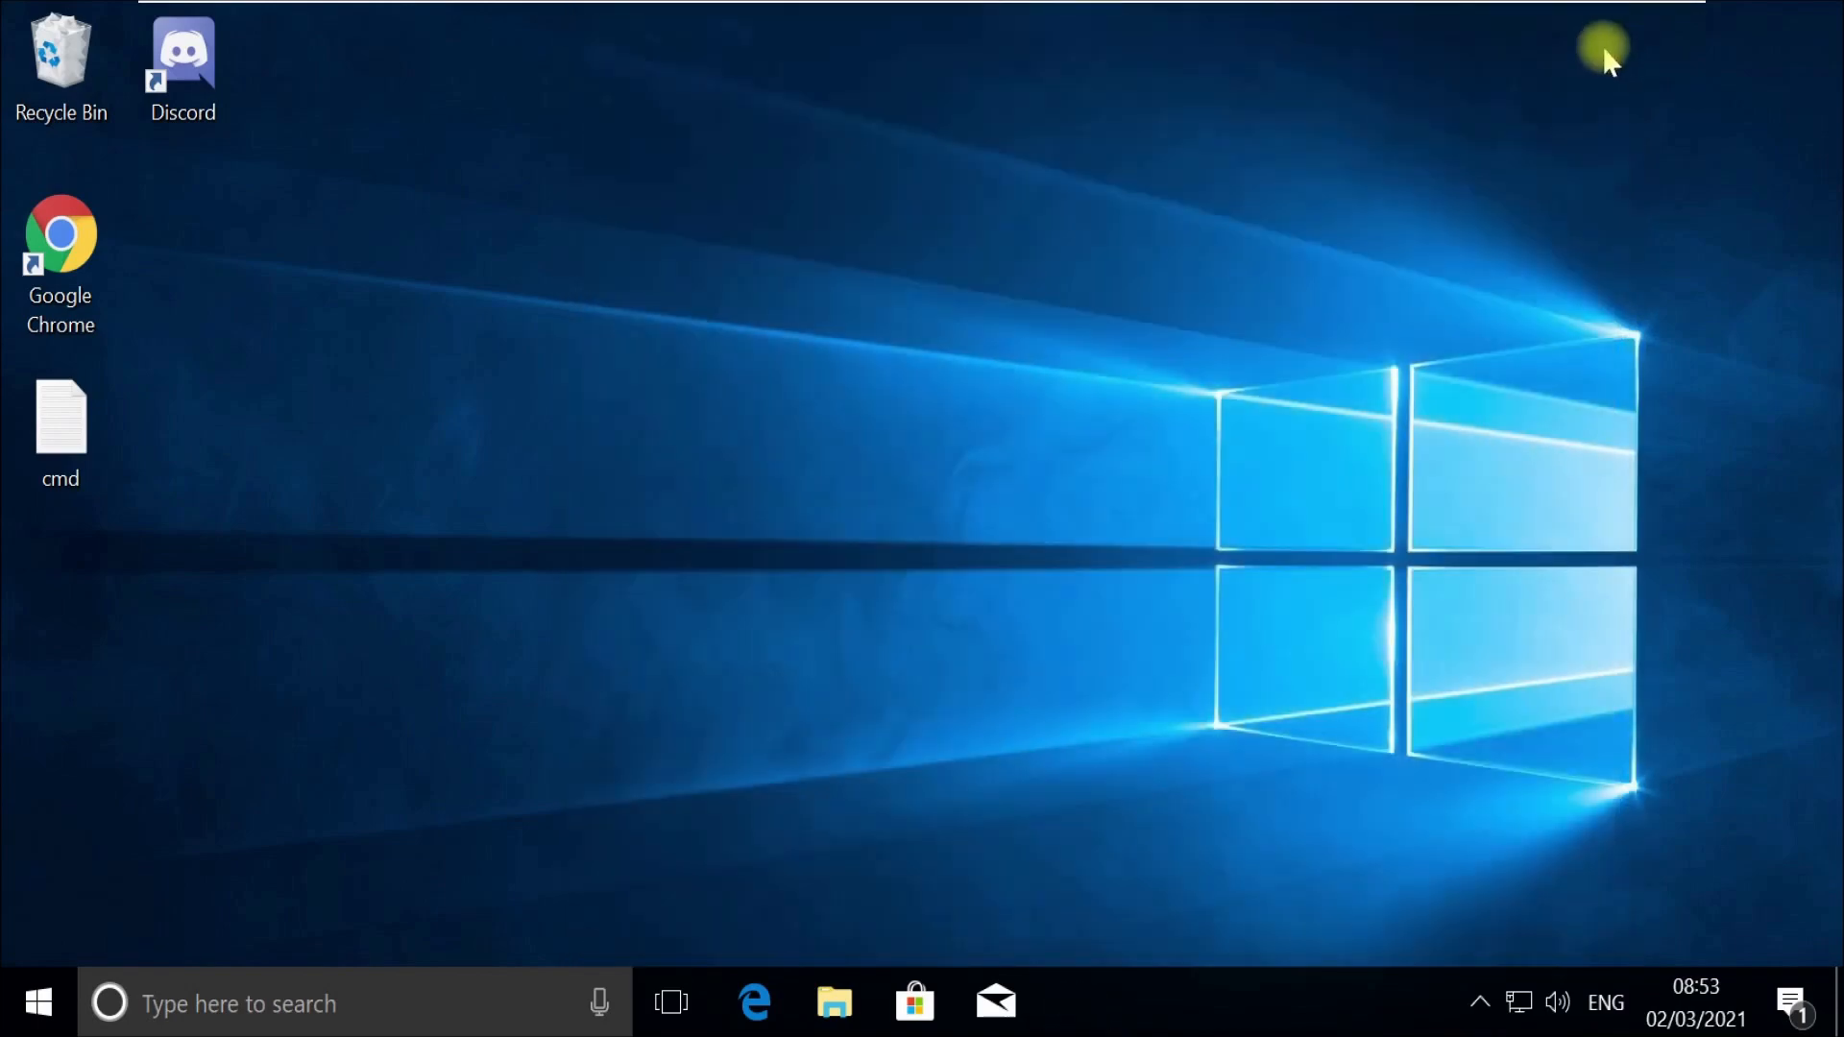
Launch an elevated Command Prompt from Start search and maximize it.
click(23, 1002)
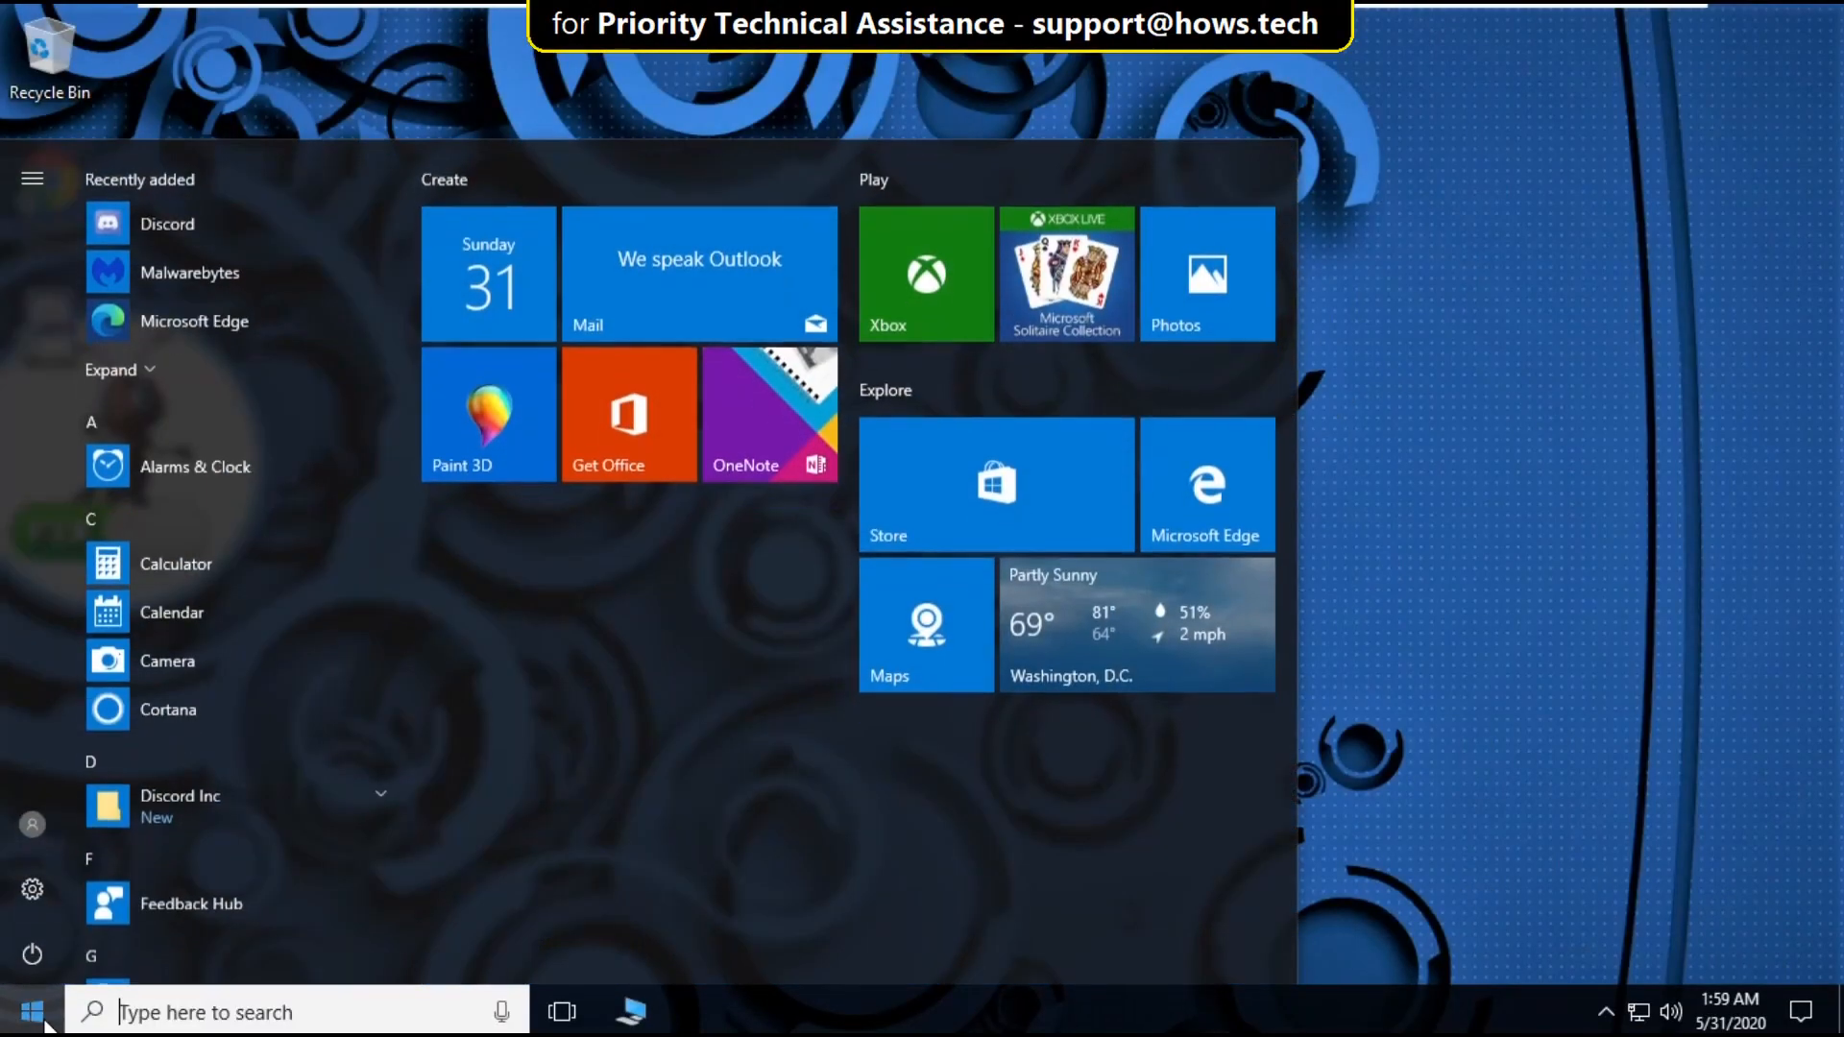
text(cmd)
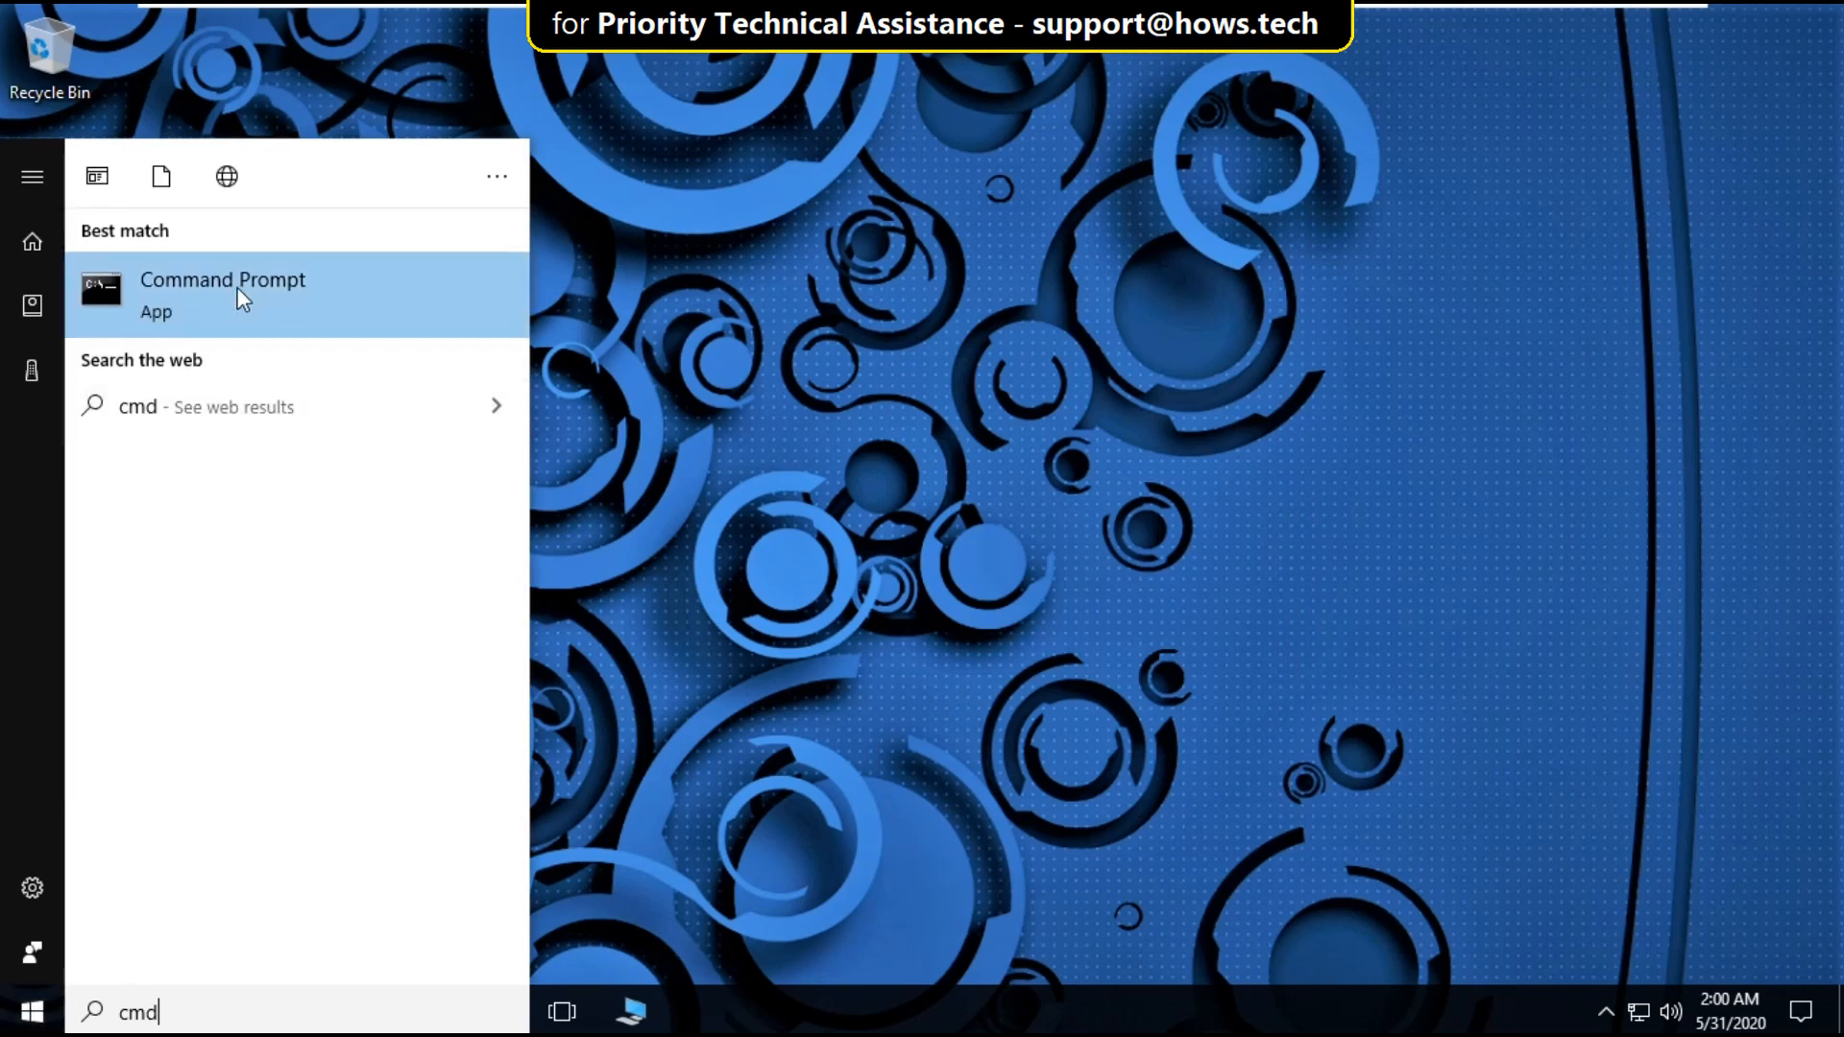
click(223, 281)
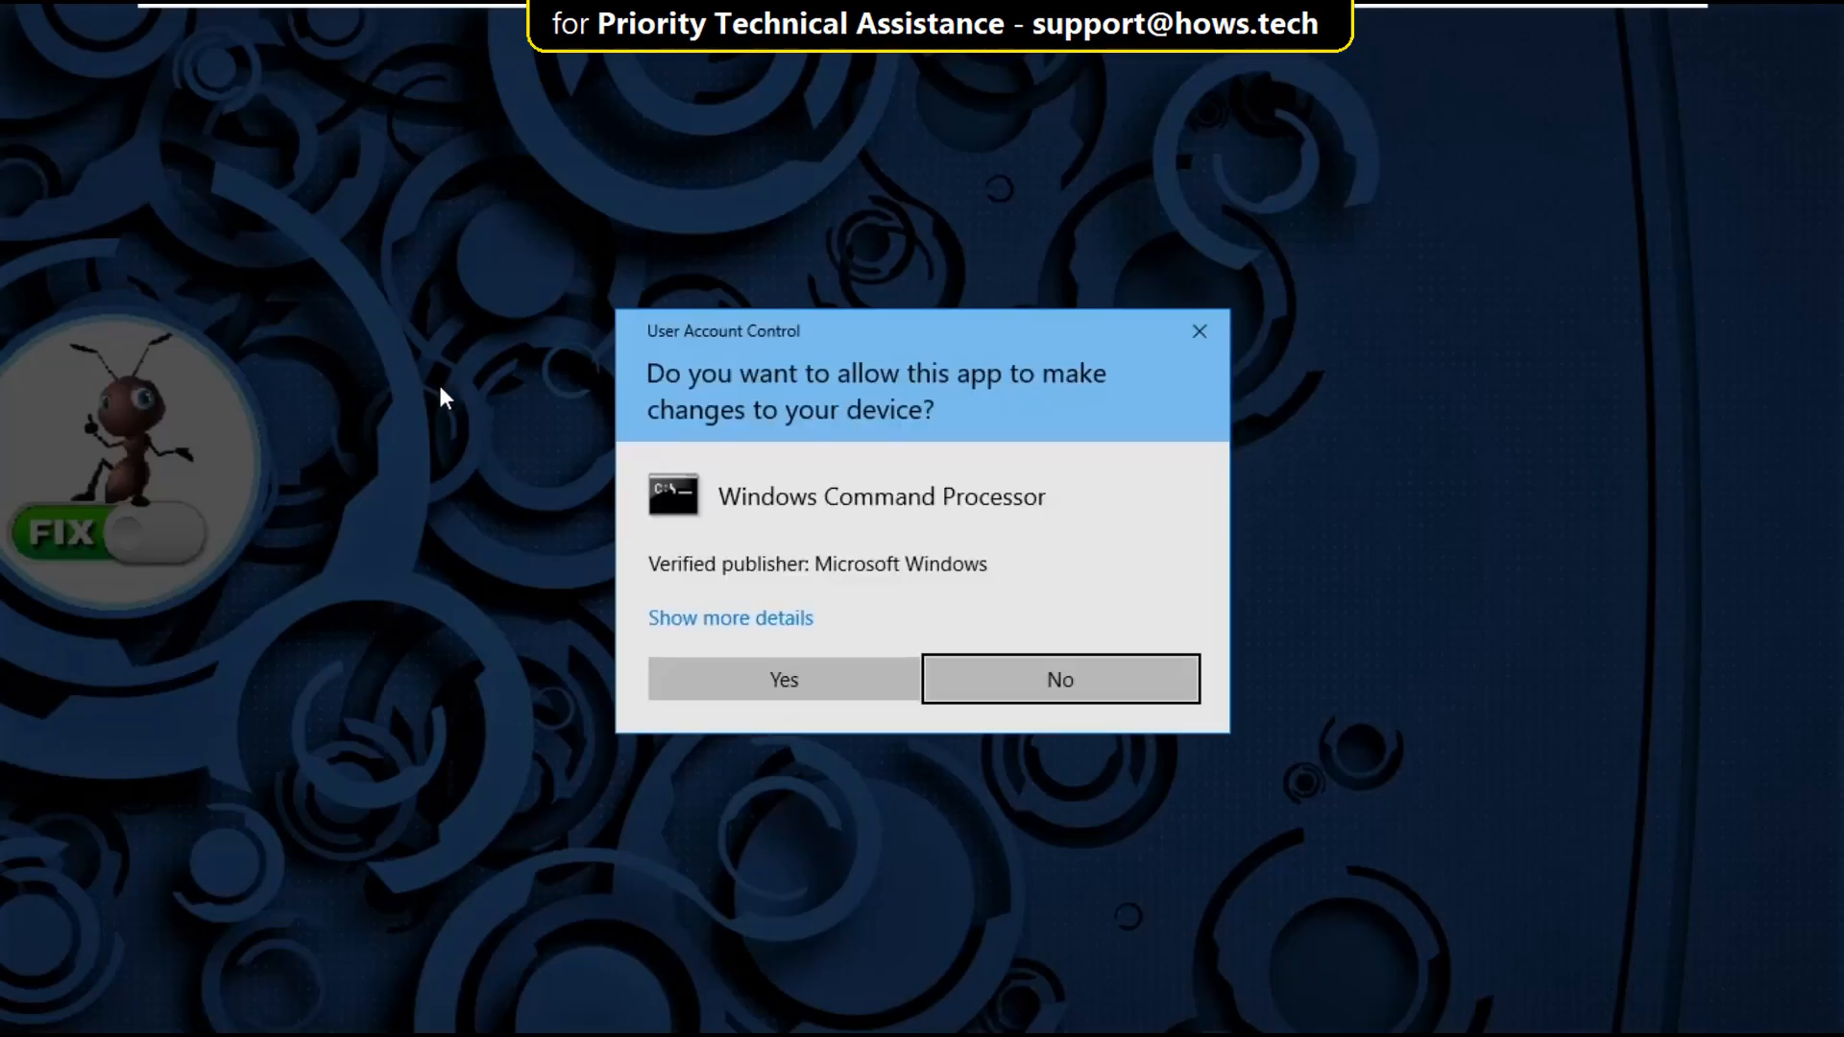
click(782, 678)
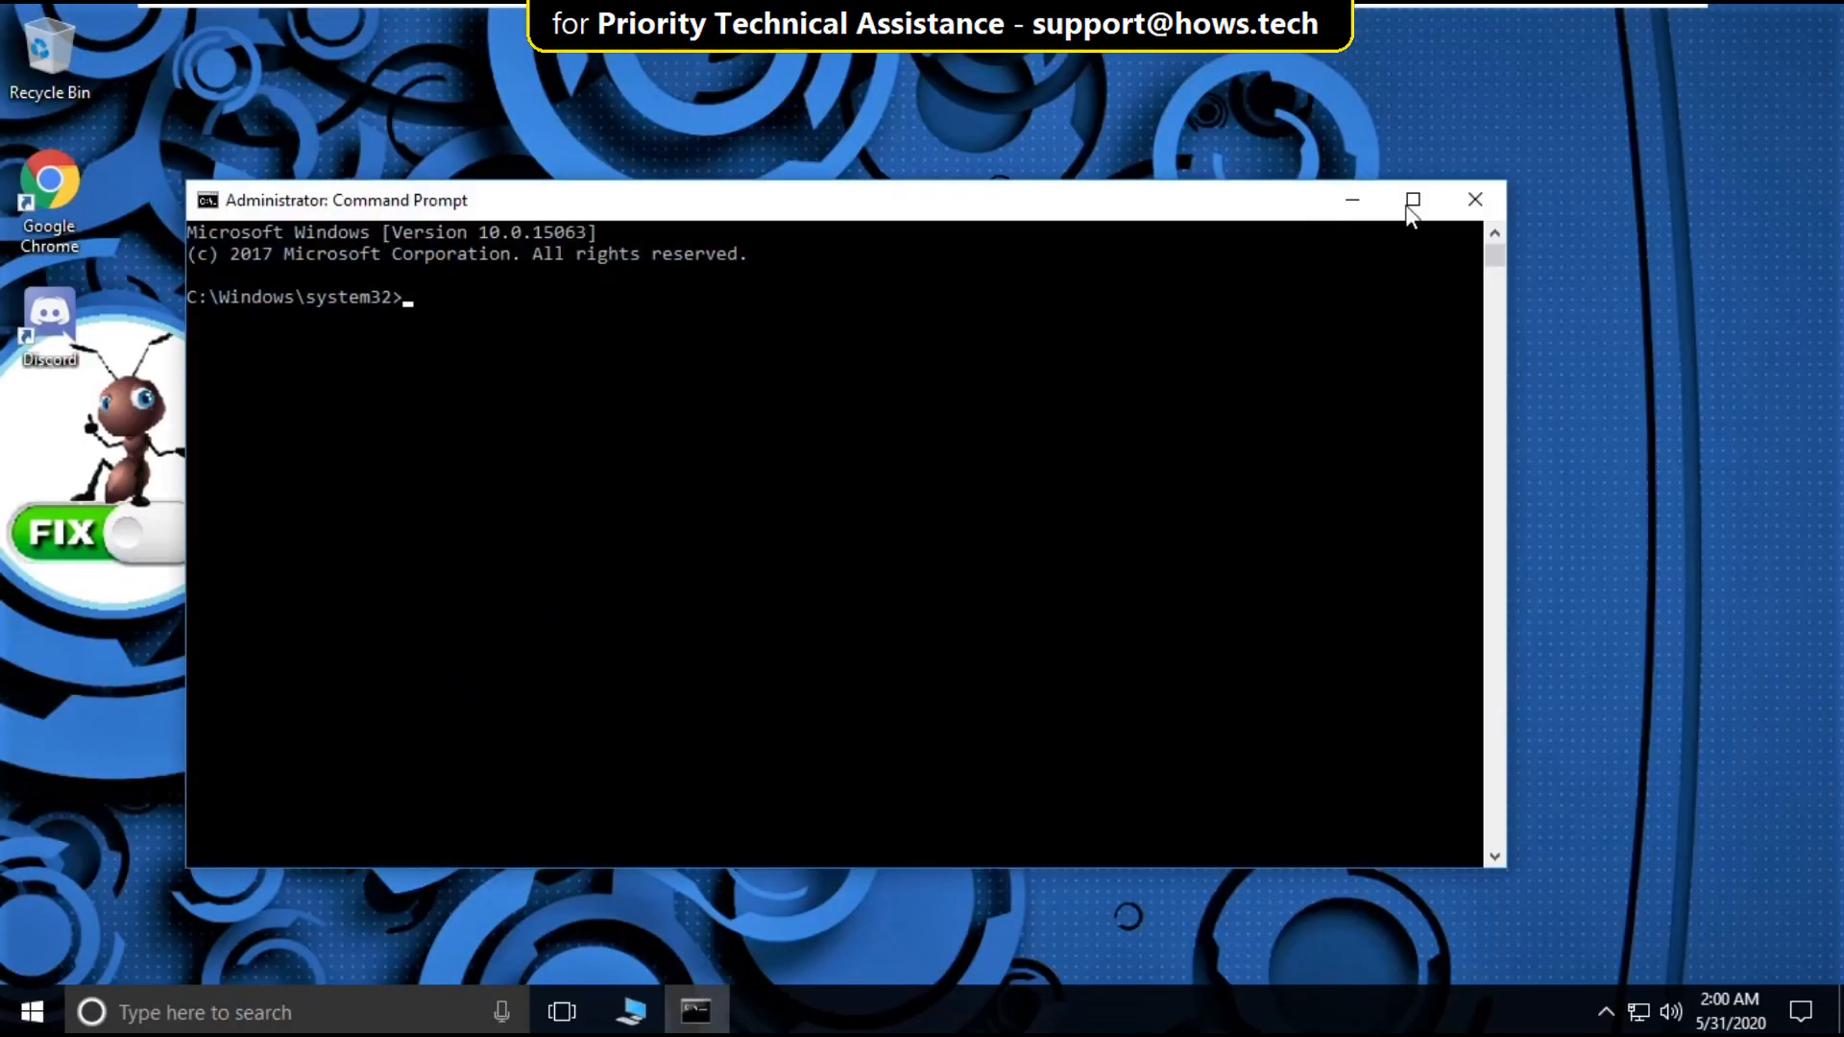
click(1412, 198)
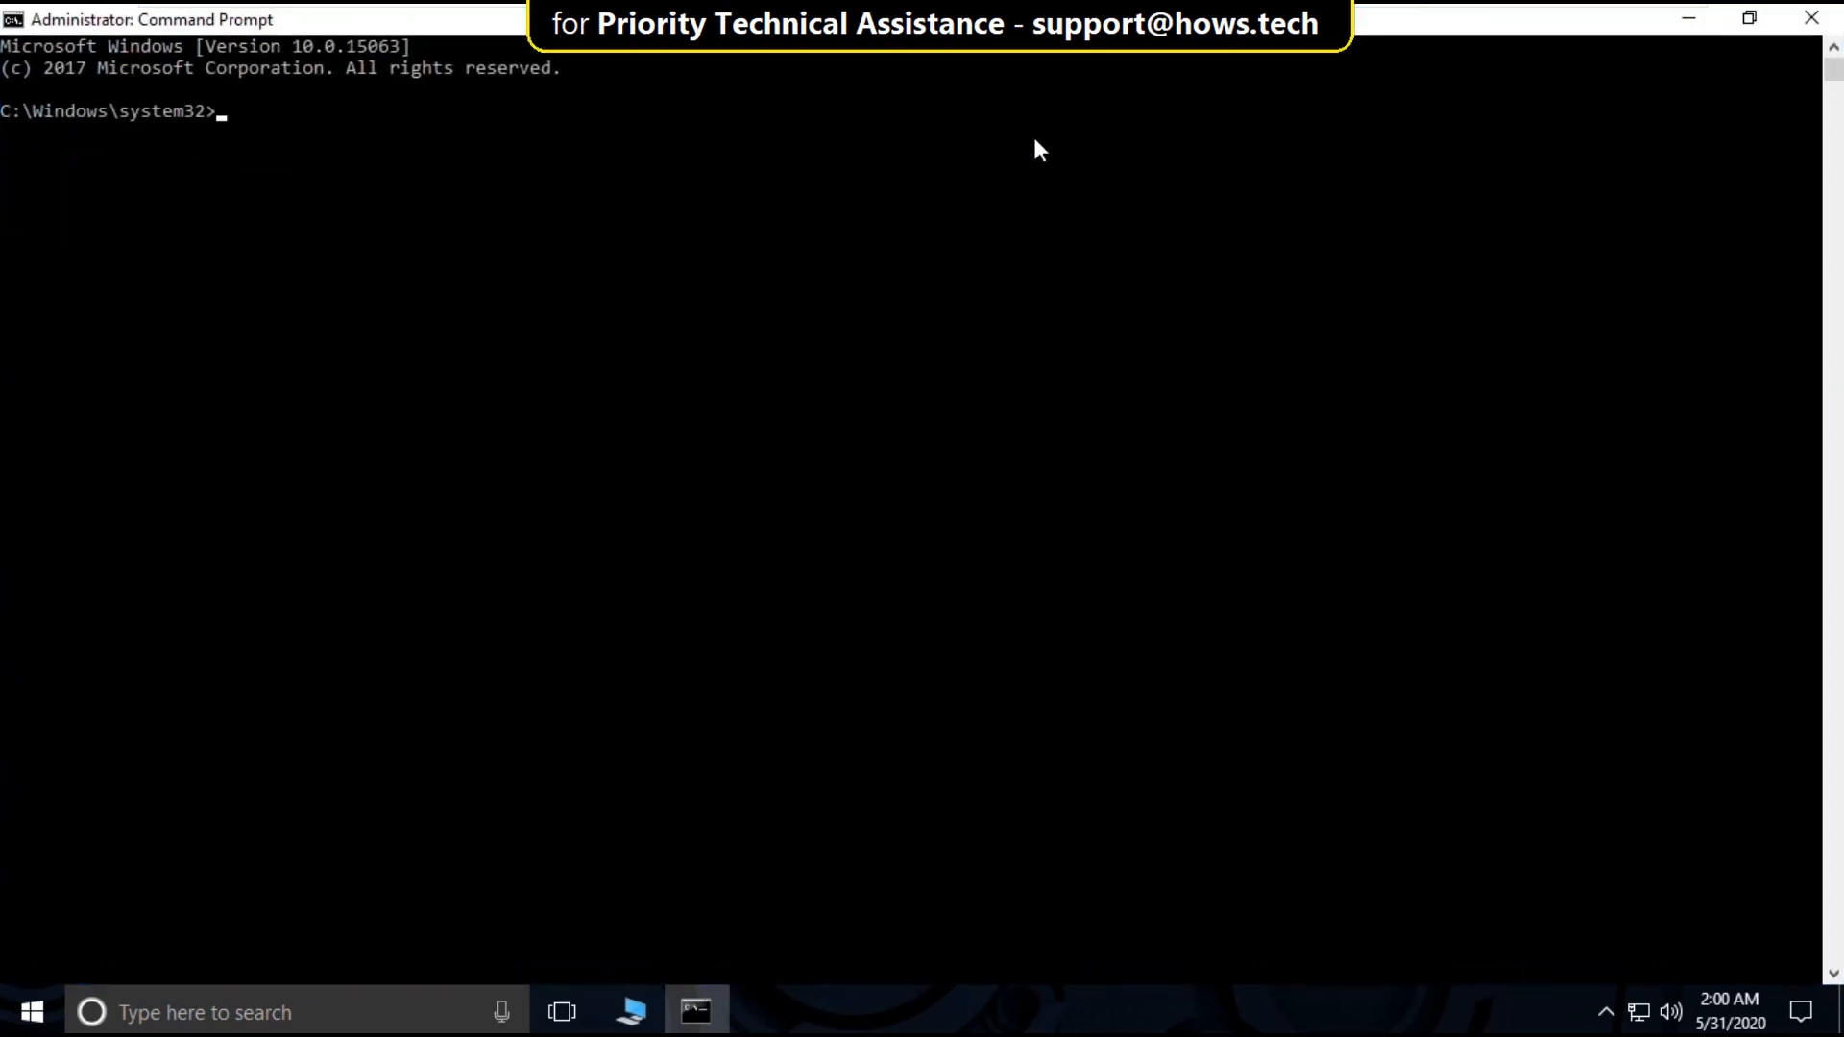
Run ipconfig /release, then ipconfig /flushdns to clear the DNS cache.
text(ipco)
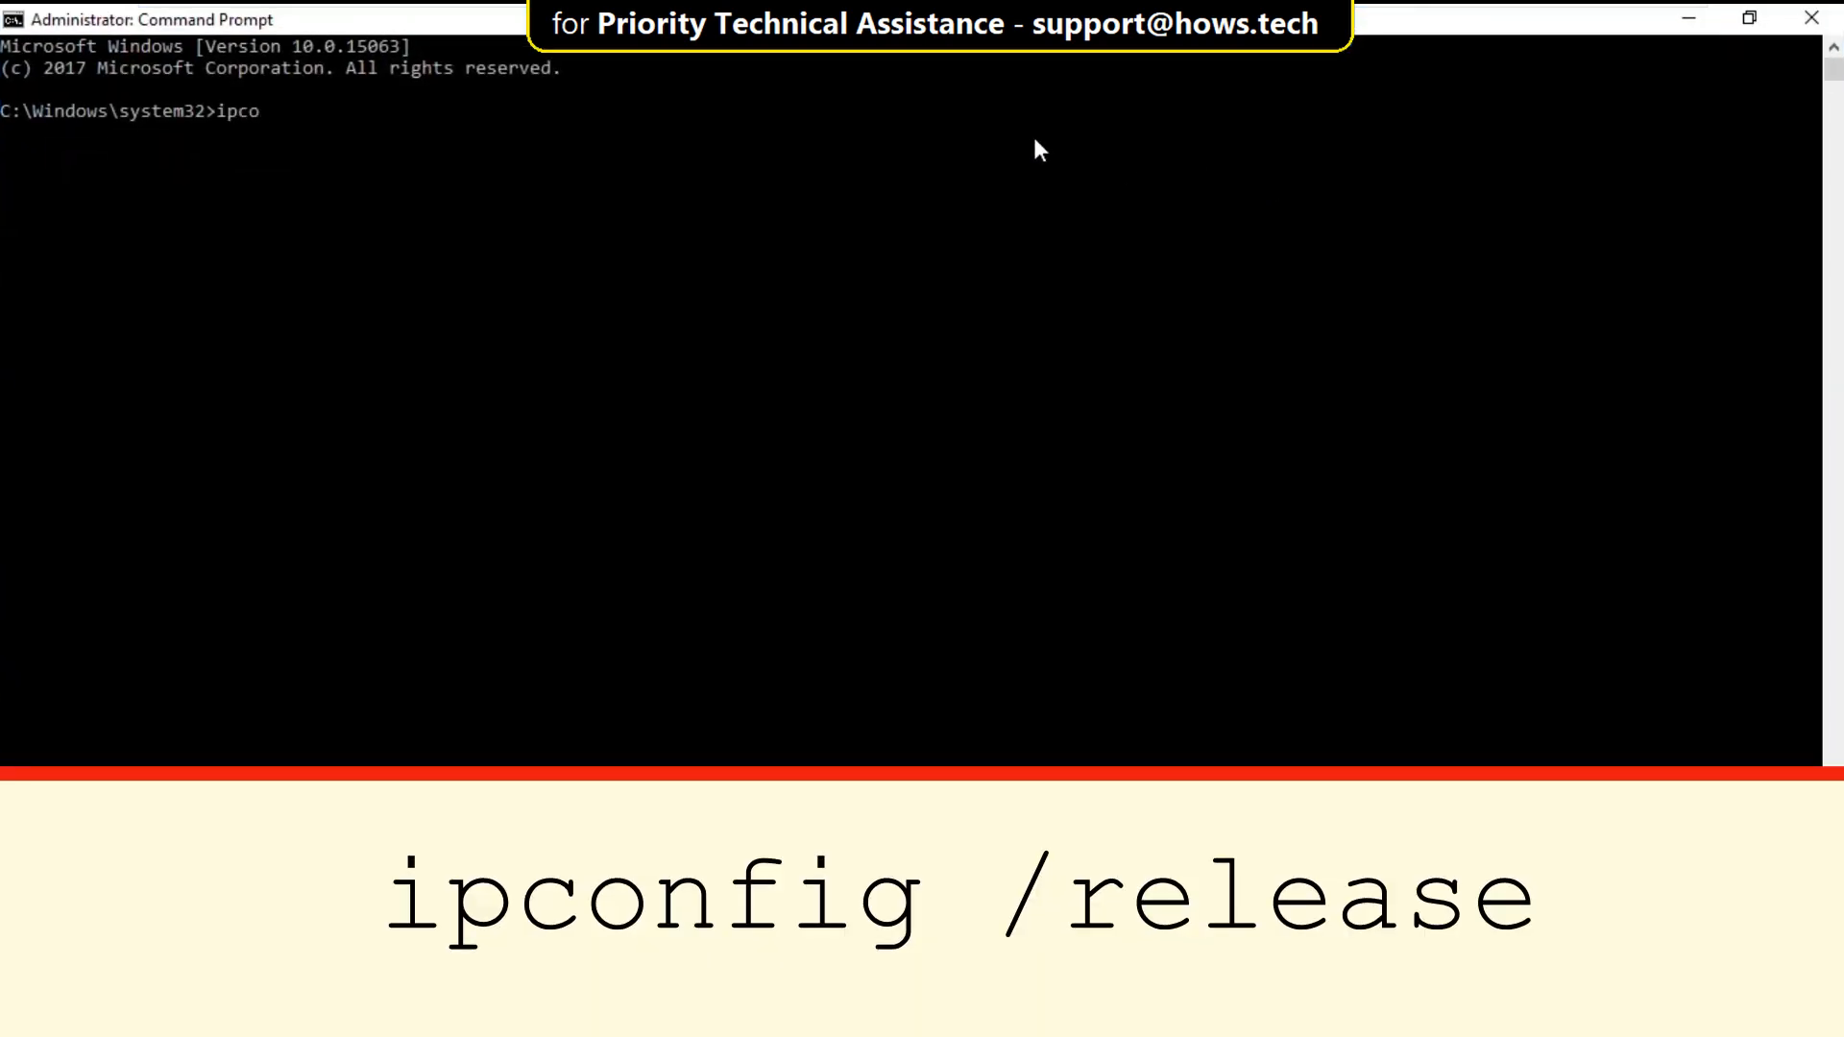
text(nfig /re)
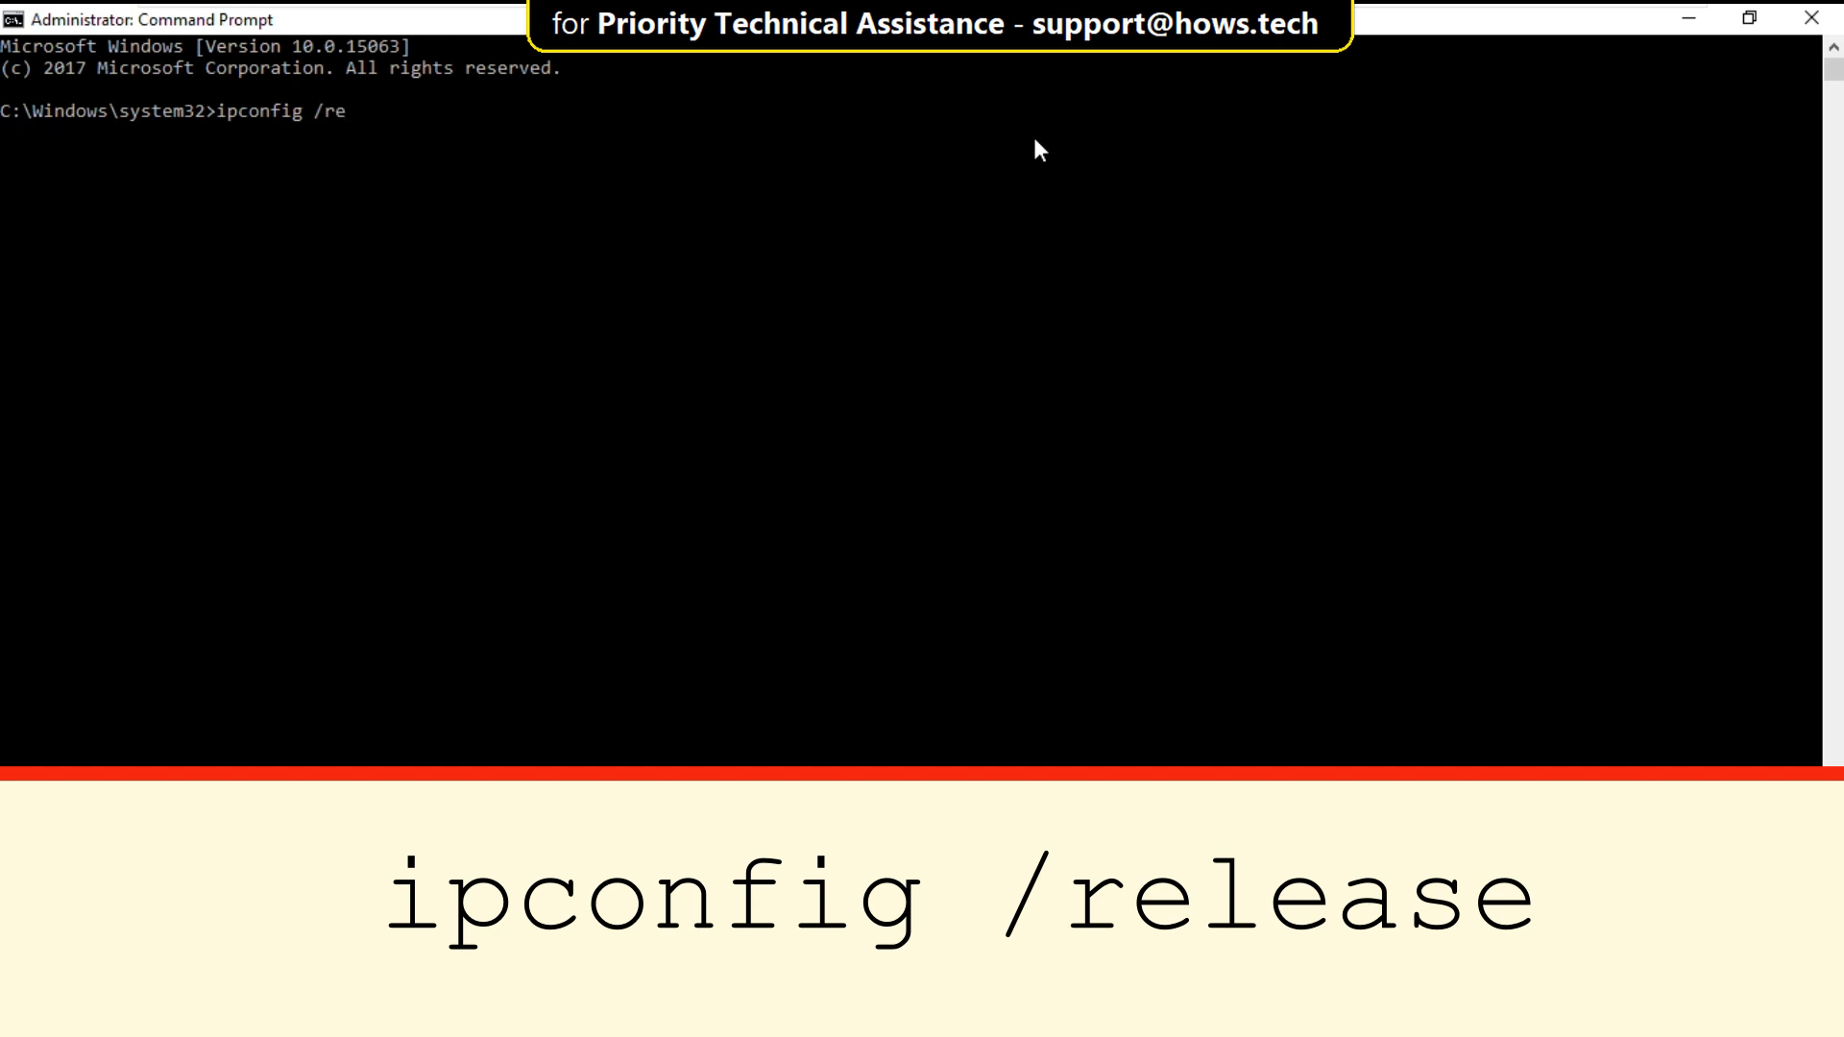
text(lease)
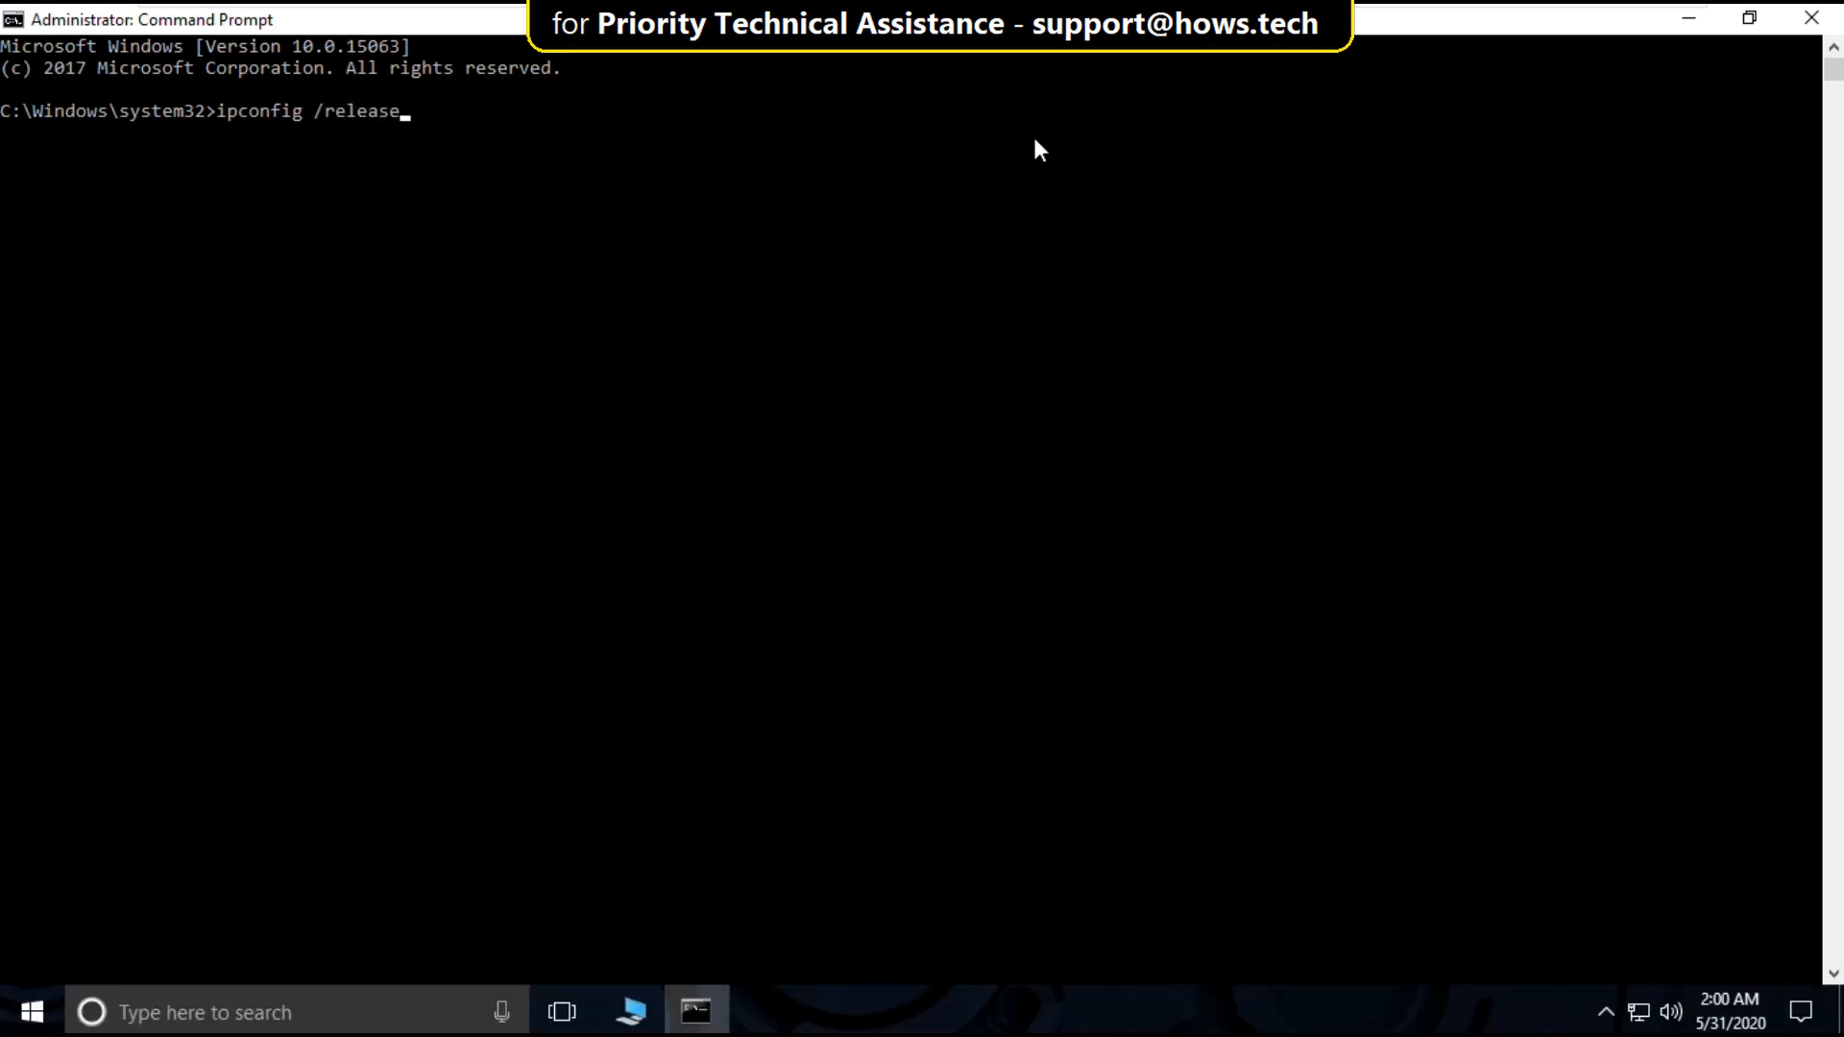
key(Enter)
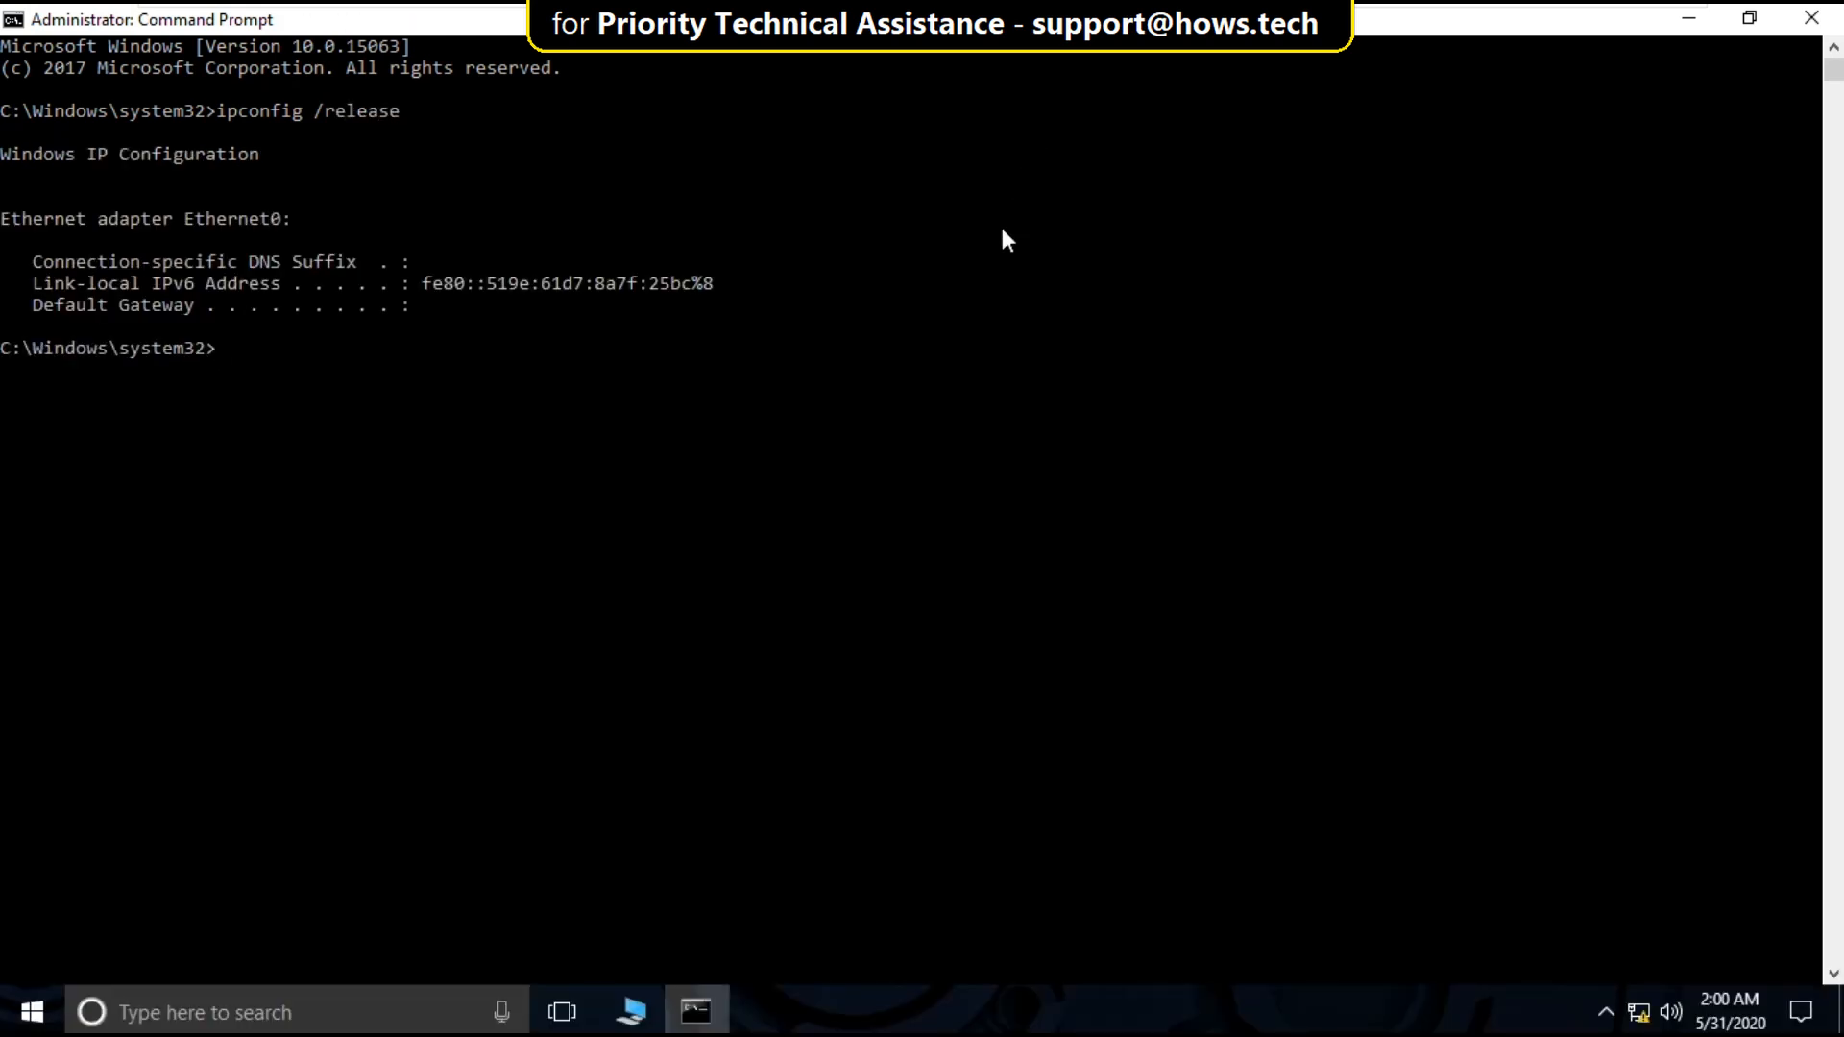
text(ipco)
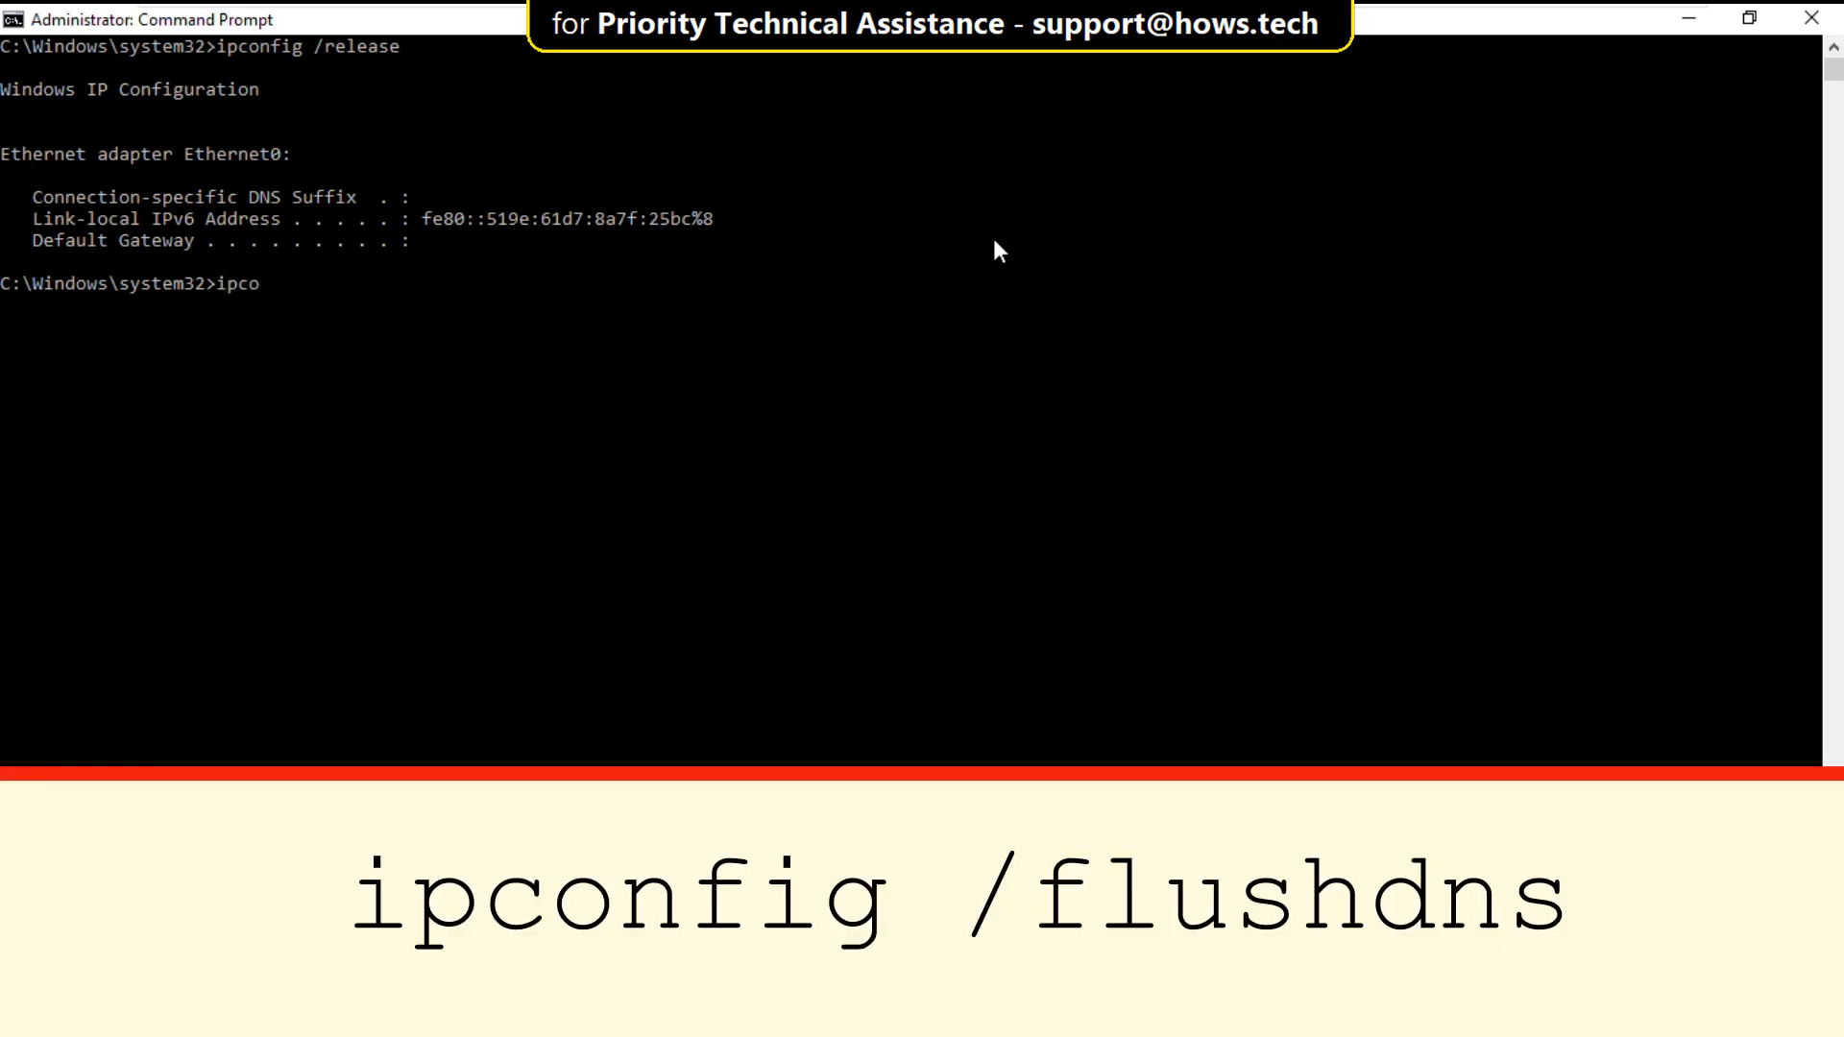
text(nfig)
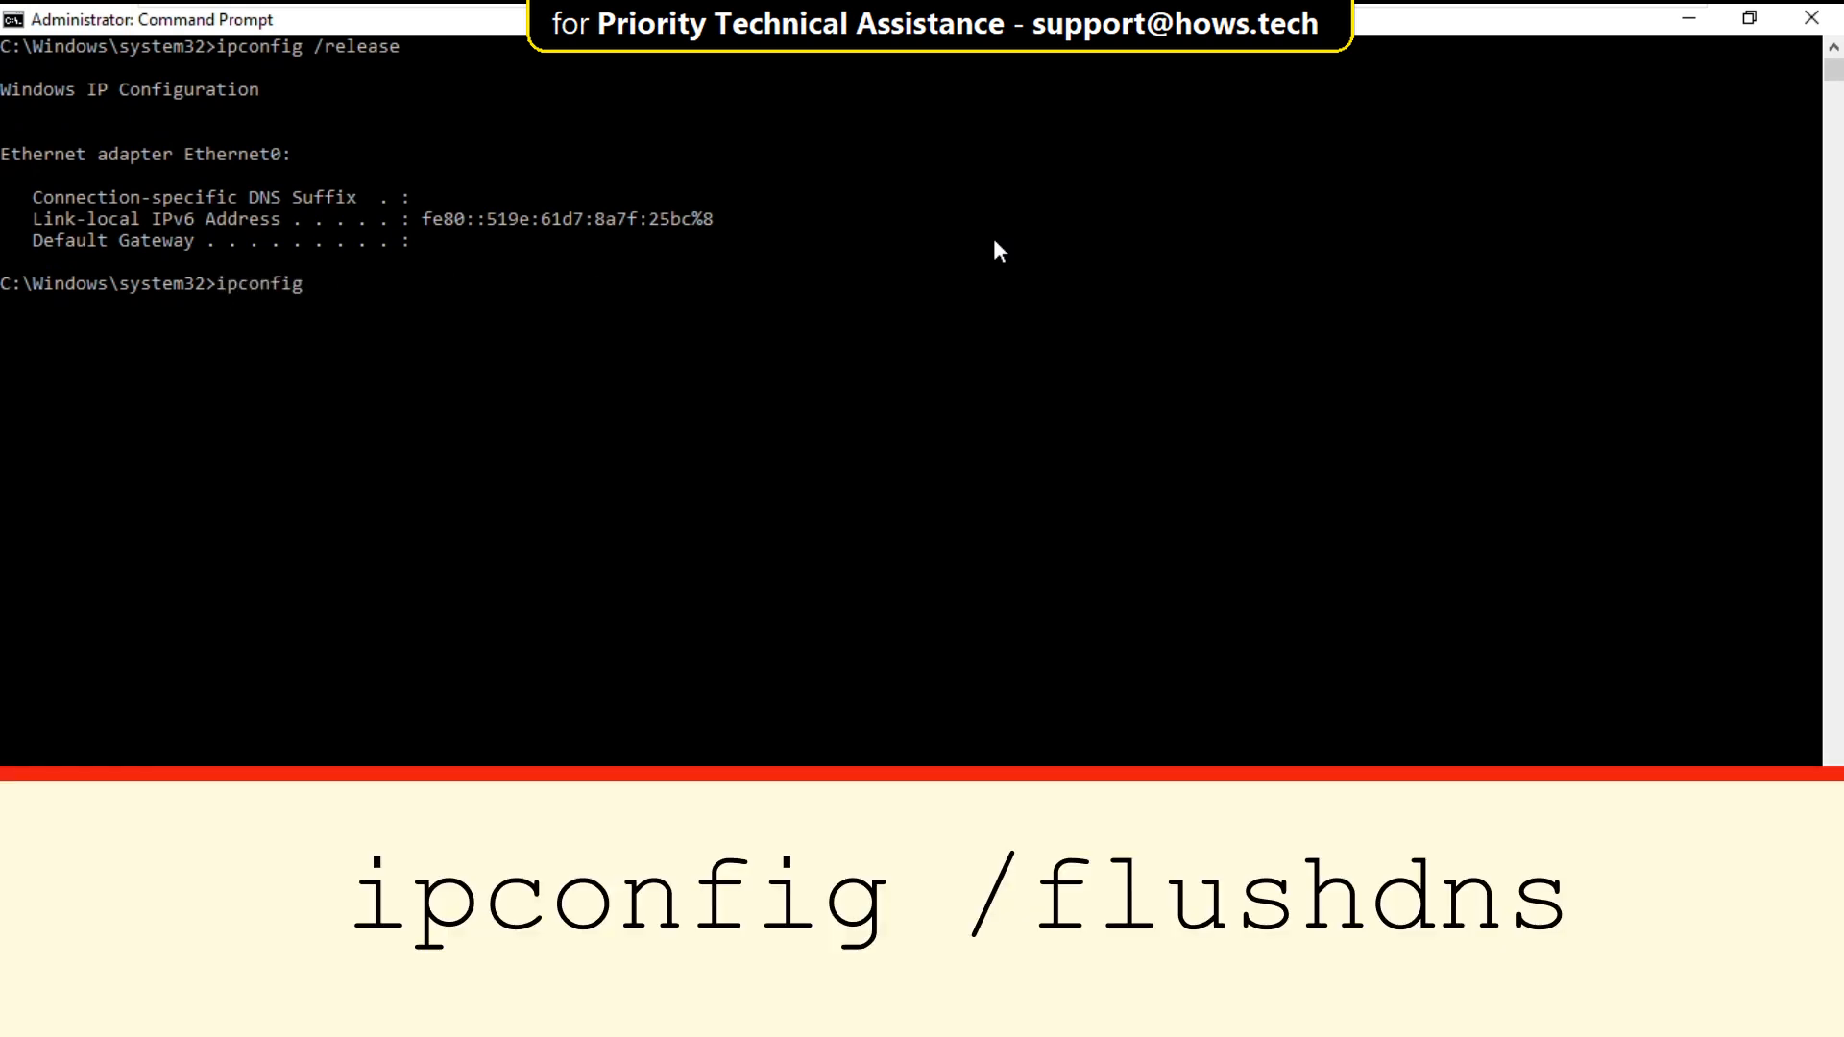
text(/f)
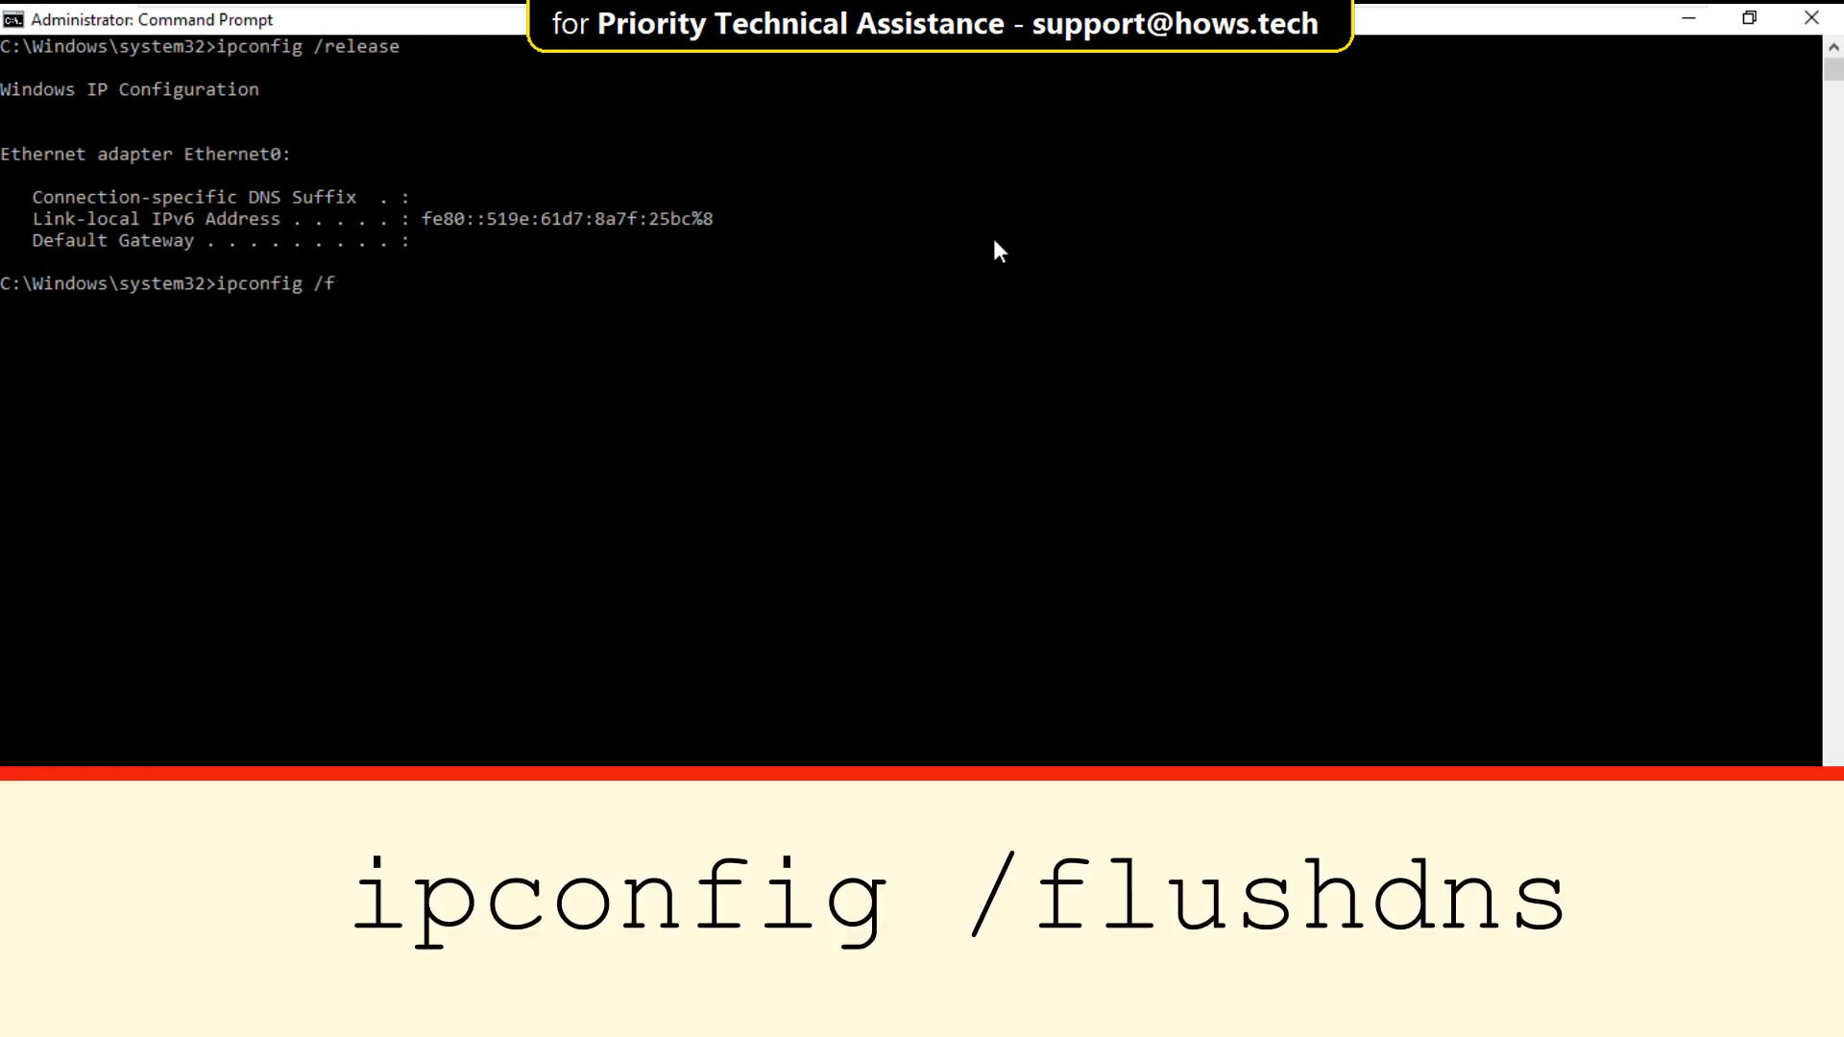
key(Enter)
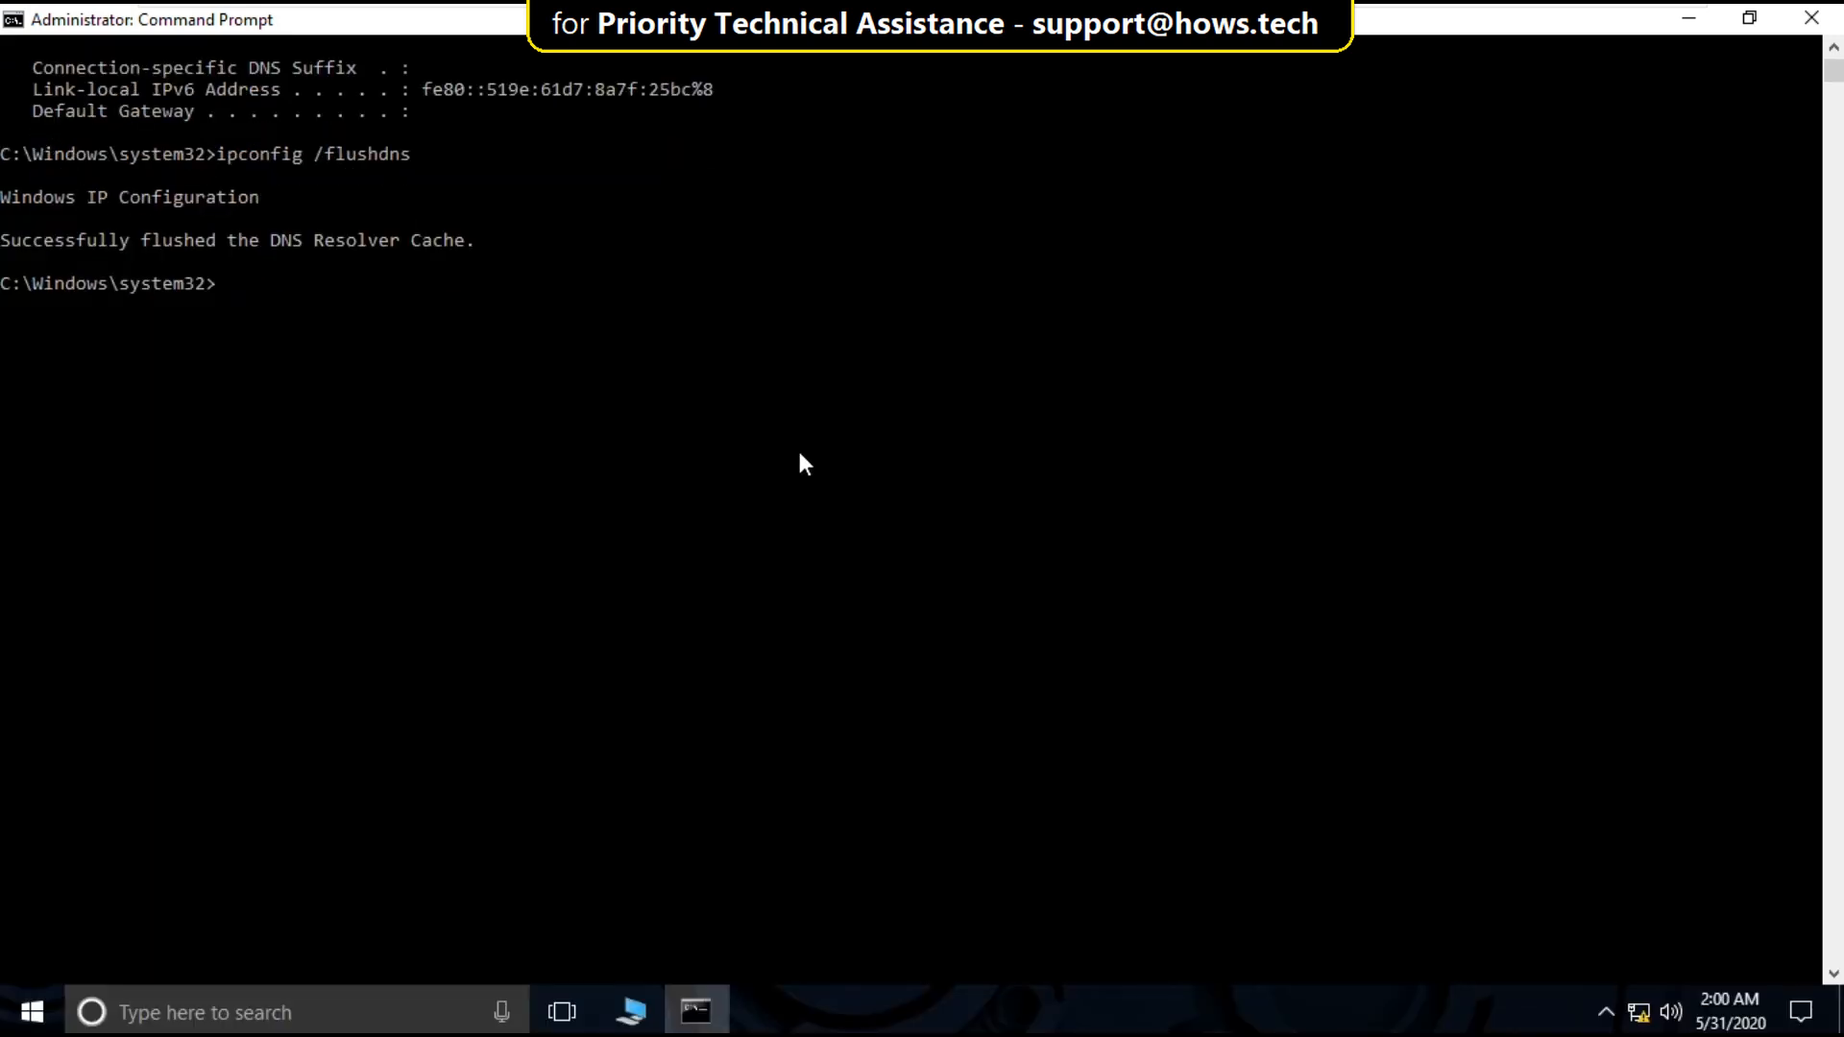
Run netsh winsock reset, then exit the Command Prompt.
text(netsh)
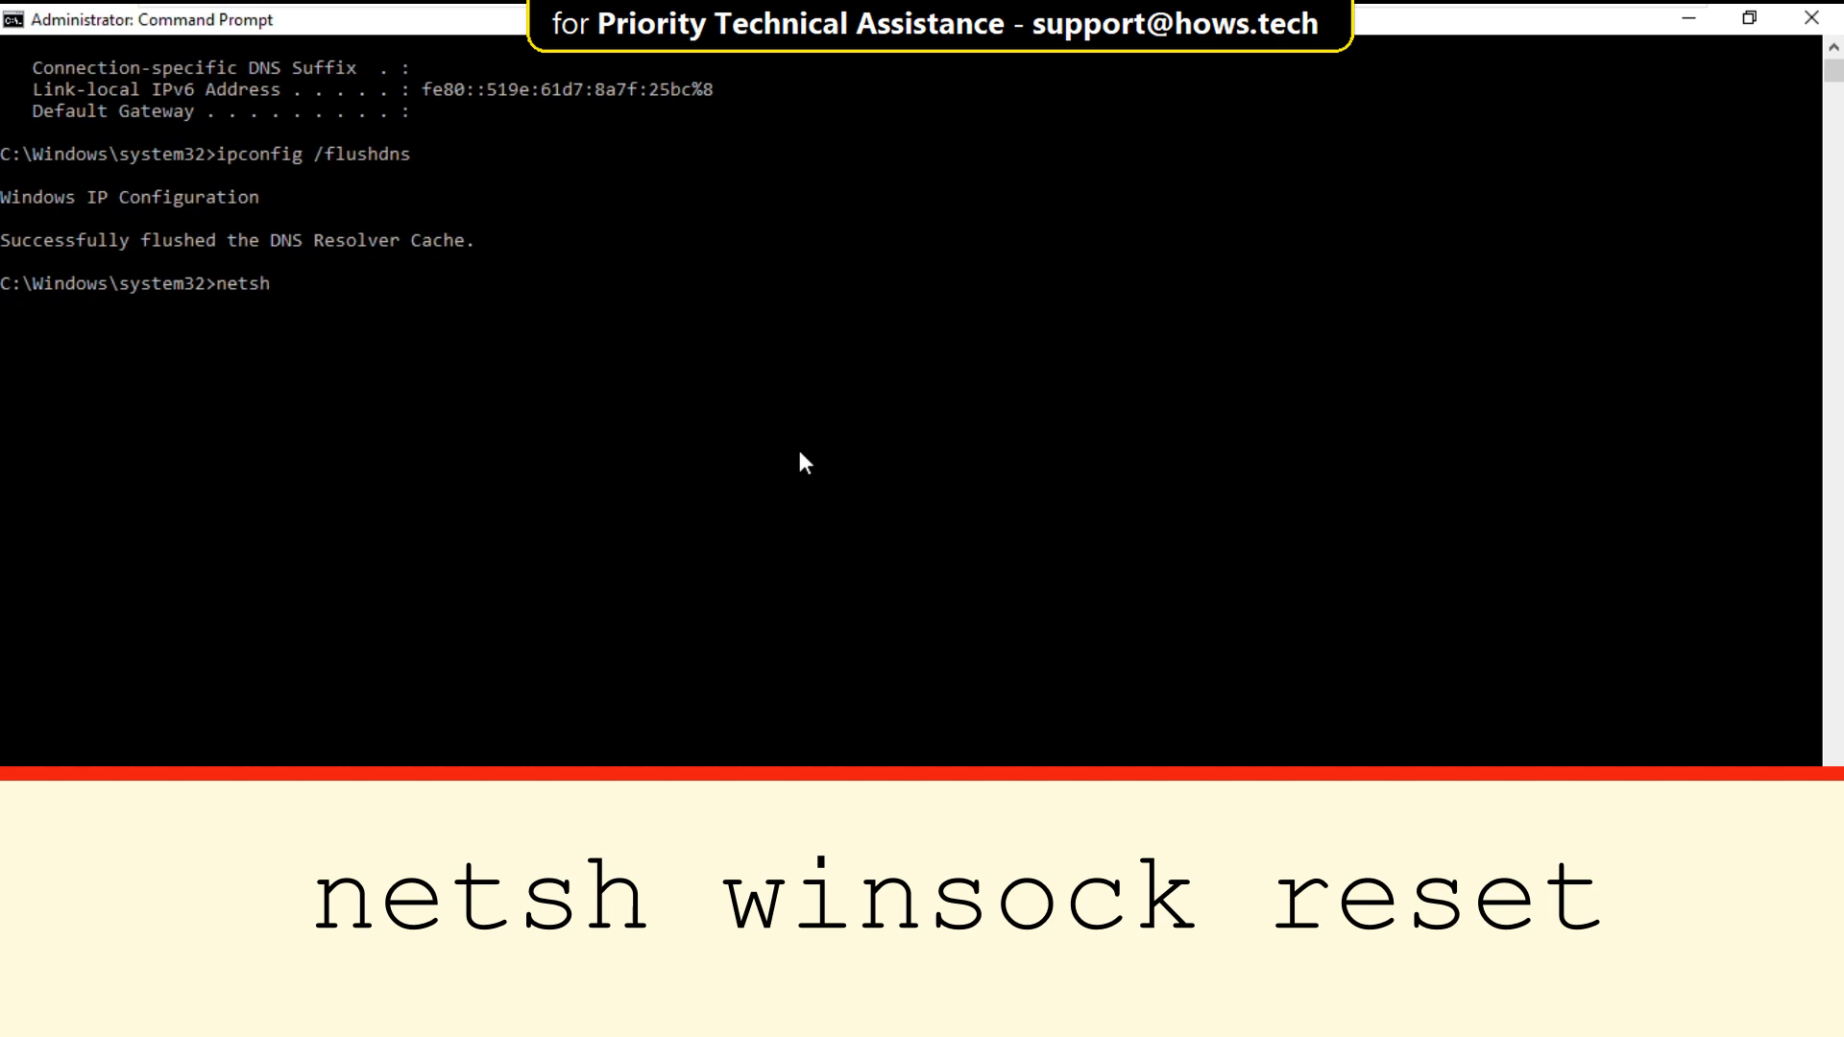
text(winso)
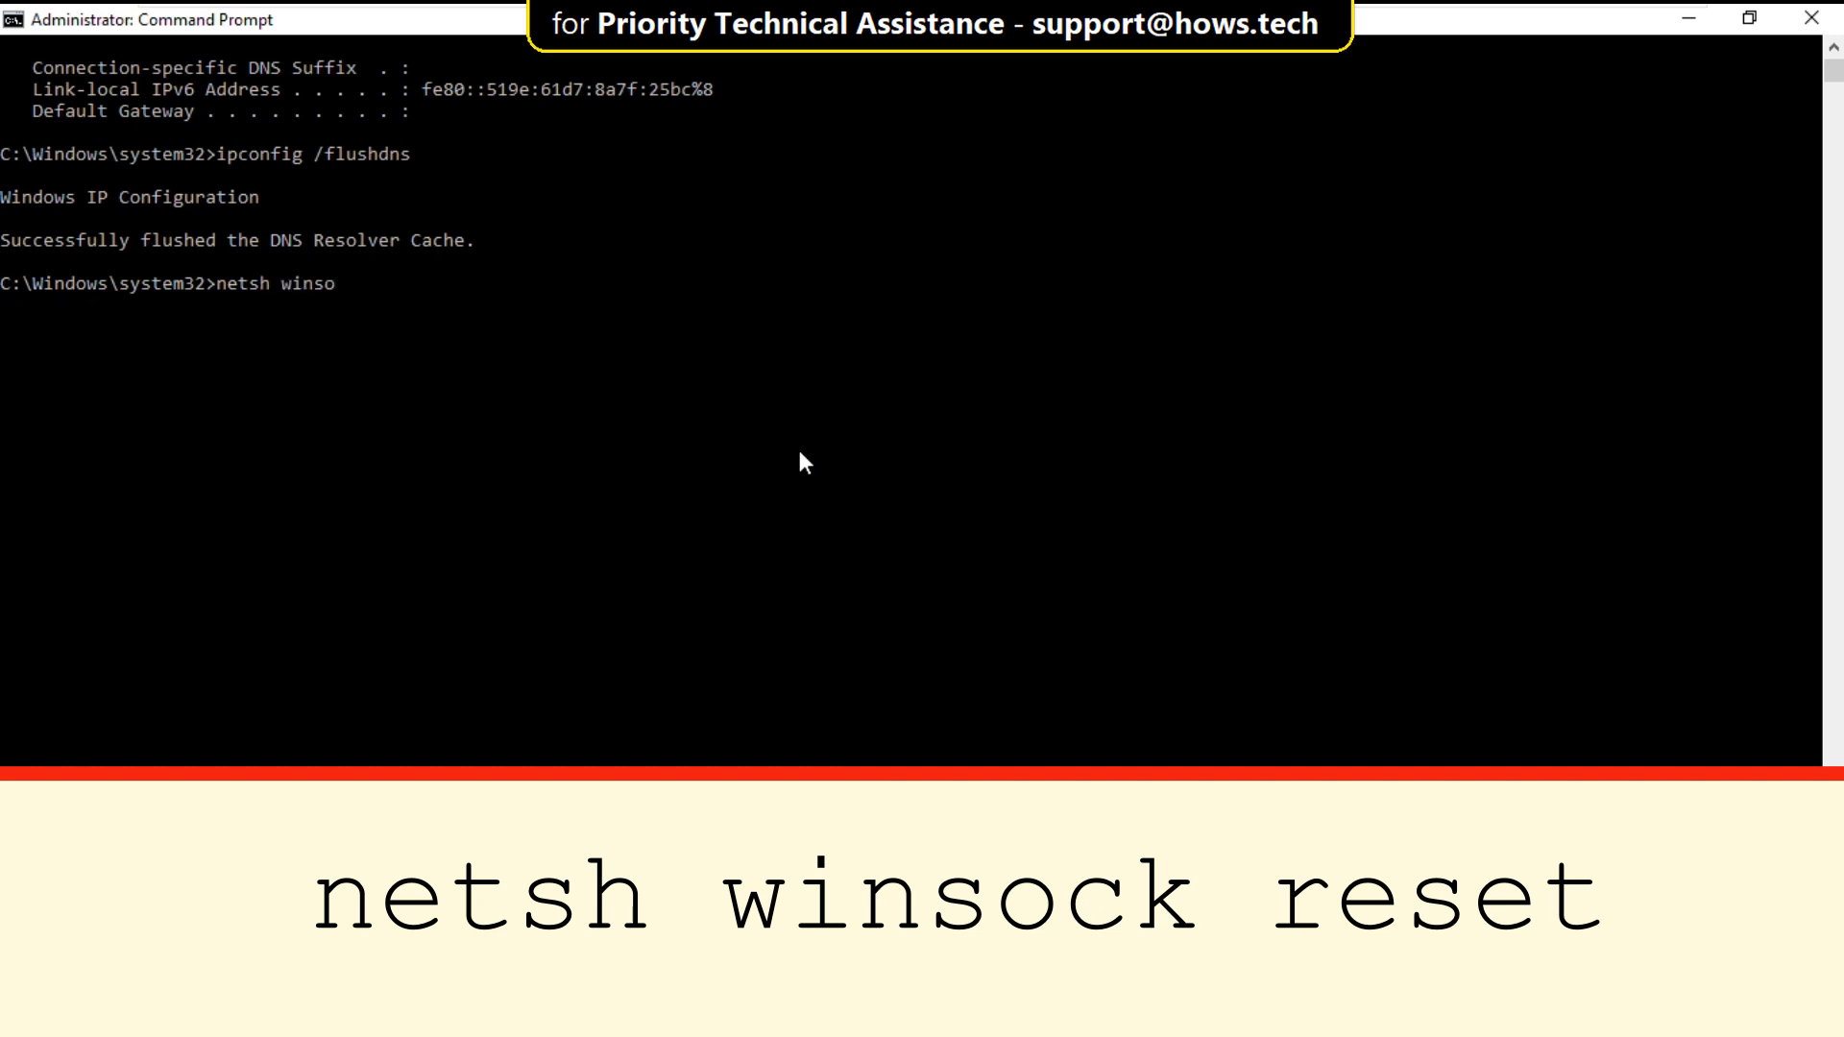
text(ck reset)
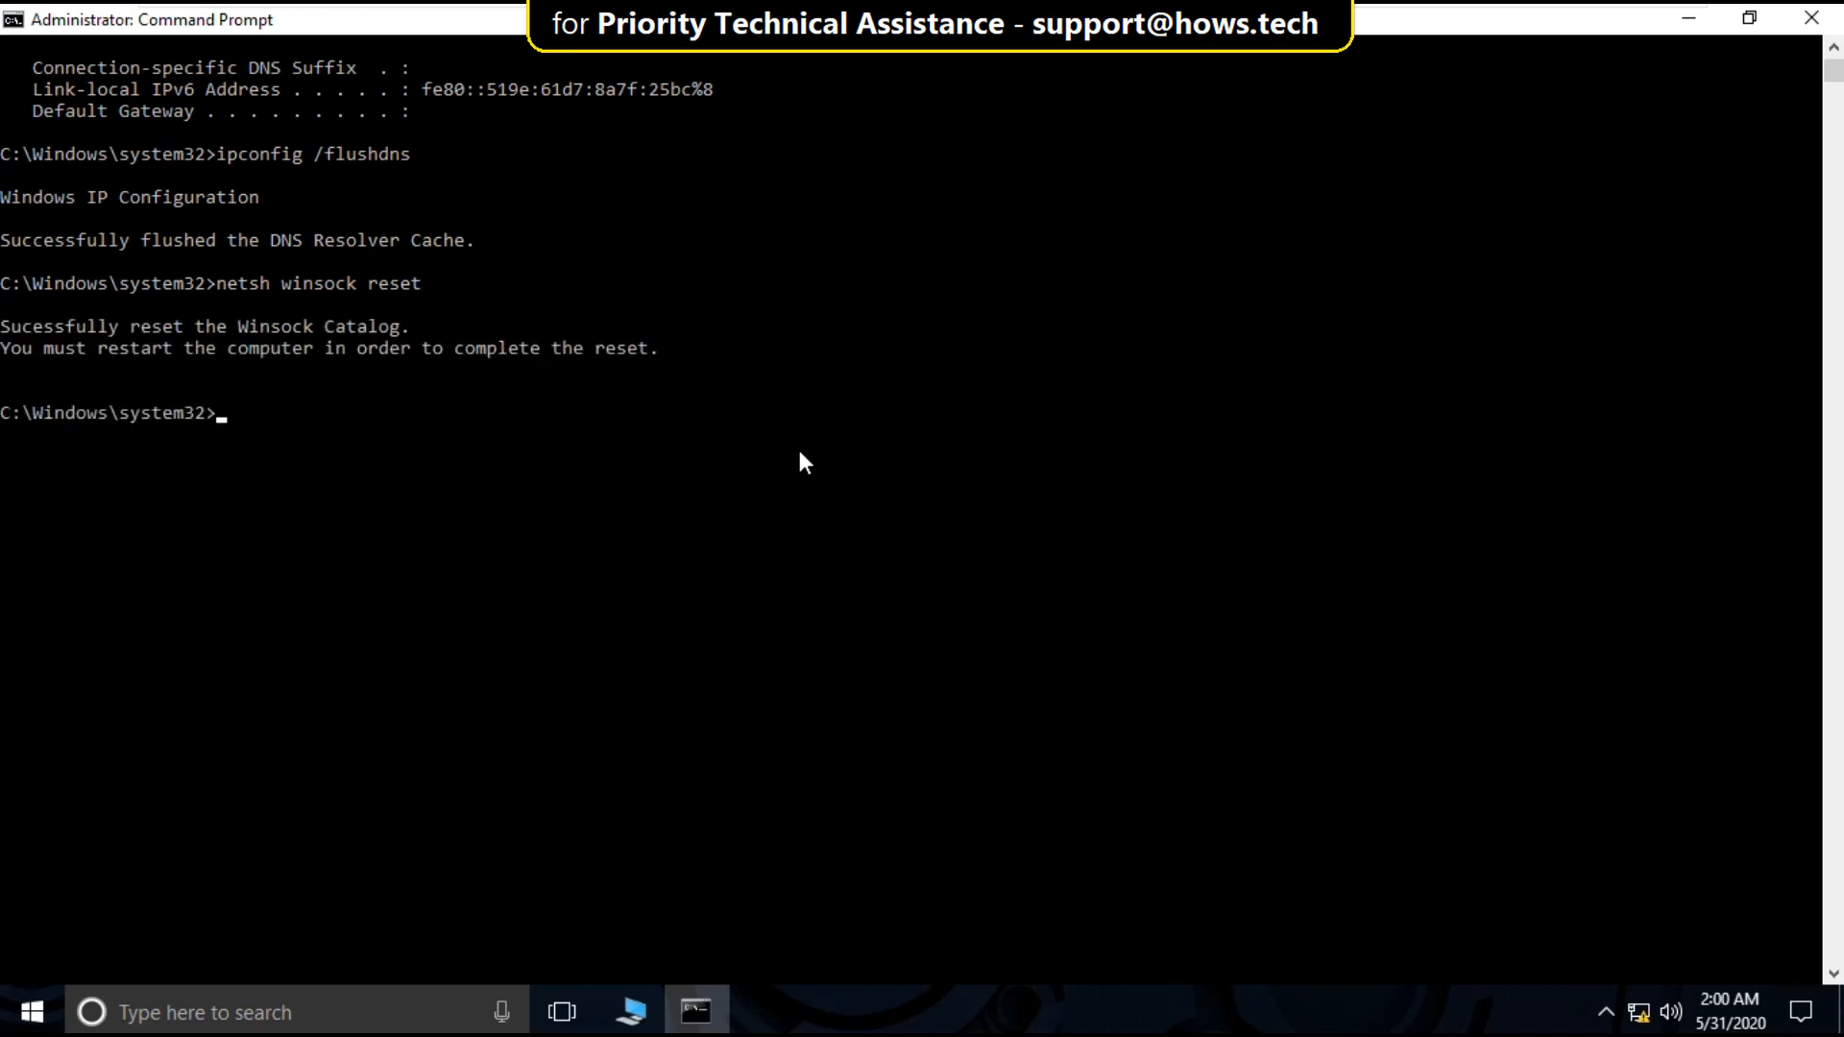
text(exit)
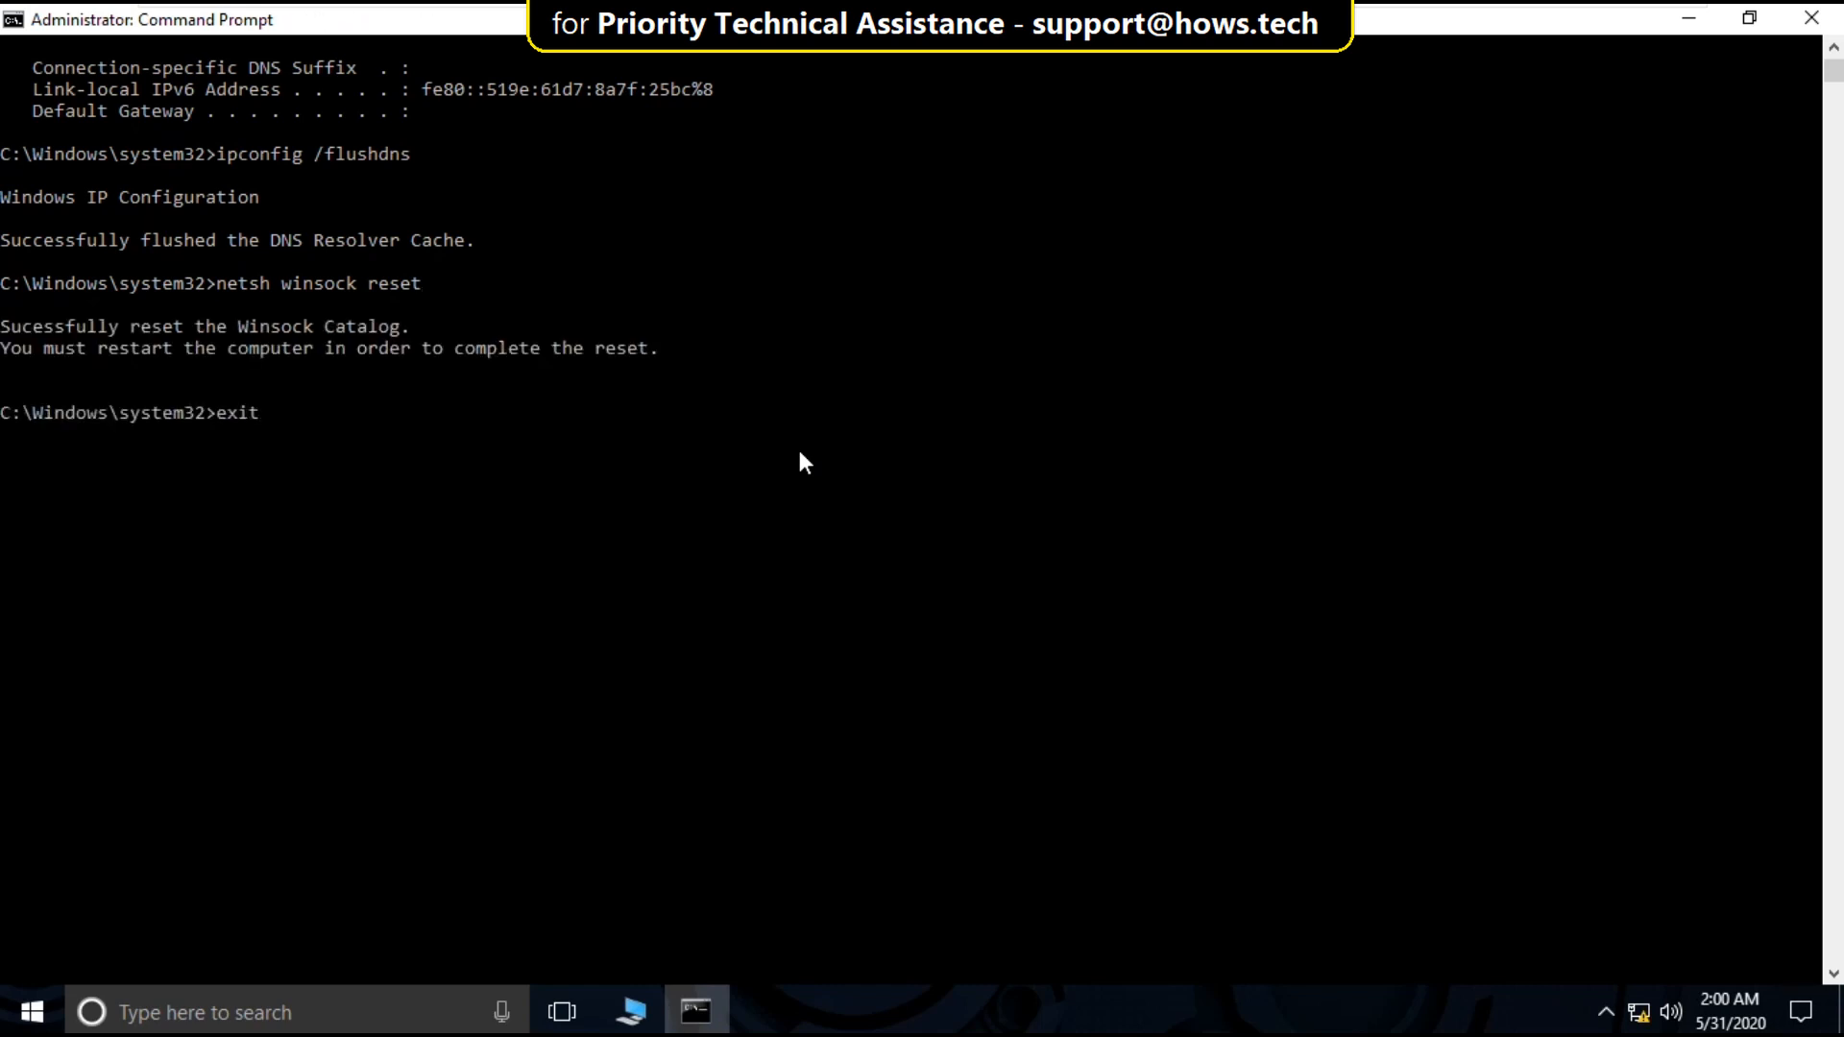
key(enter)
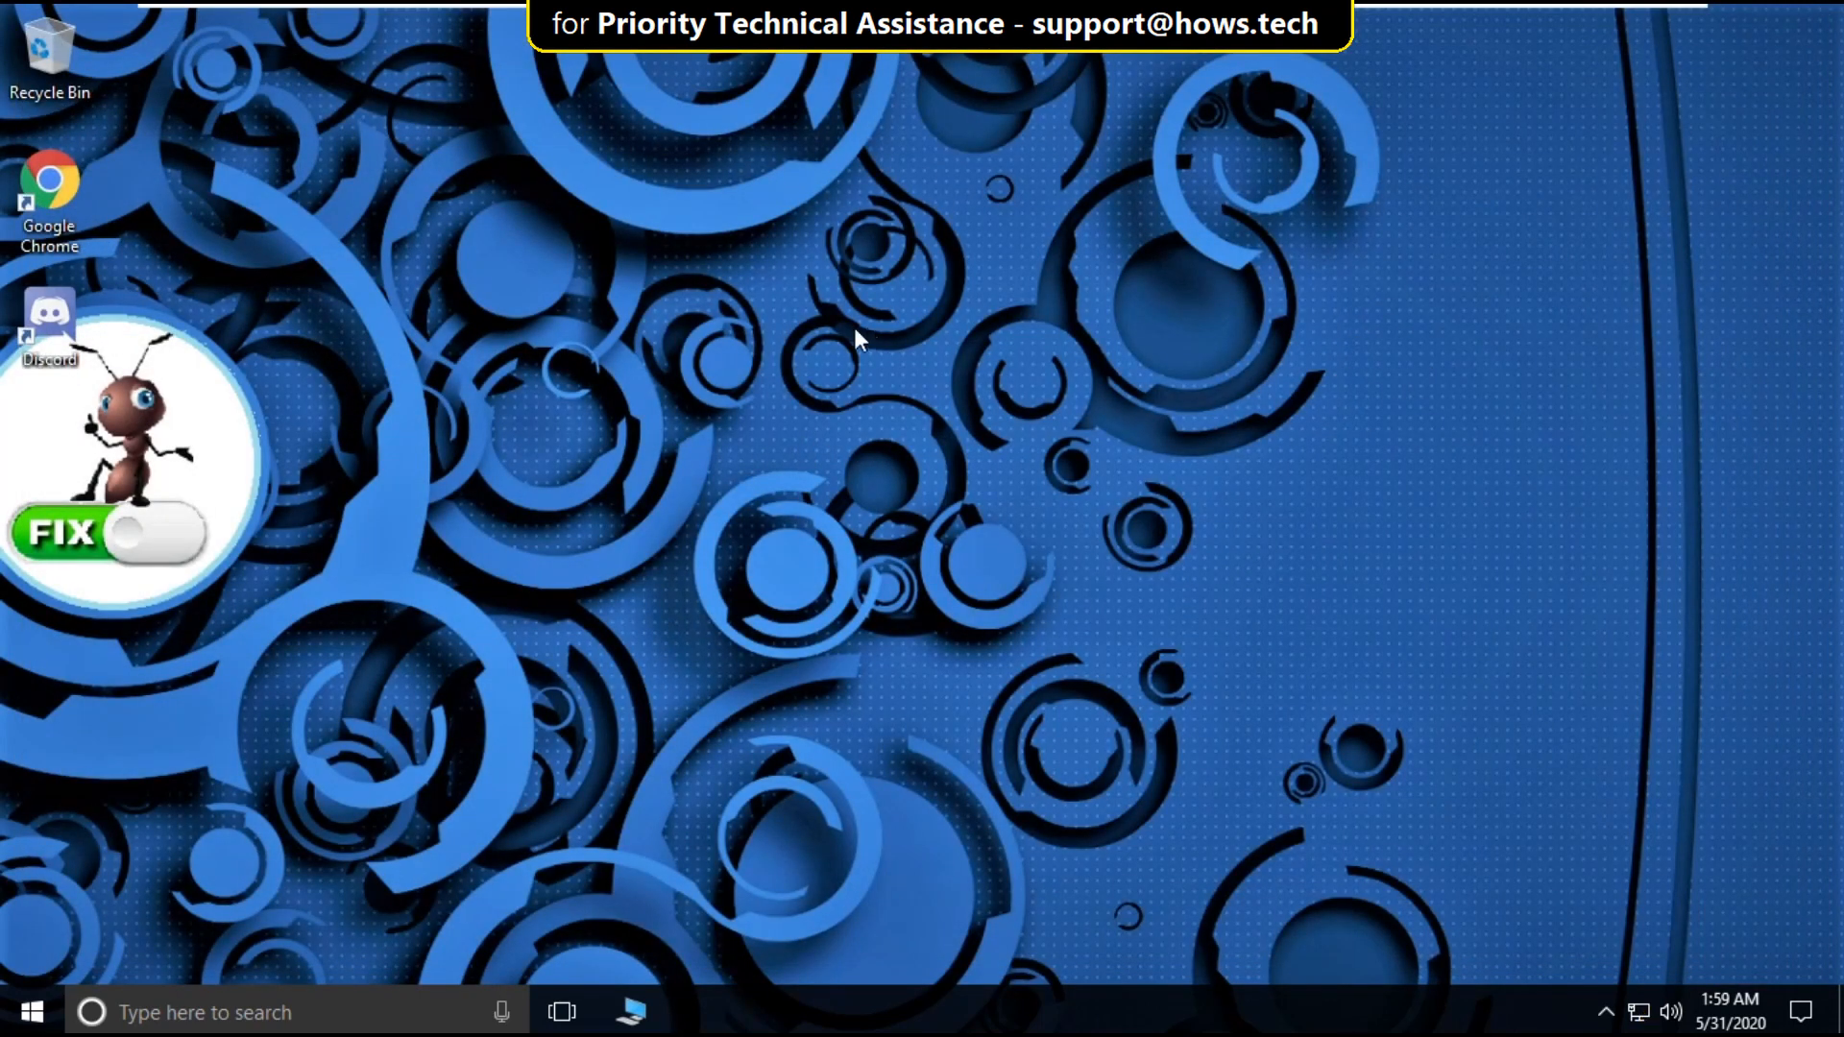
From Start search reach Control Panel > Network and Sharing Center and show Ethernet0 status.
click(29, 1013)
text(control)
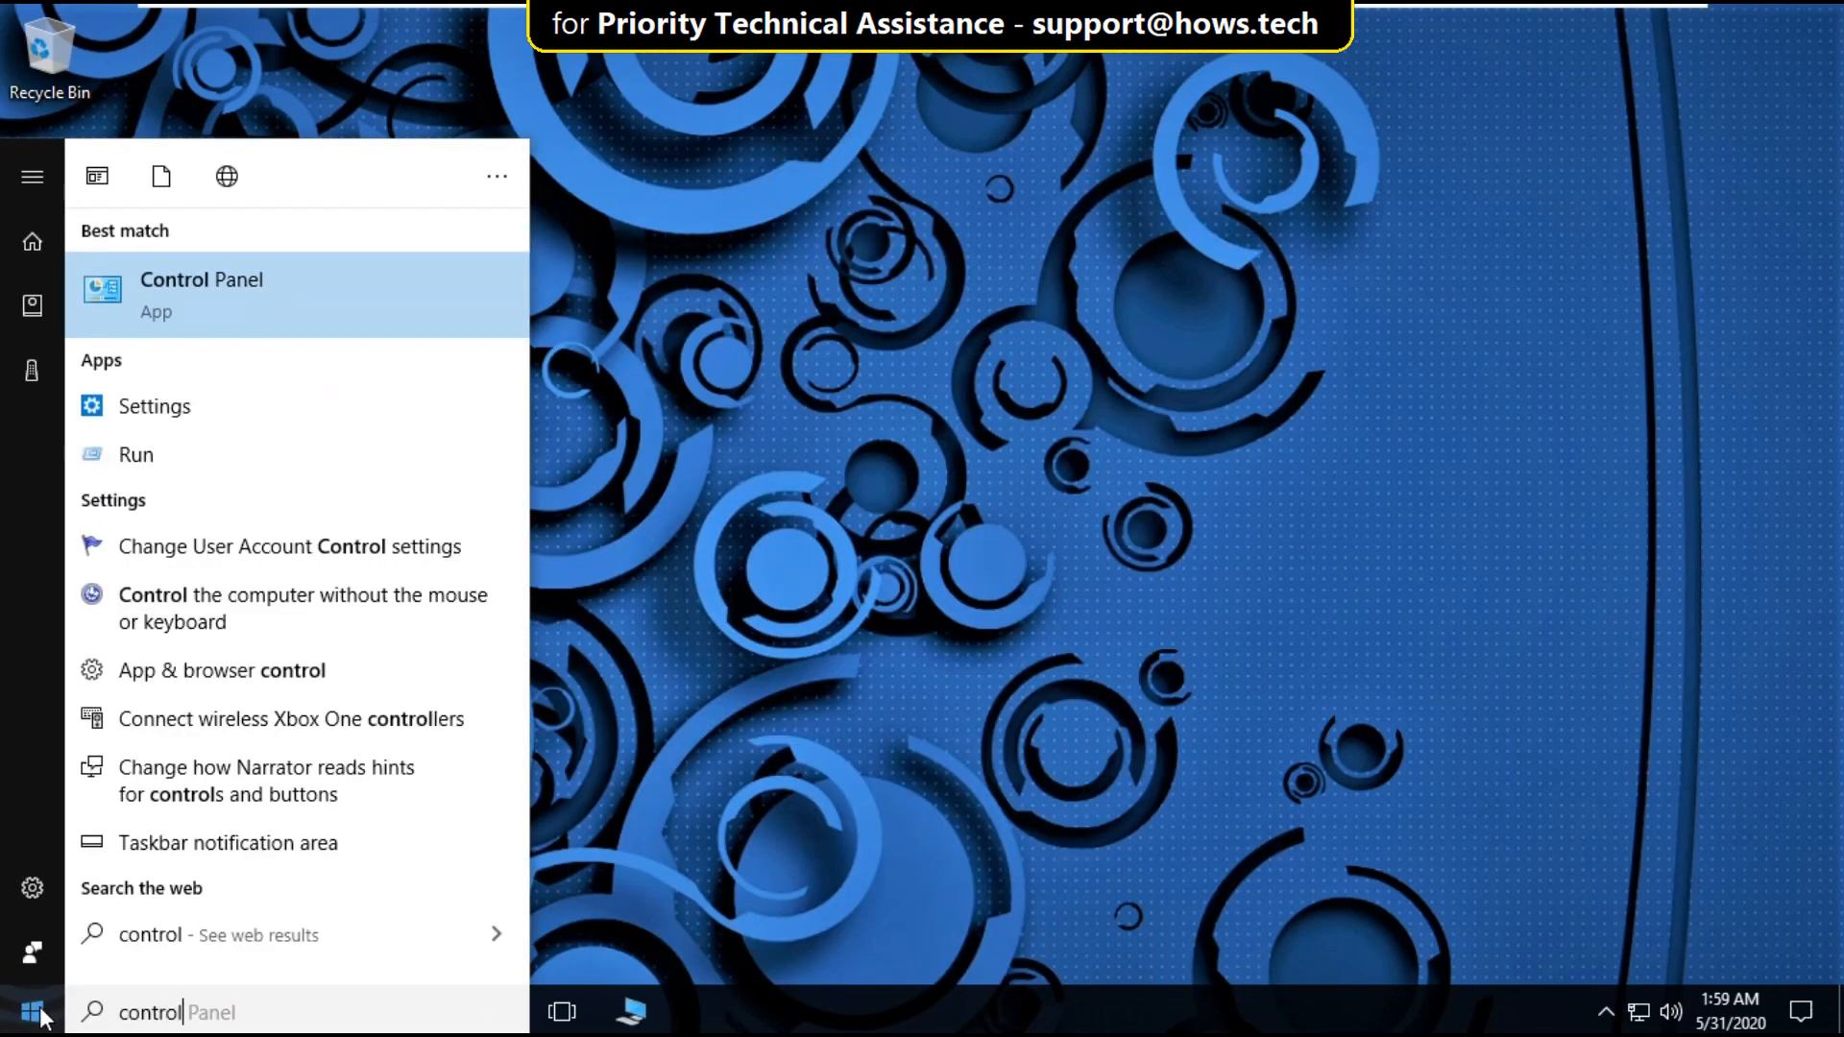
click(202, 294)
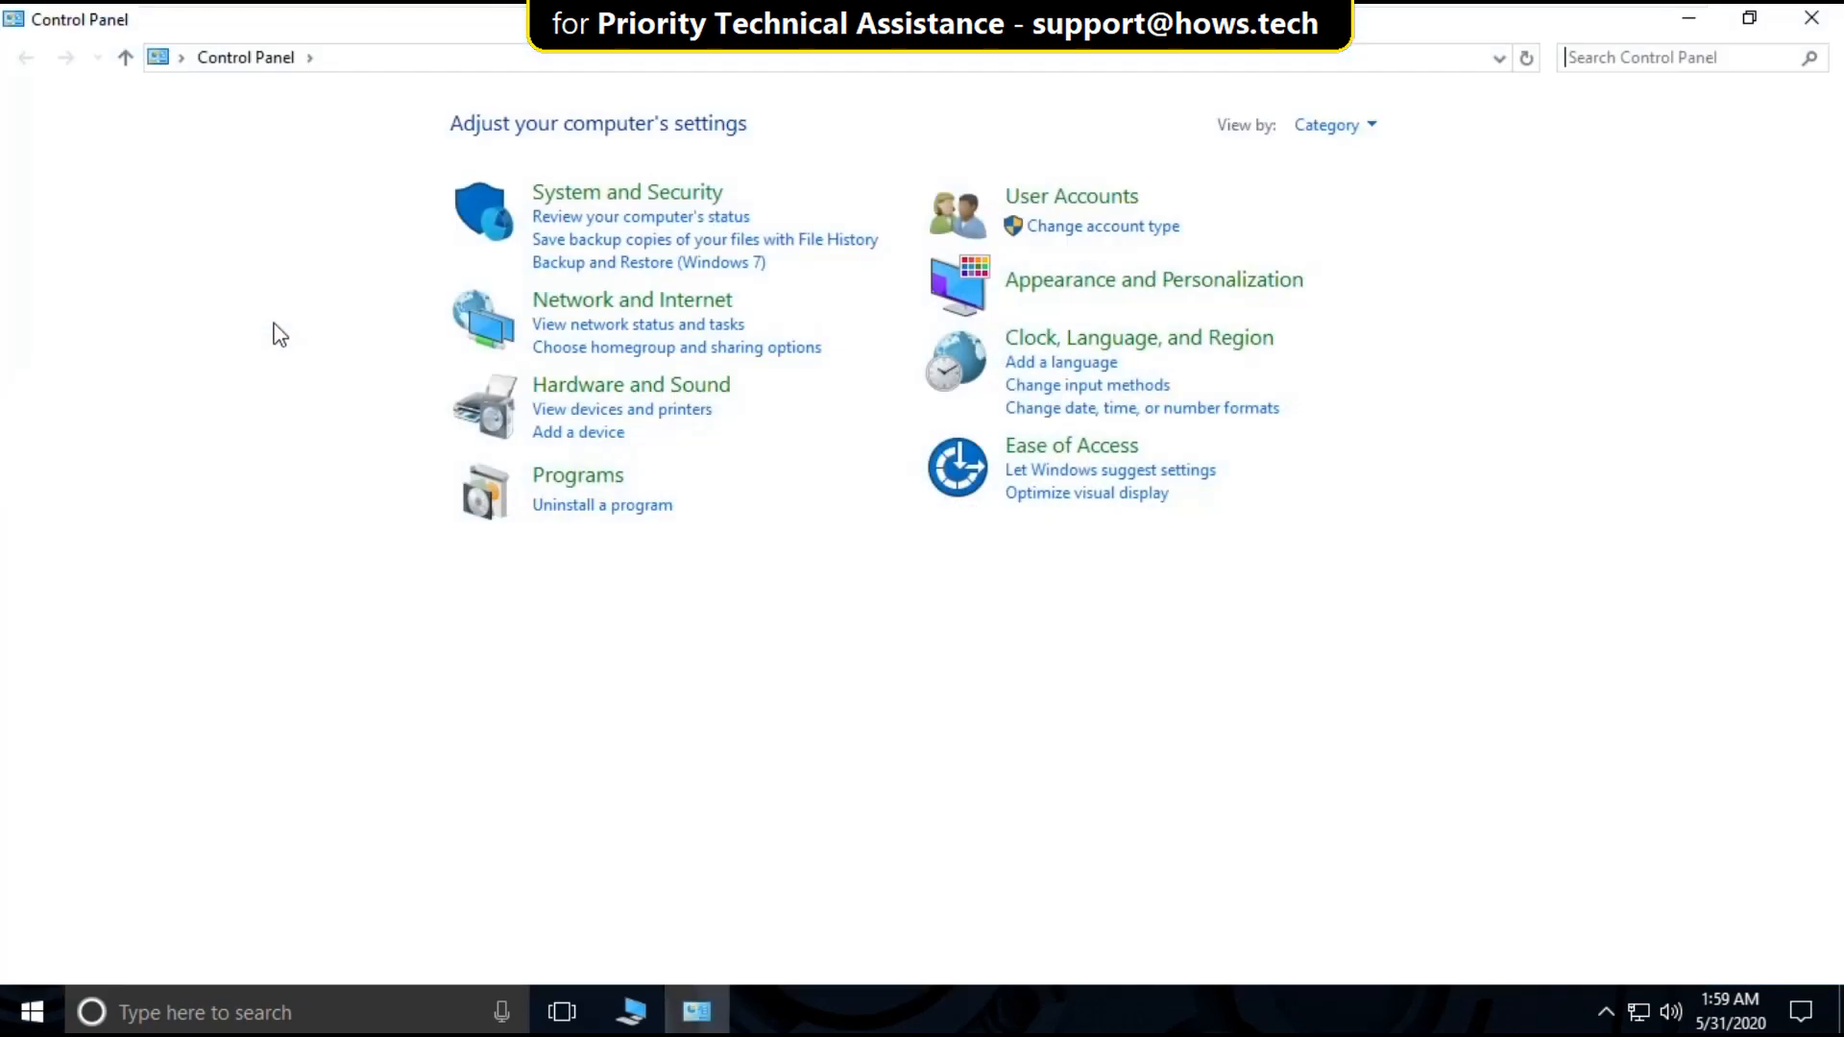
click(632, 299)
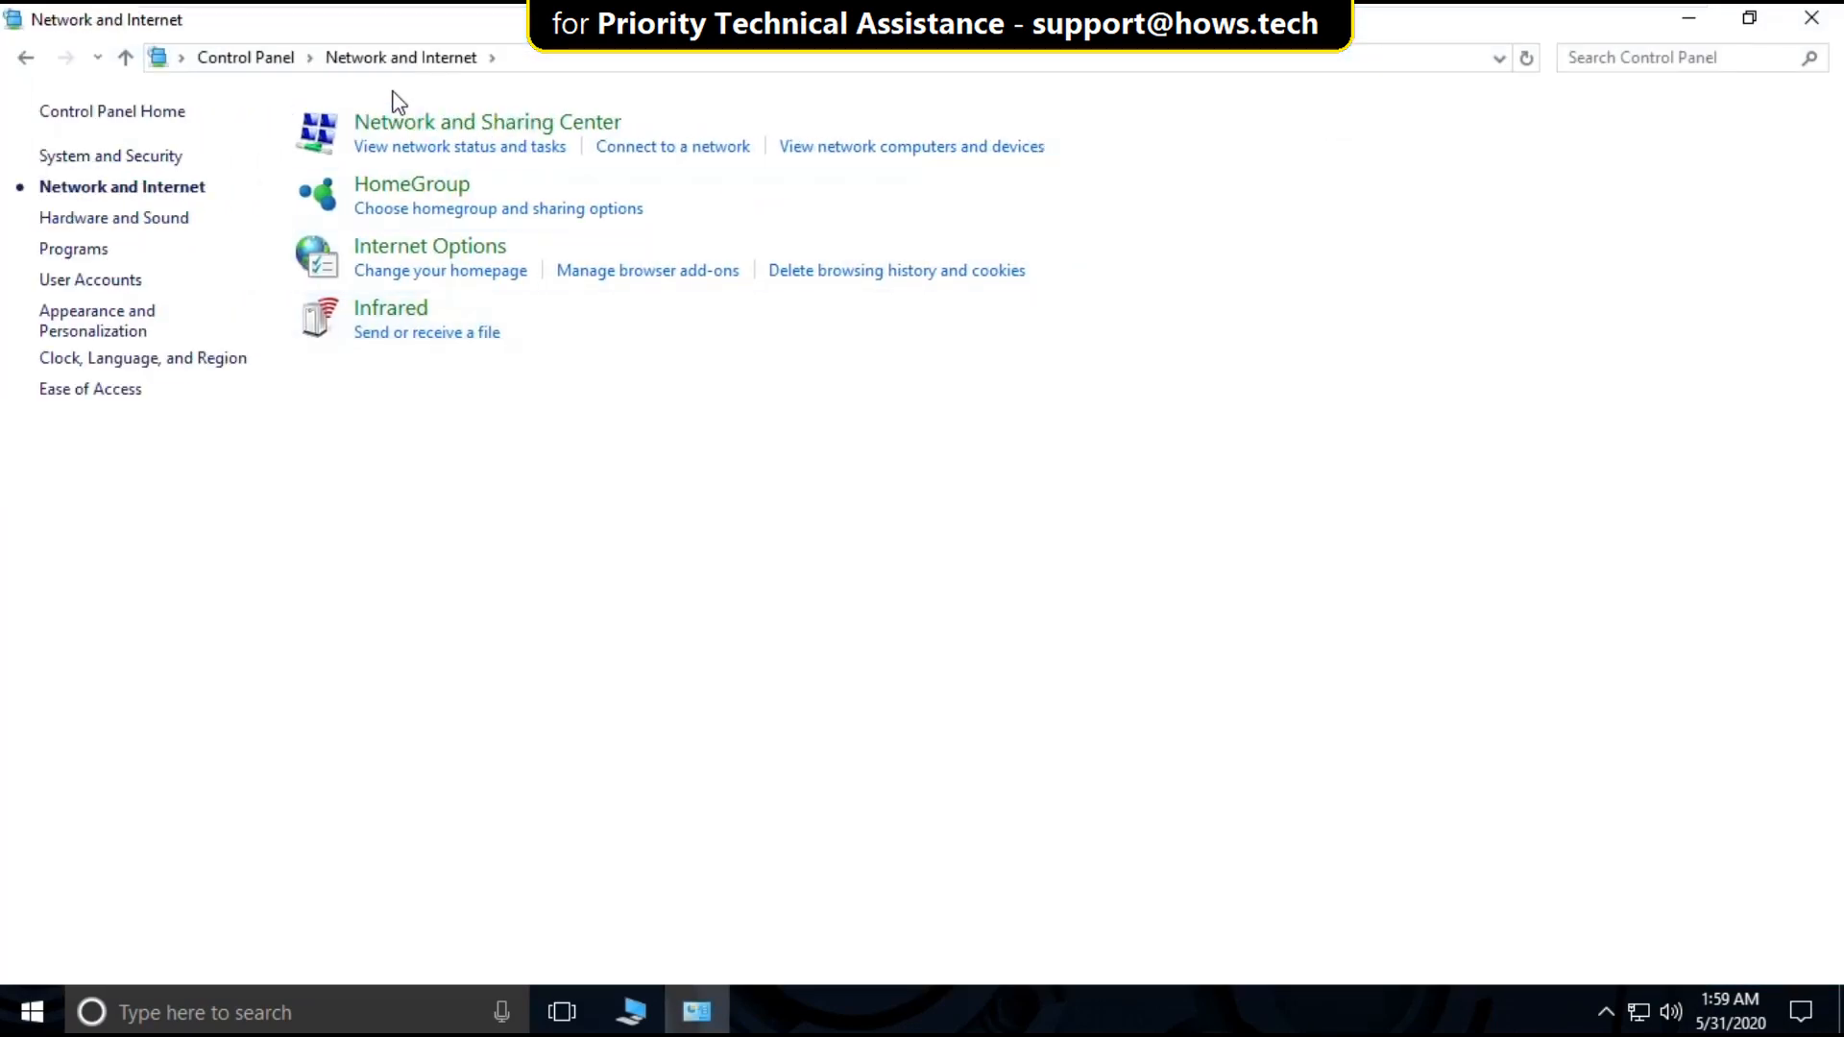
click(486, 121)
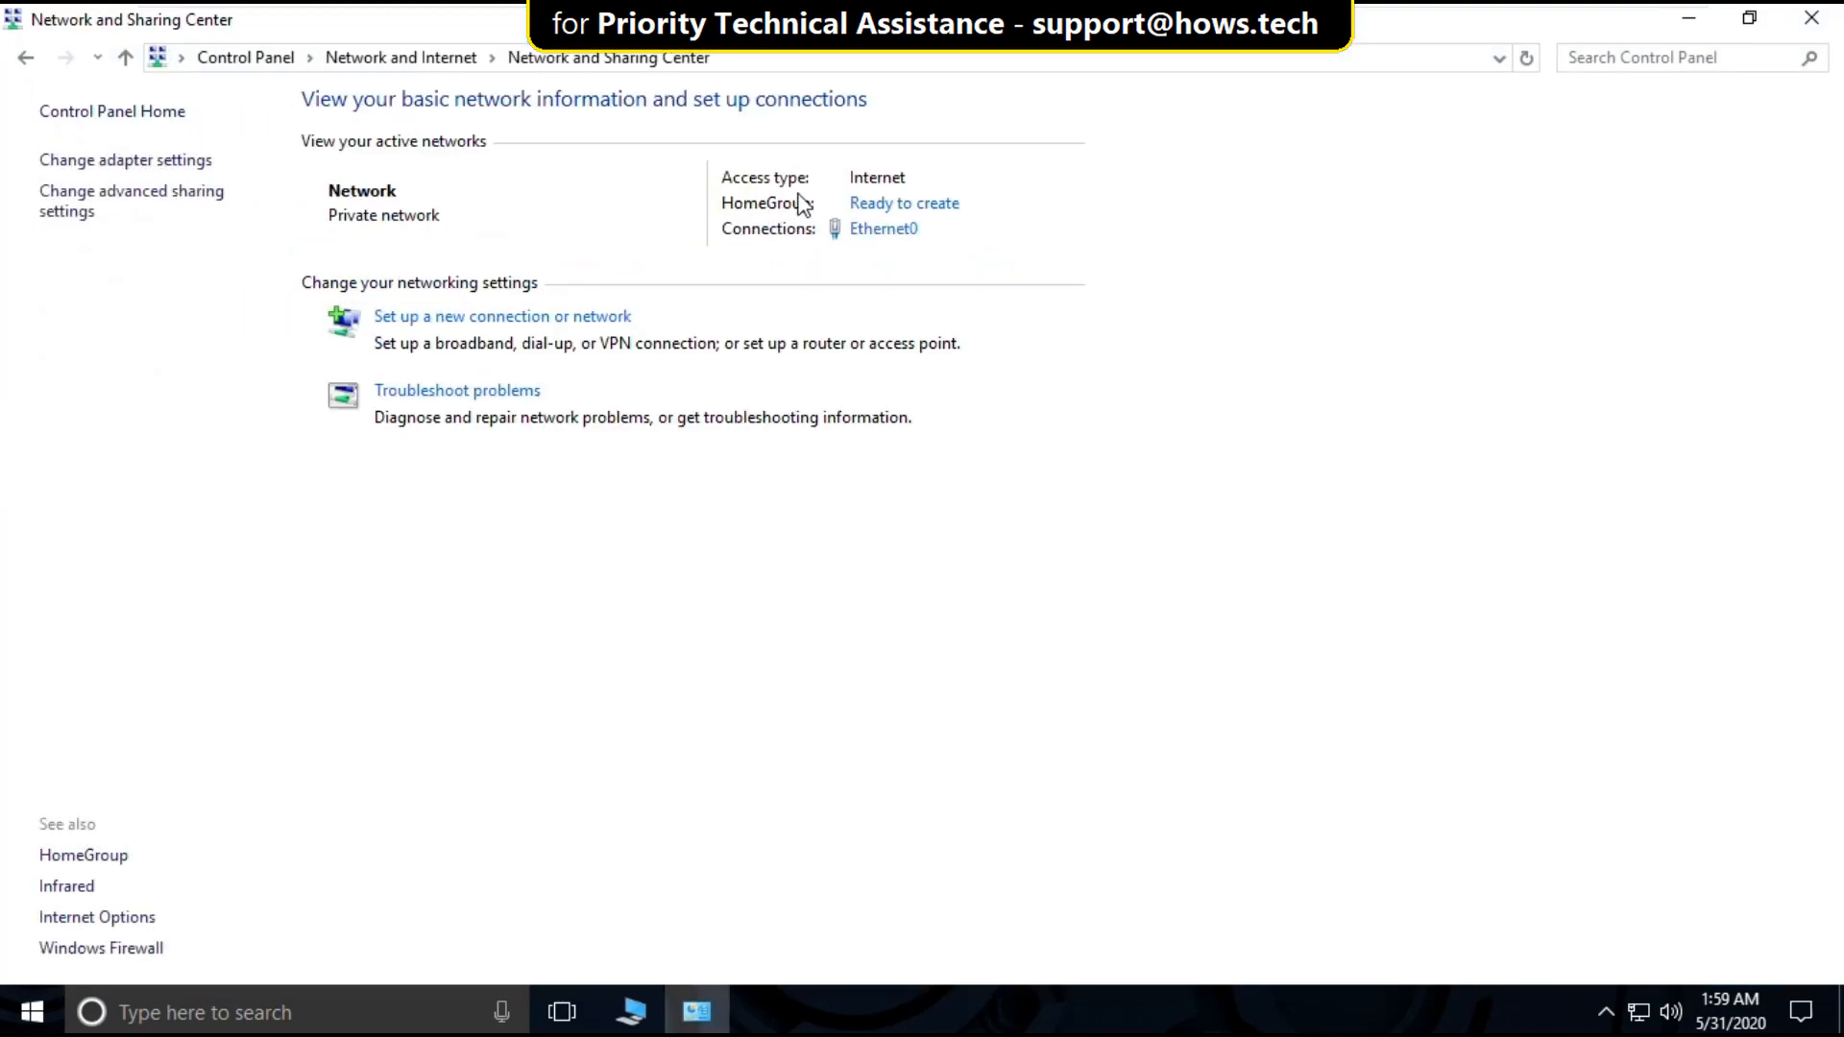
click(882, 228)
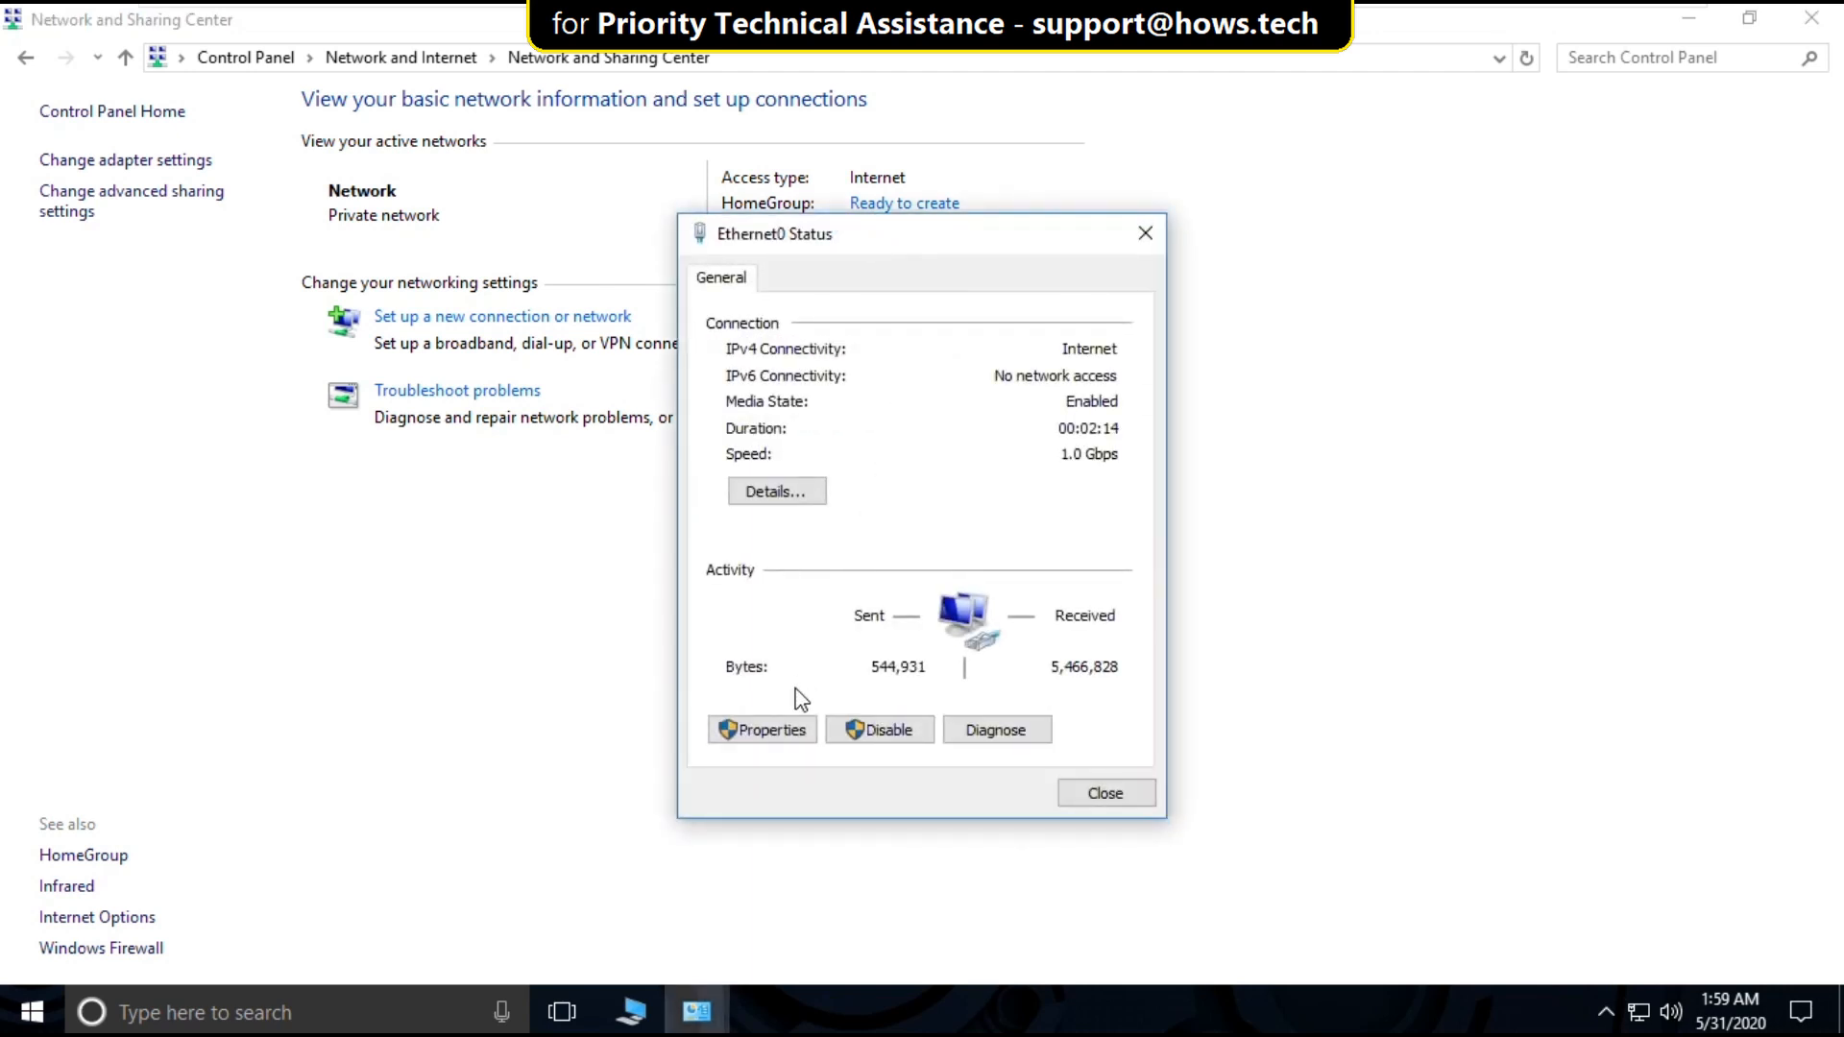
In Ethernet0 IPv4 properties set DNS servers 8.8.8.8 and 8.8.4.4, confirm and close all dialogs.
click(760, 730)
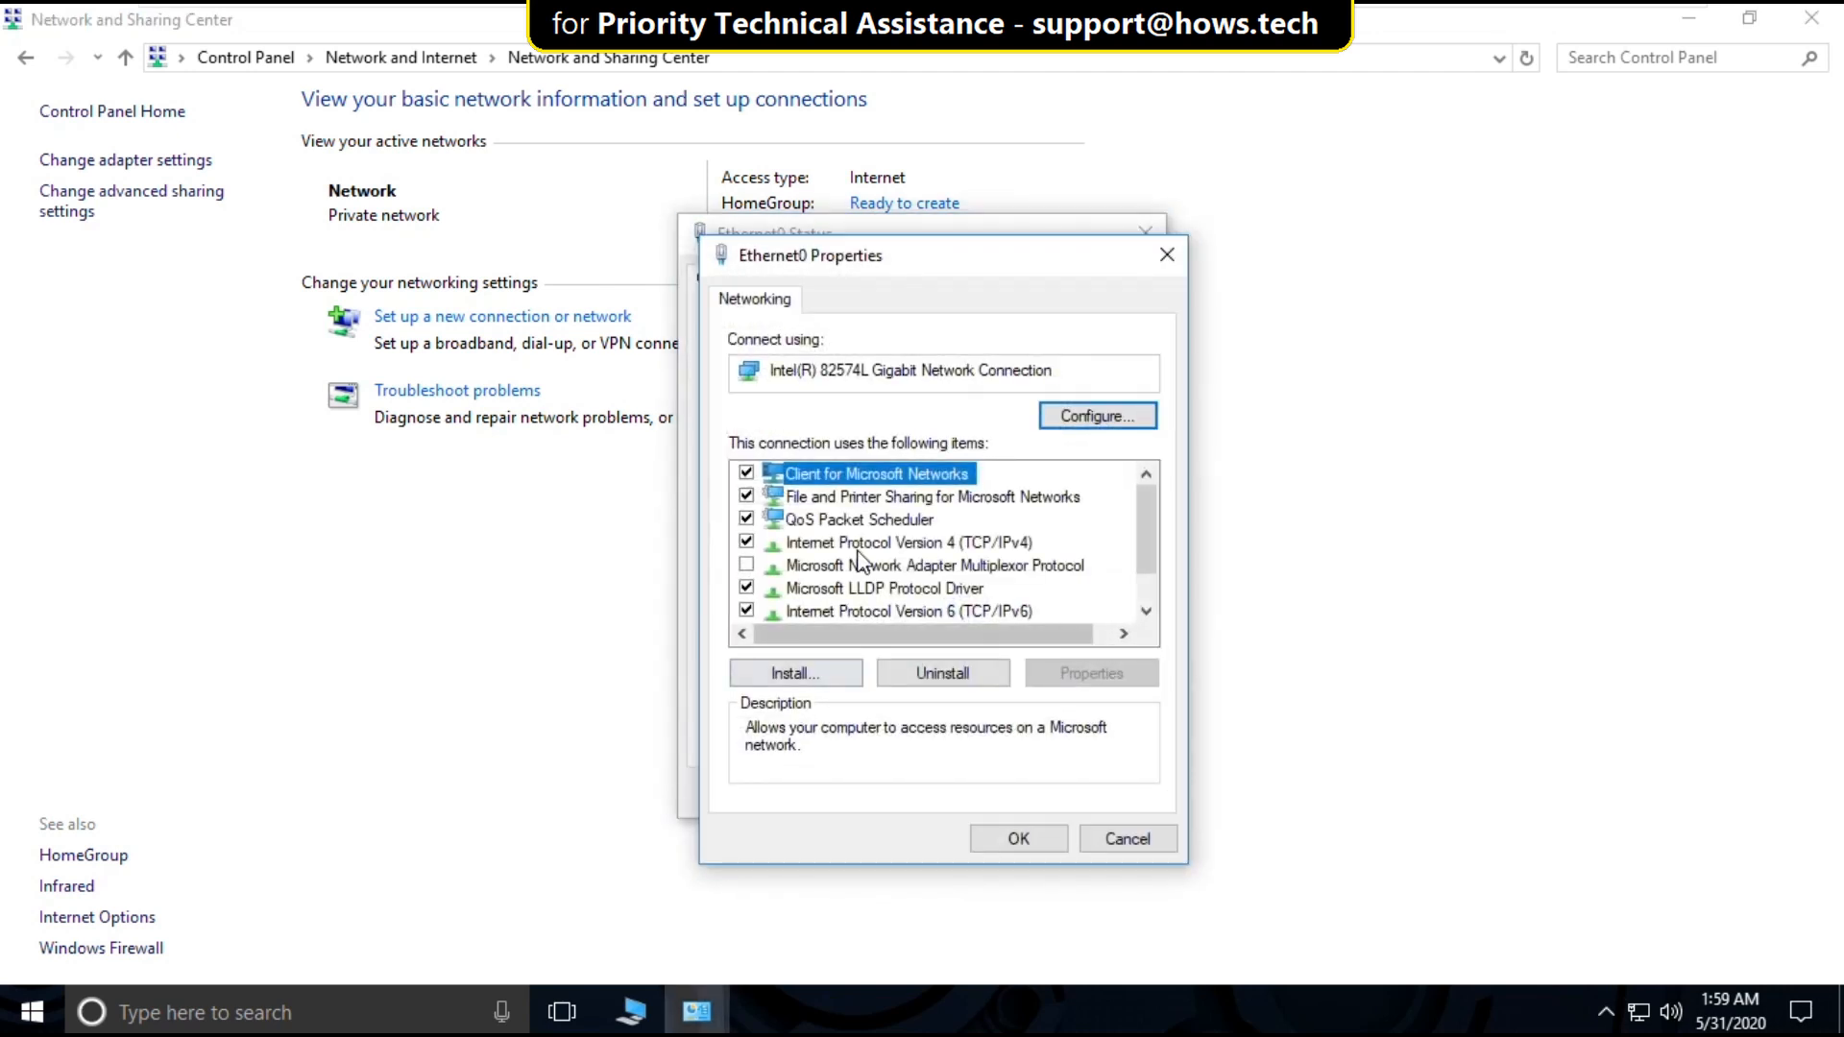
click(1090, 673)
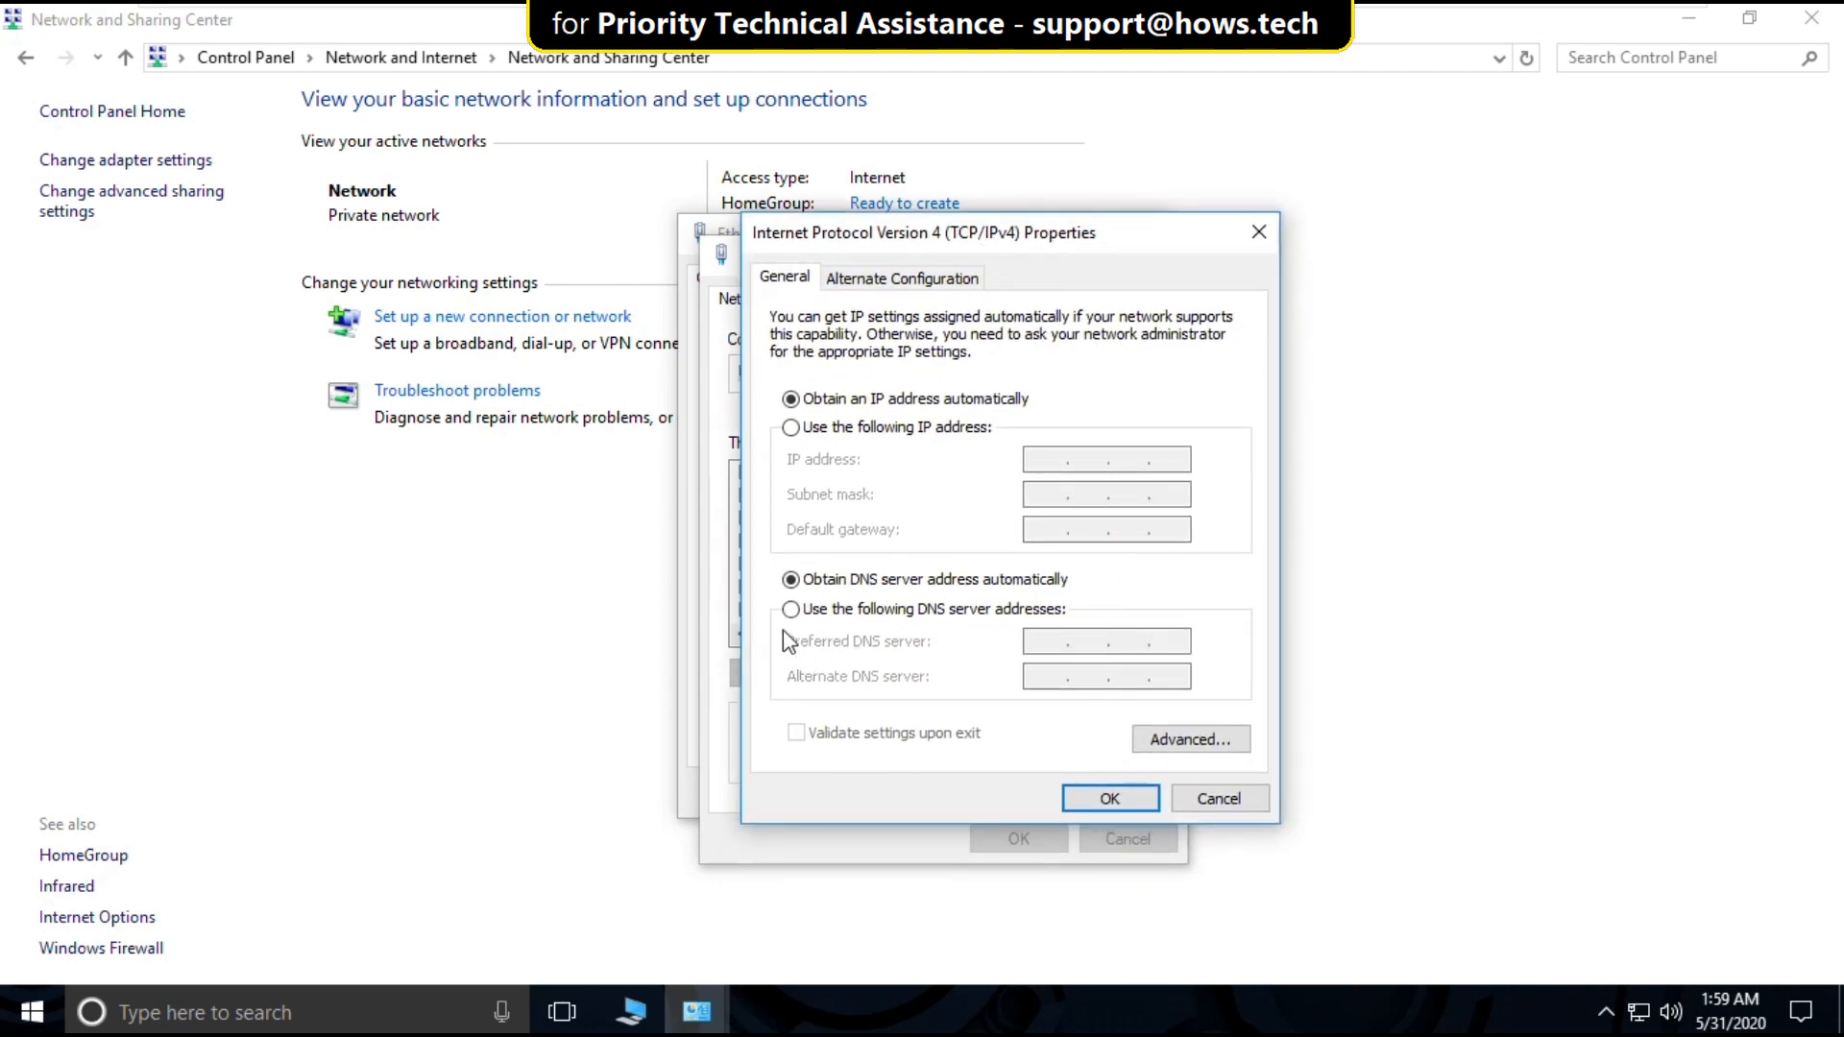
click(789, 609)
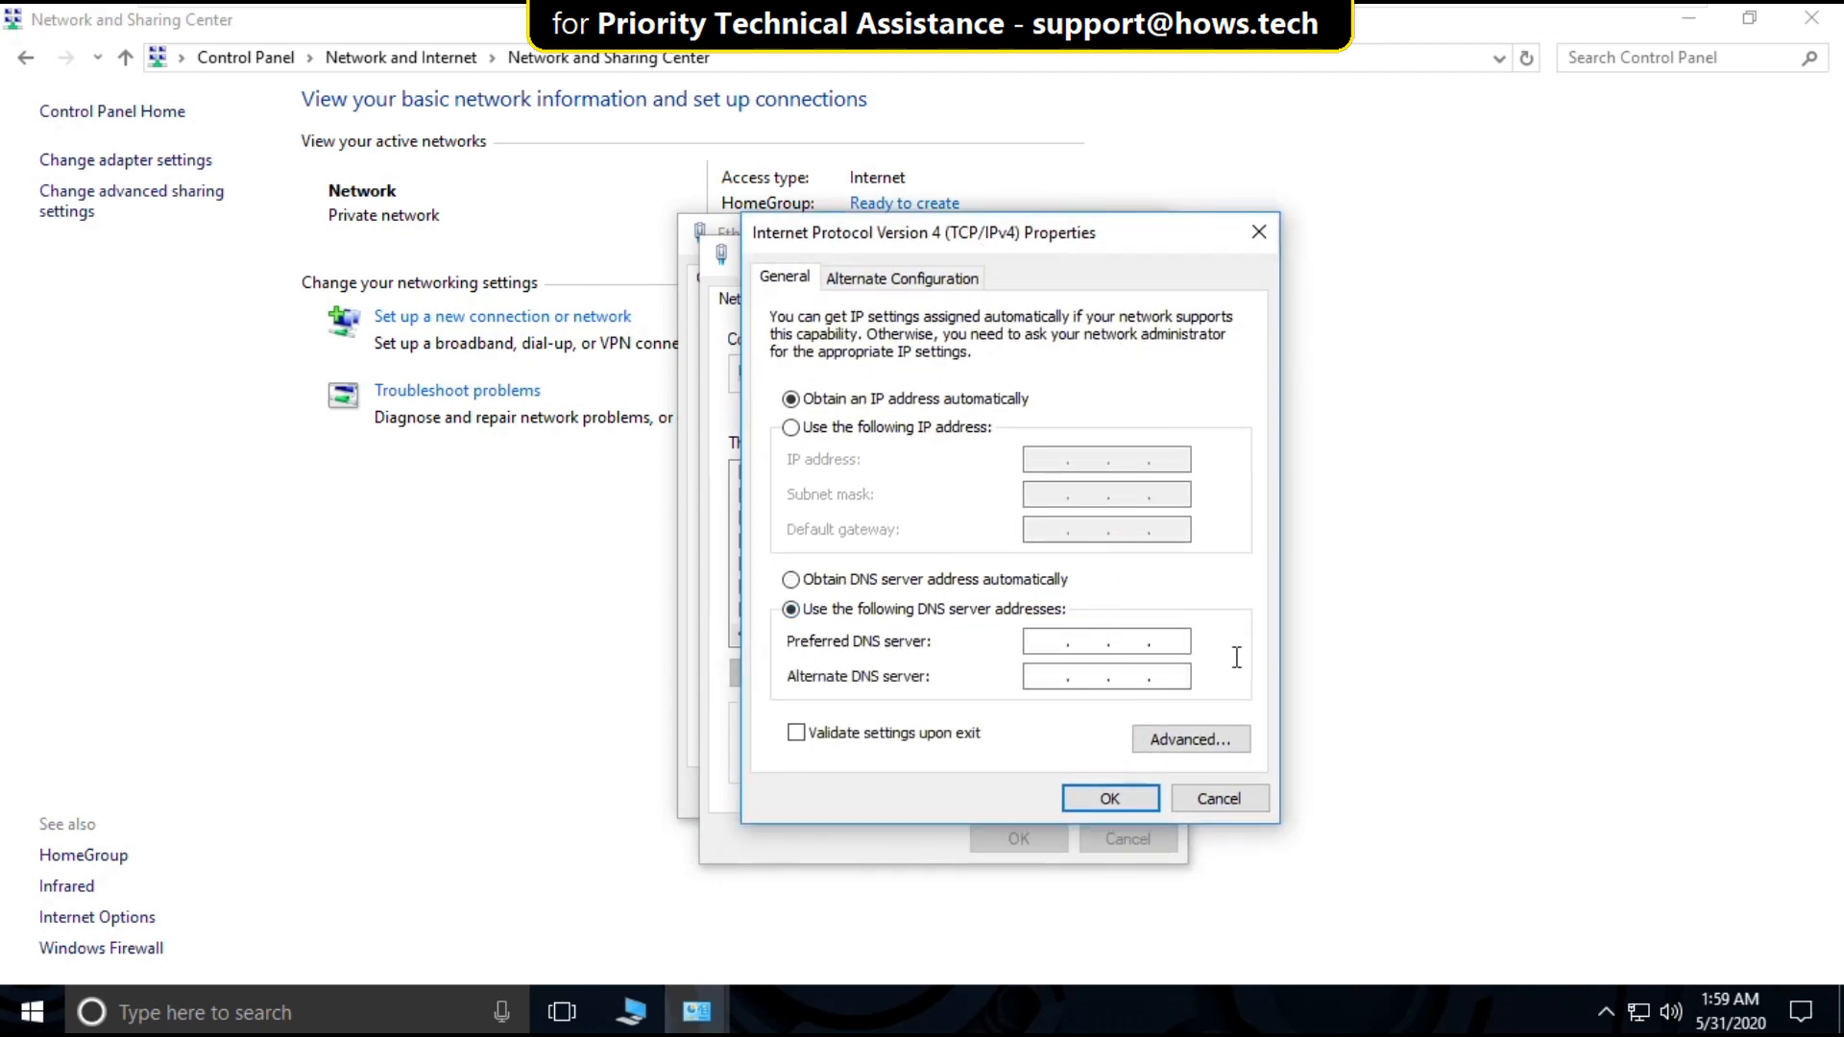
text(8.8.8.8)
text(8.8.4.4)
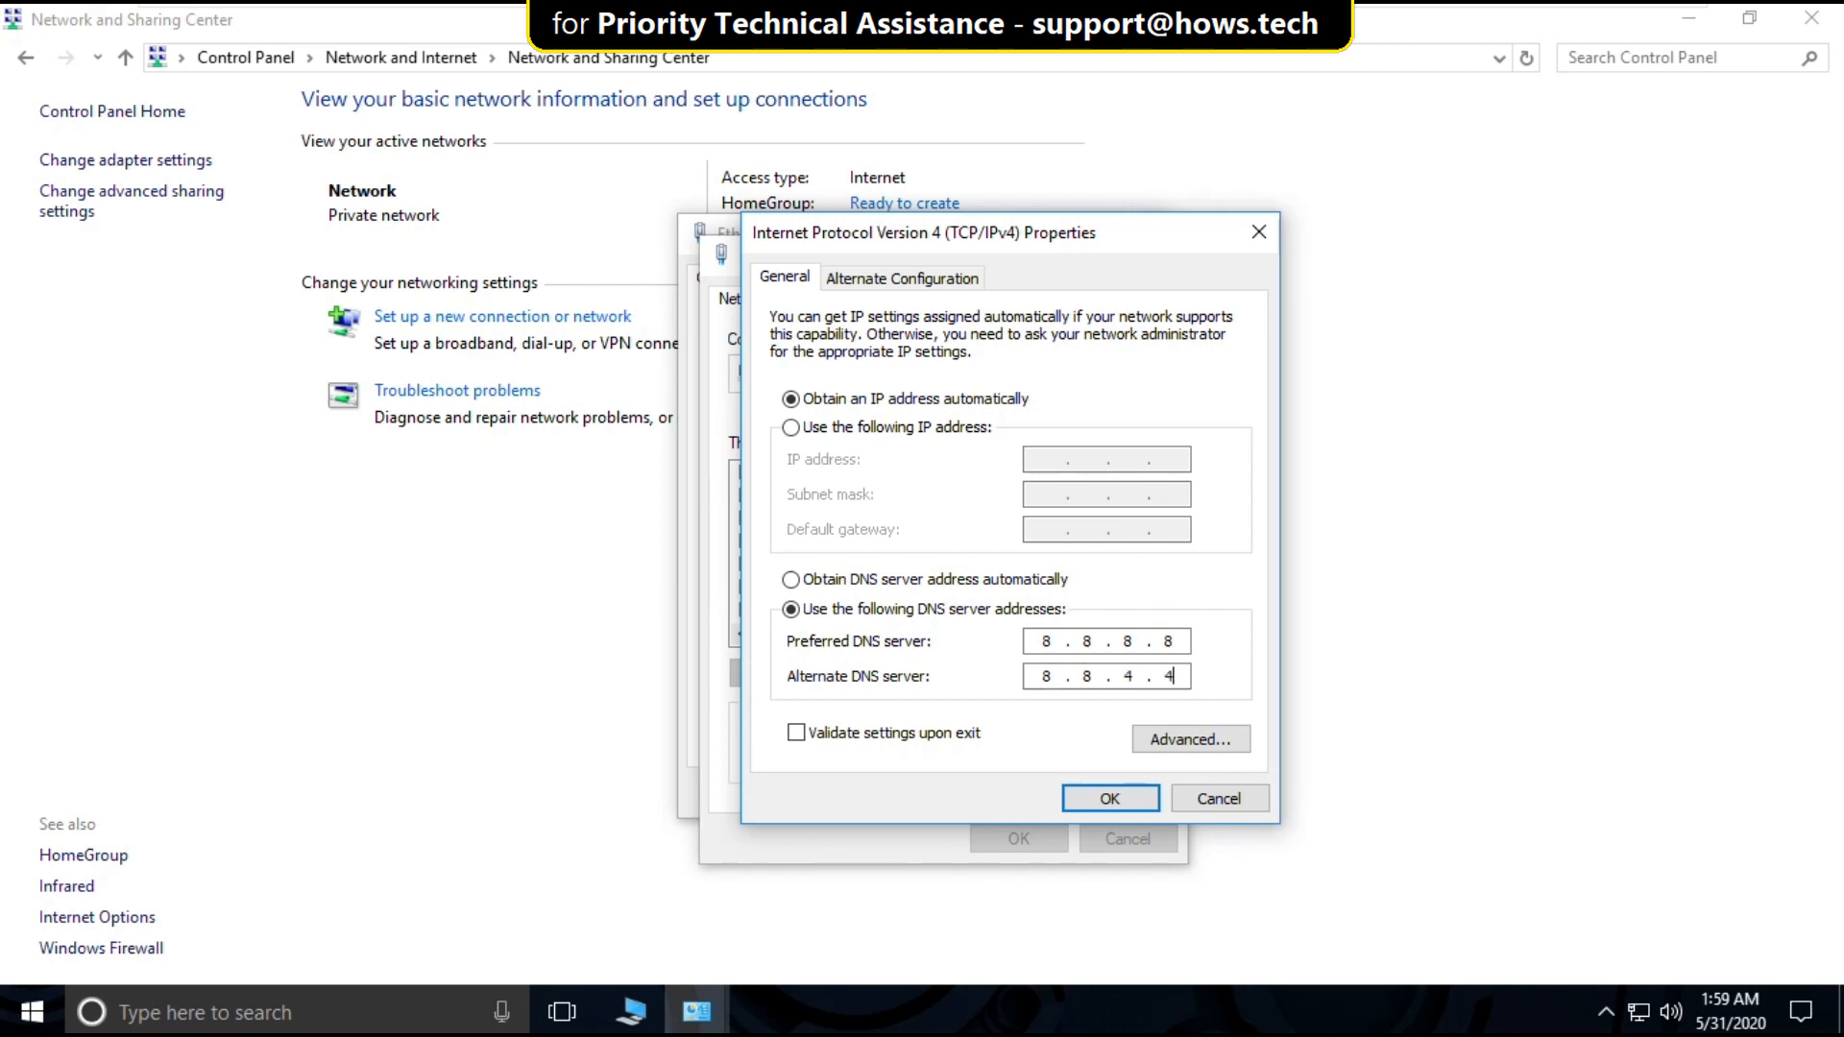
click(1109, 800)
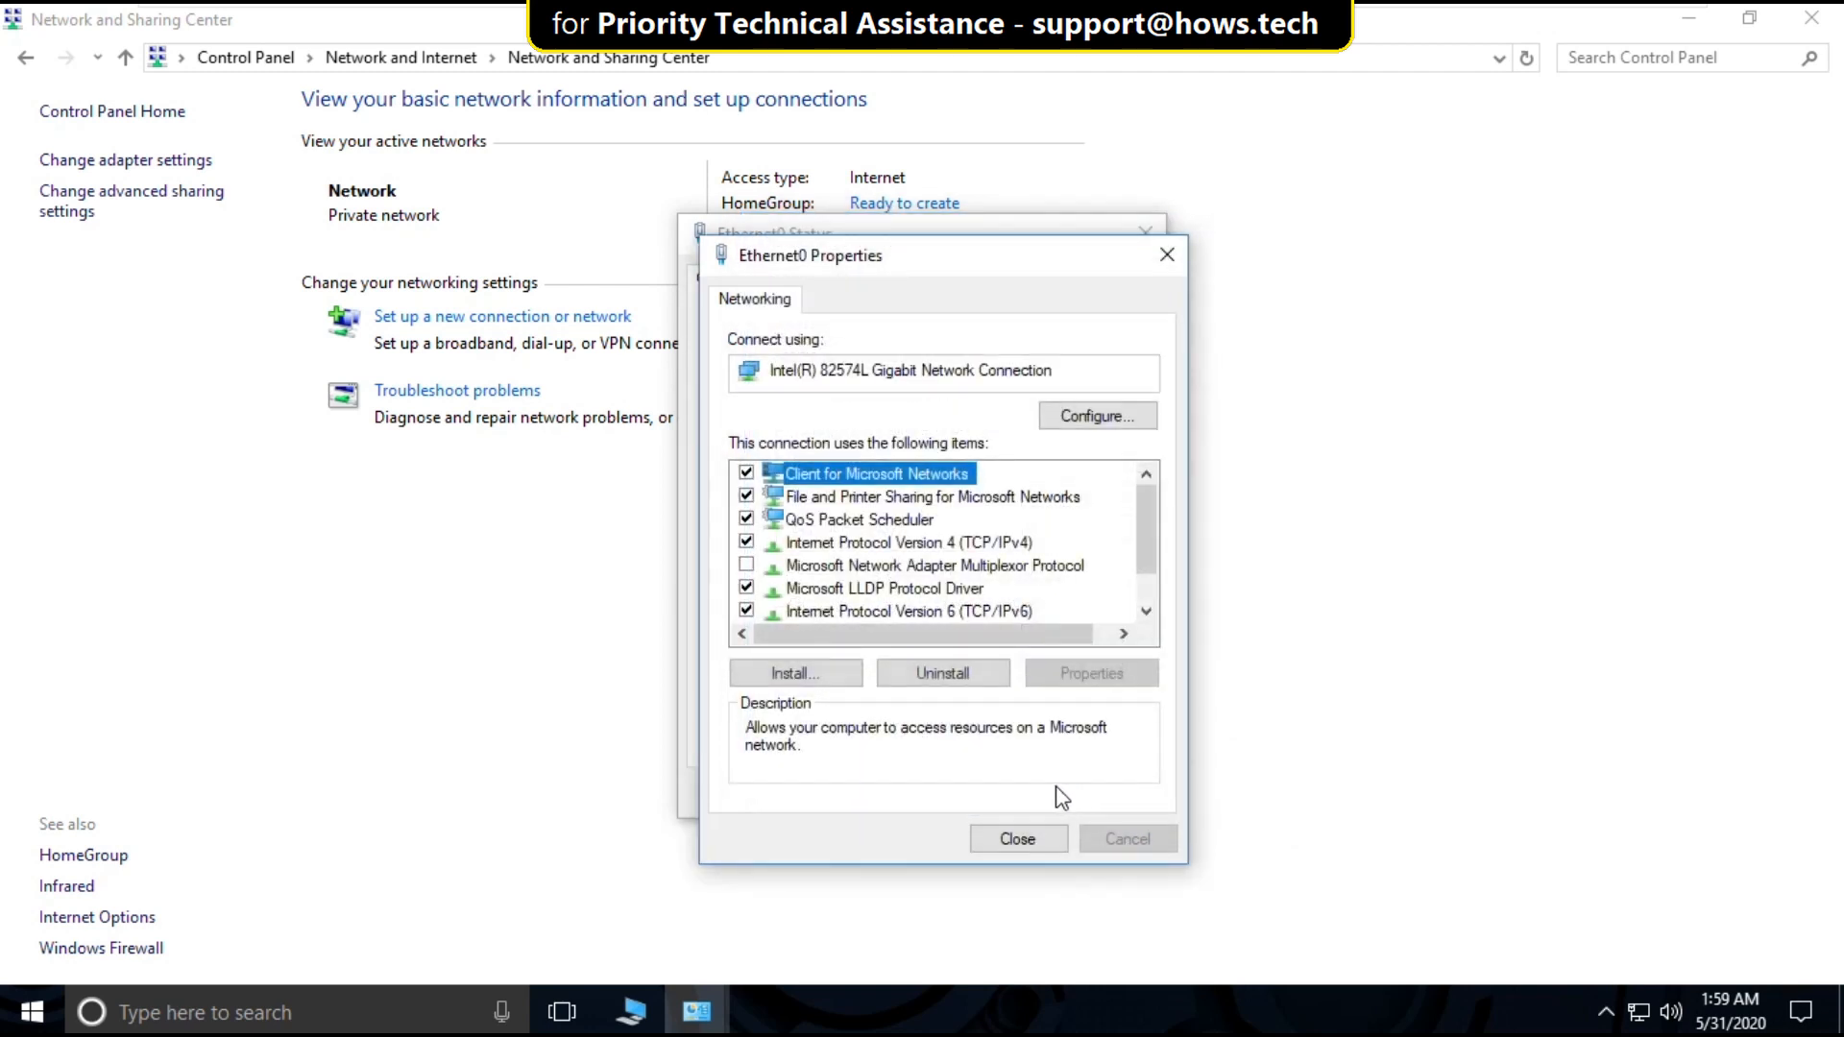
click(1017, 840)
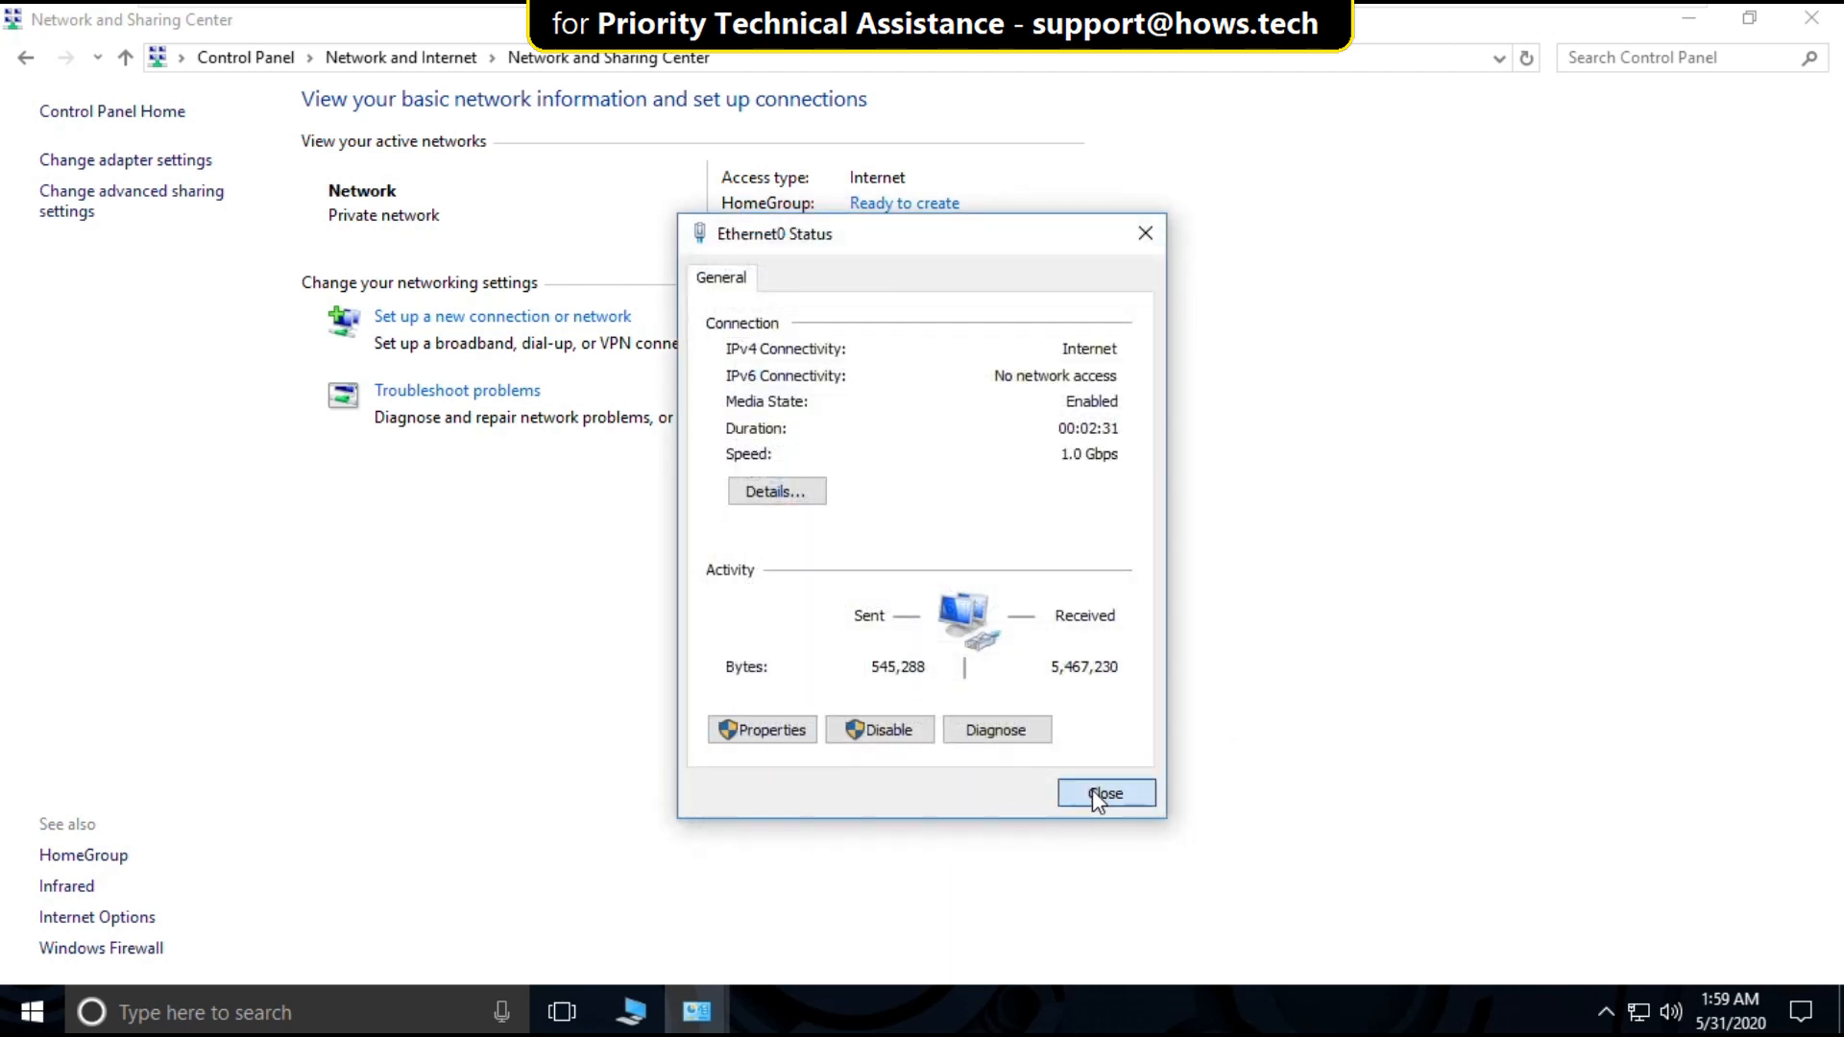
click(1103, 791)
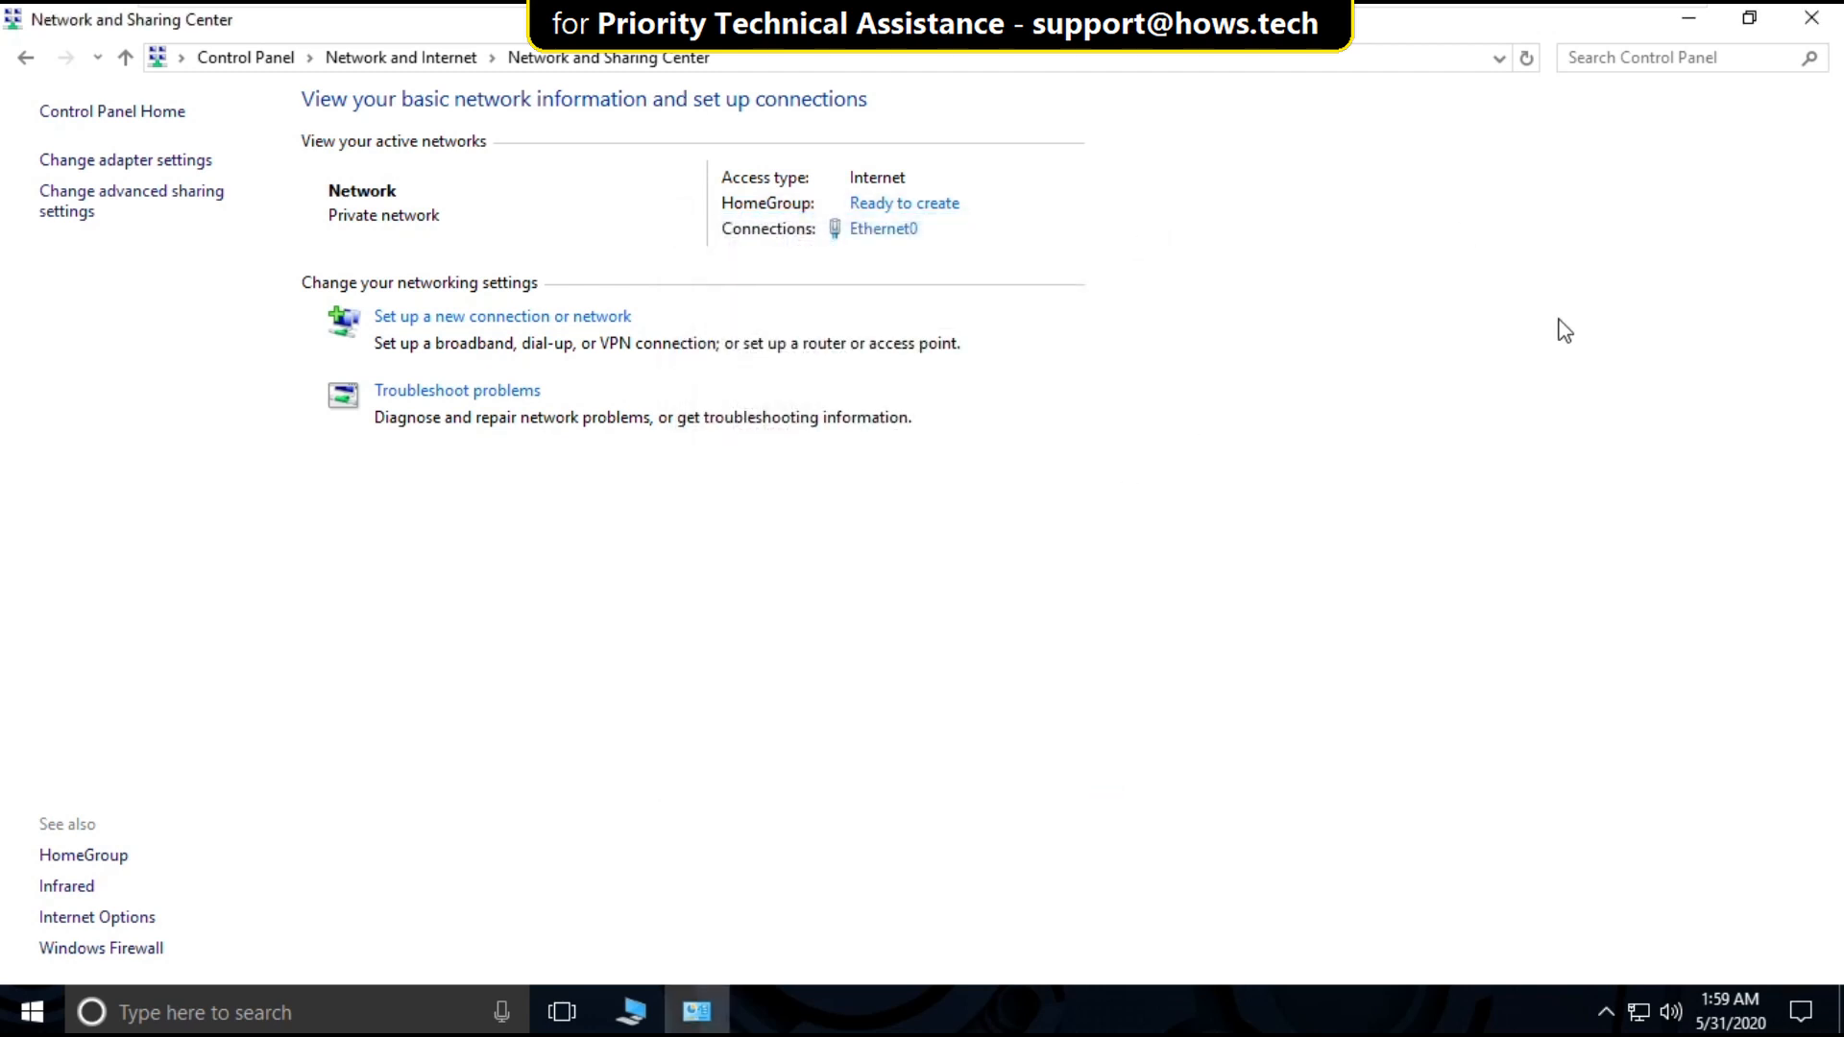